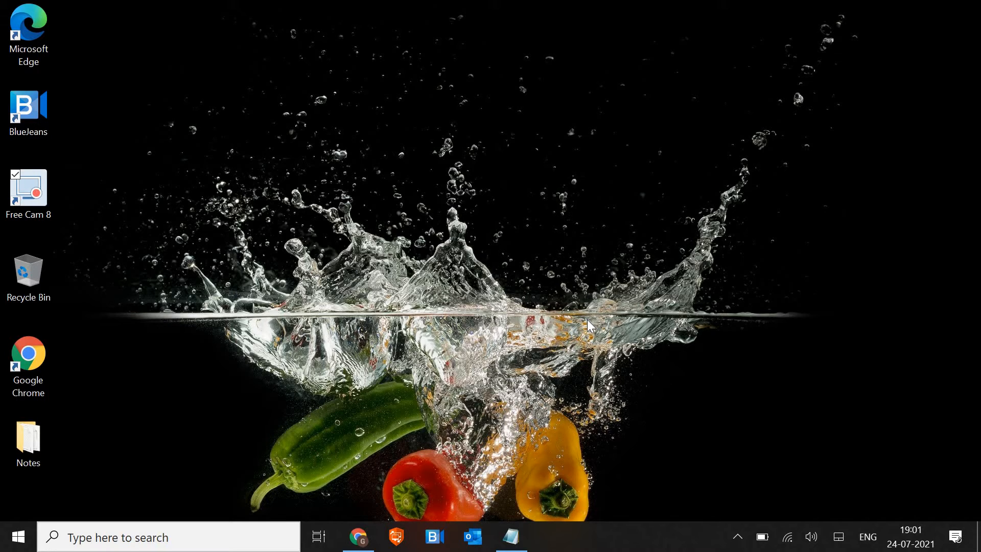
pyautogui.moveTo(403, 494)
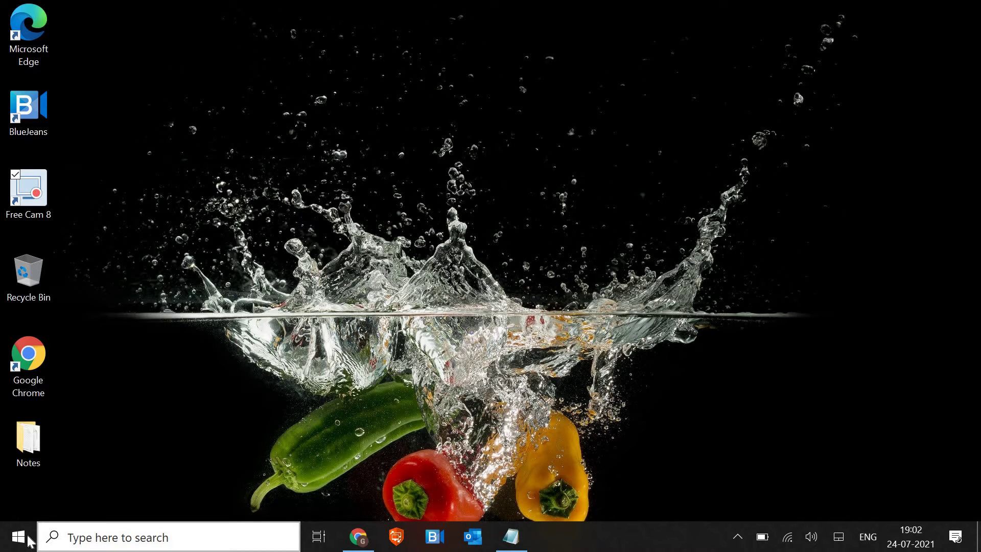
pyautogui.moveTo(48, 461)
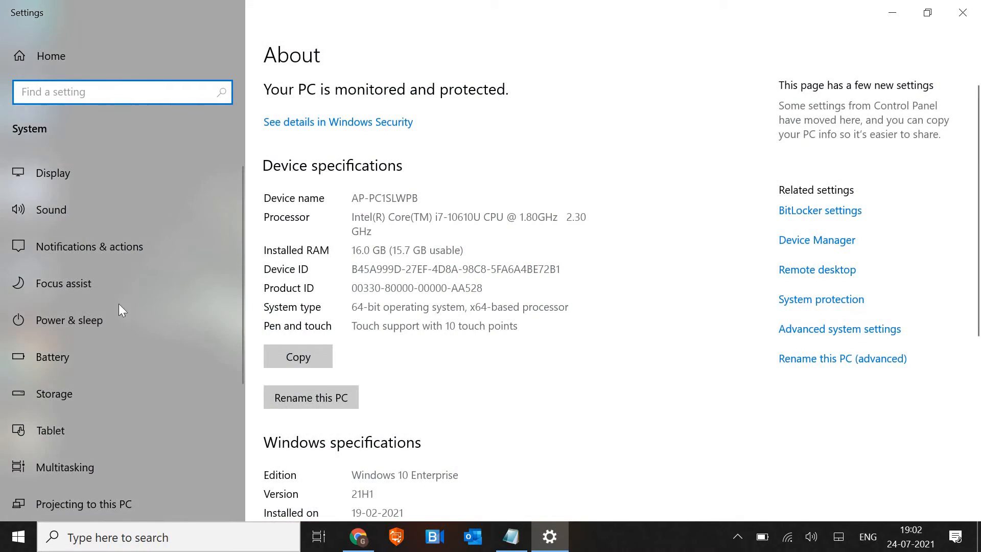
# - Switch Microsoft Store's notifications toggle to Off under Notifications & actions senders
pyautogui.scroll(-3)
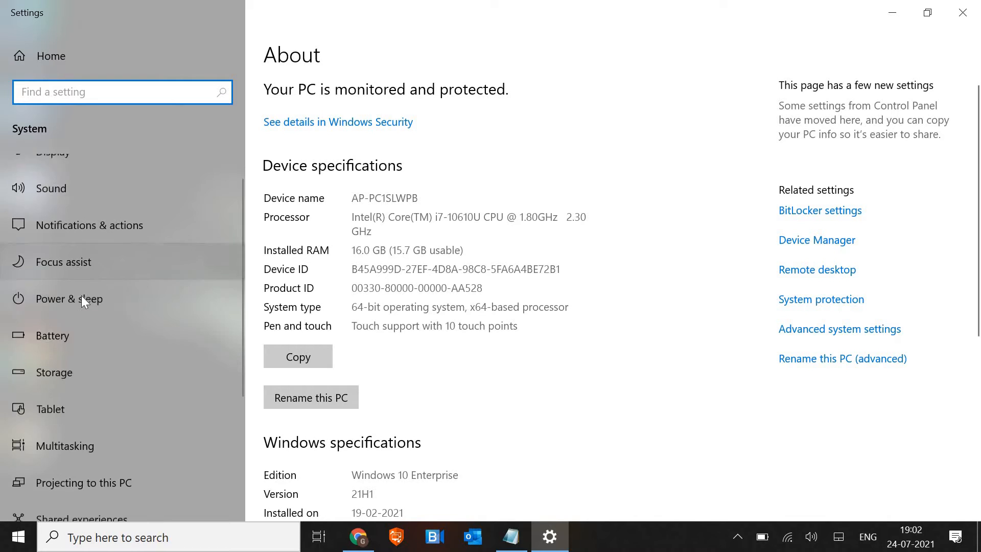
pyautogui.scroll(-3)
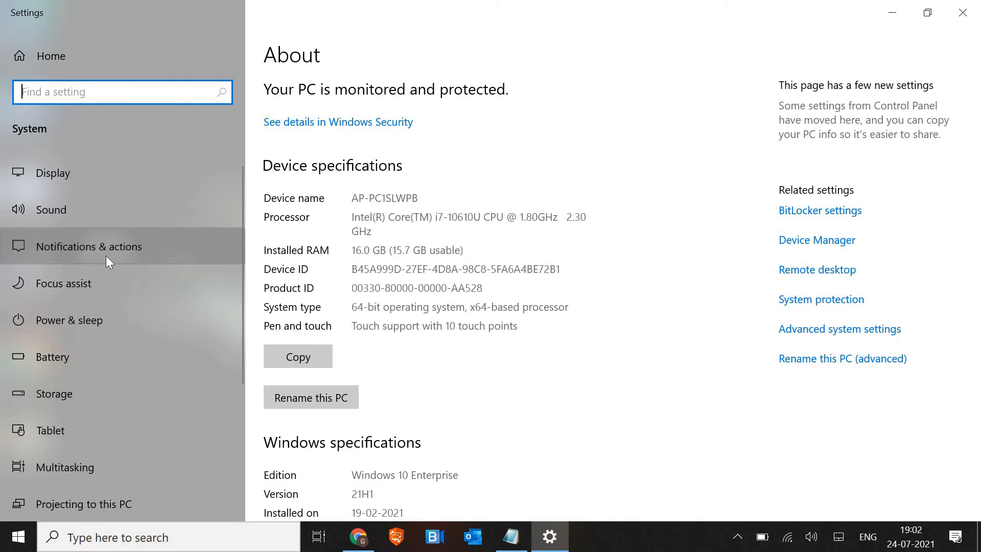
pyautogui.click(89, 246)
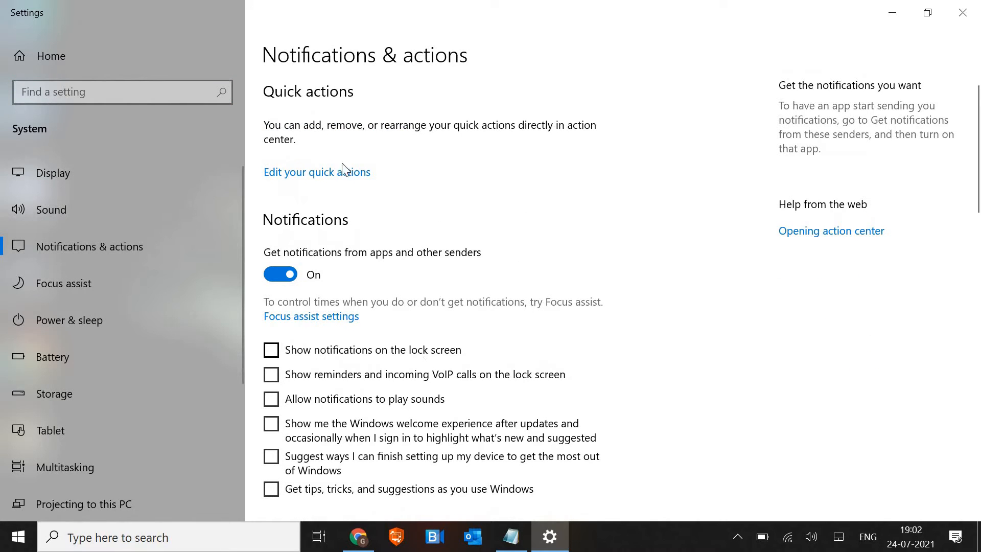
pyautogui.moveTo(370, 404)
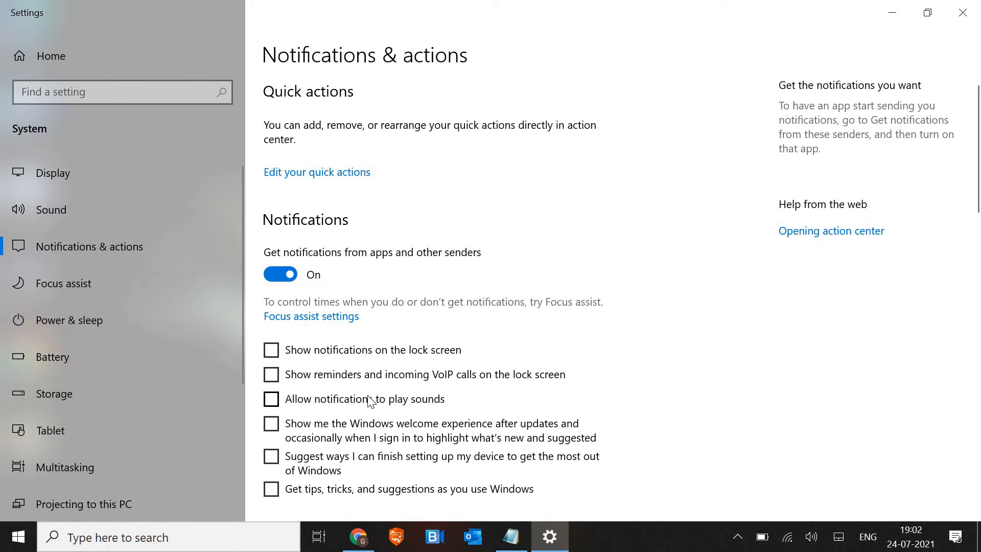
pyautogui.scroll(-3)
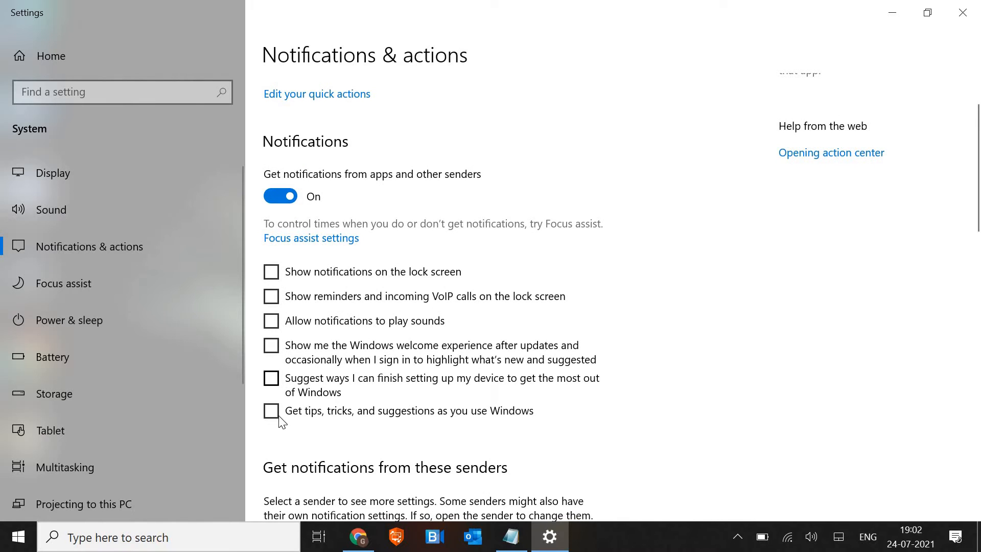
pyautogui.scroll(-3)
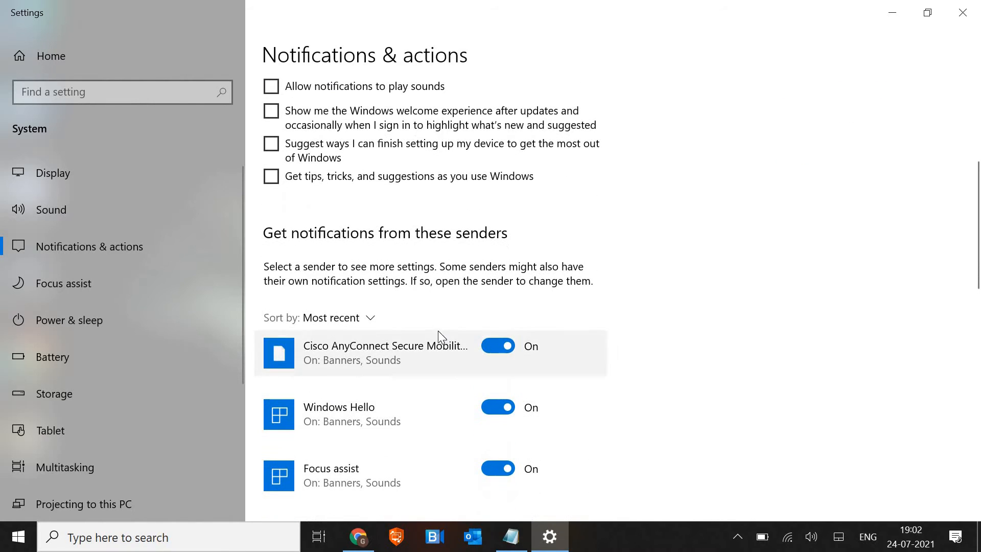
pyautogui.scroll(-3)
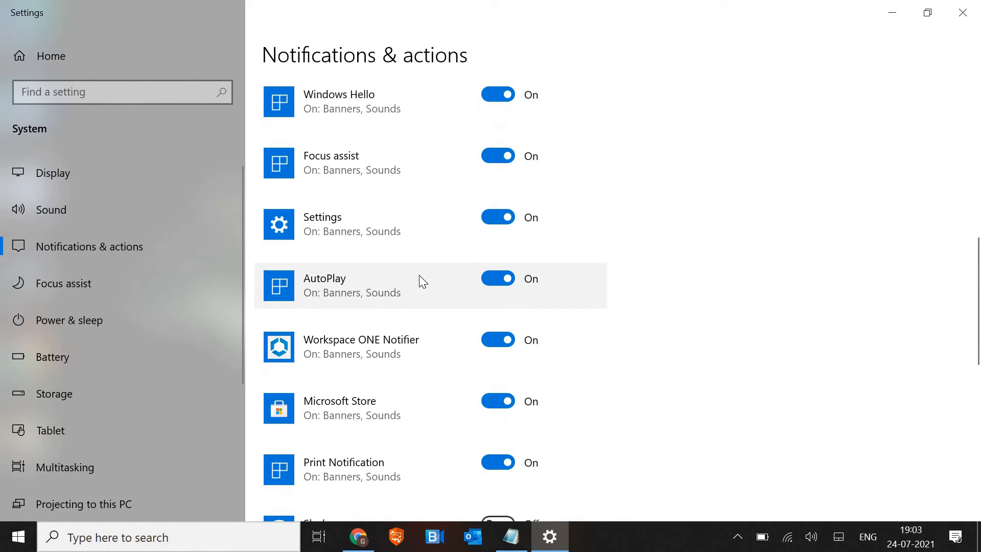
pyautogui.scroll(-3)
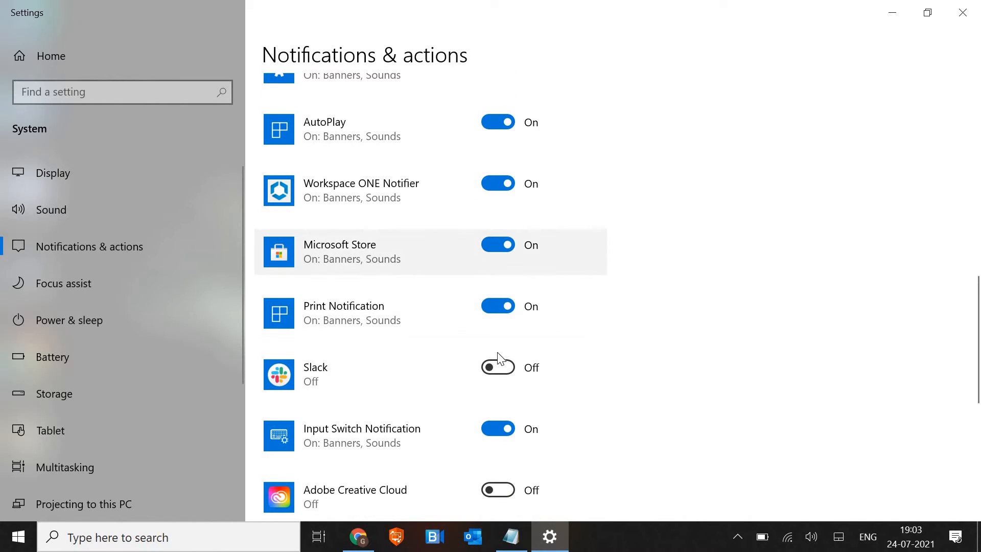
pyautogui.click(498, 245)
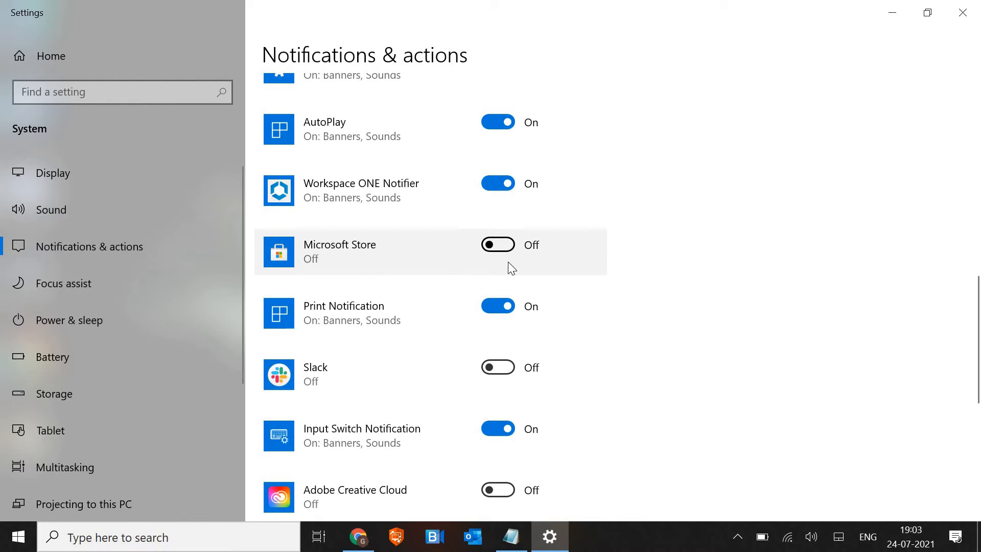
pyautogui.scroll(-3)
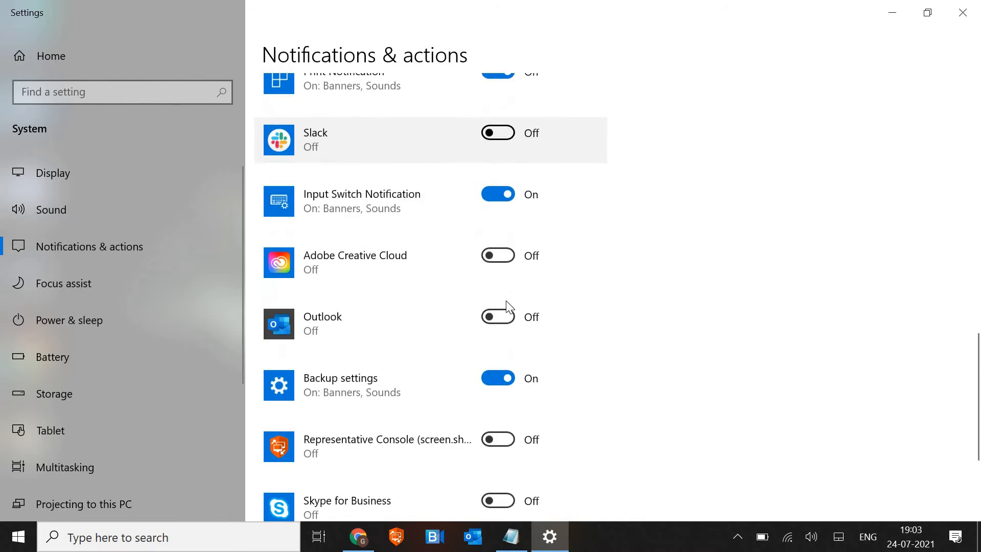
pyautogui.scroll(-3)
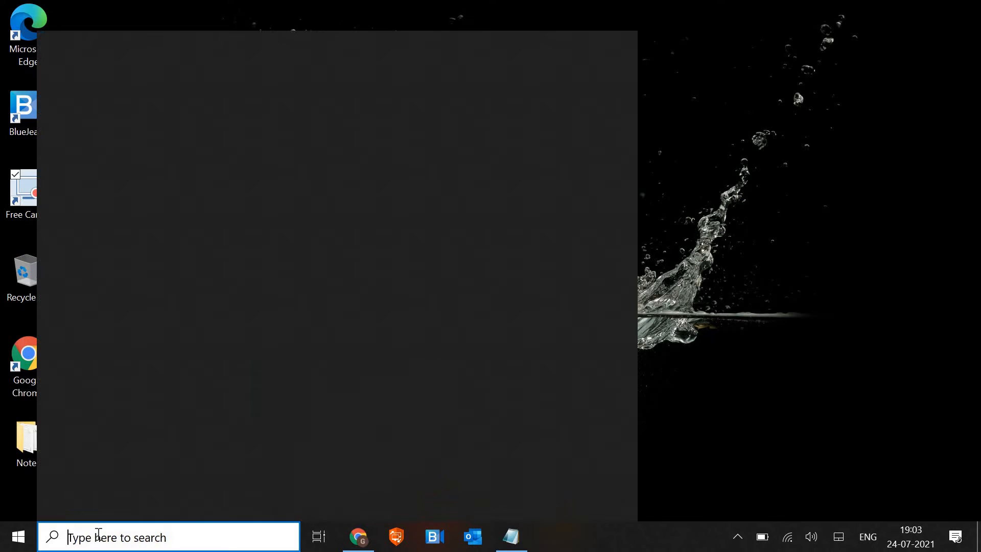
# - Search 'performance' and open 'Adjust the appearance and performance of Windows'
pyautogui.write('pwrfo')
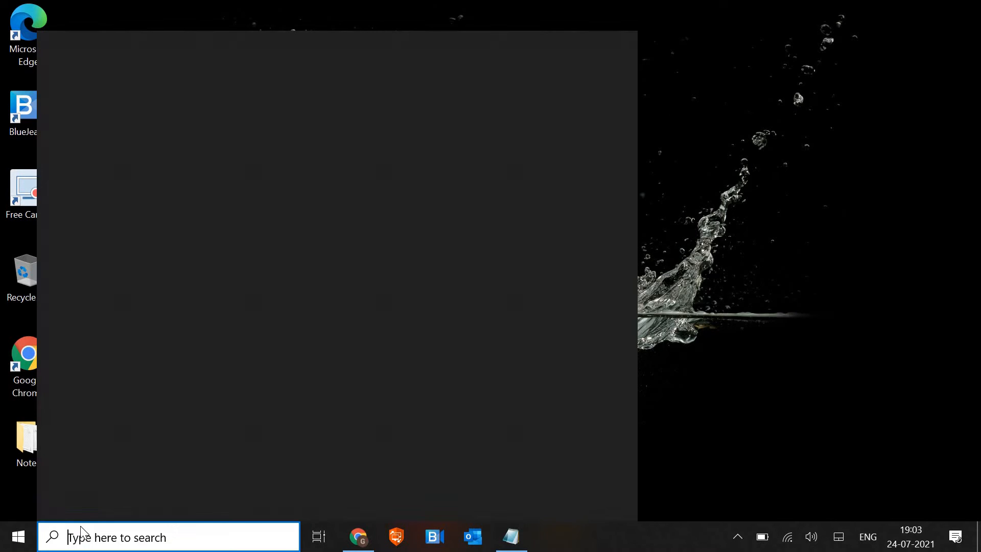
pyautogui.write('performance Monitor')
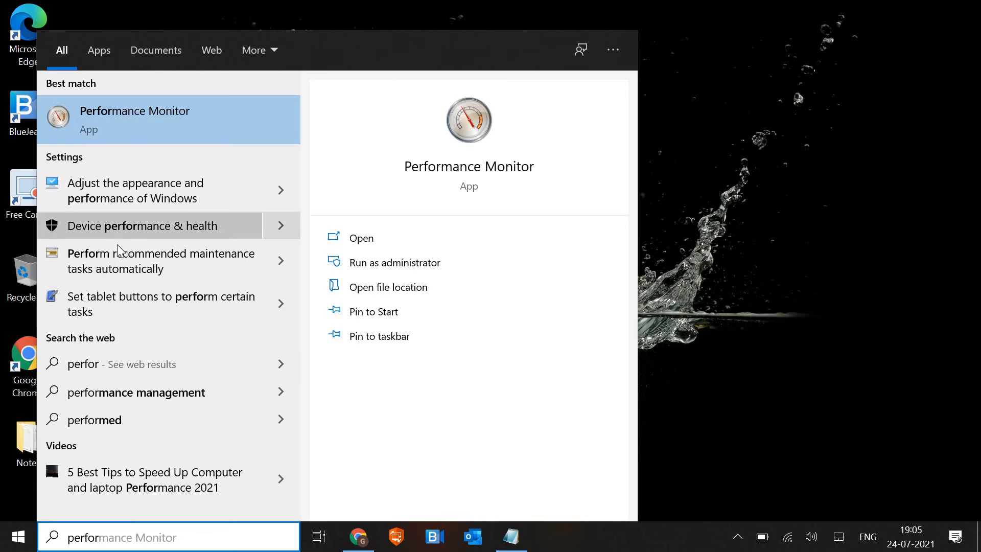
pyautogui.click(135, 190)
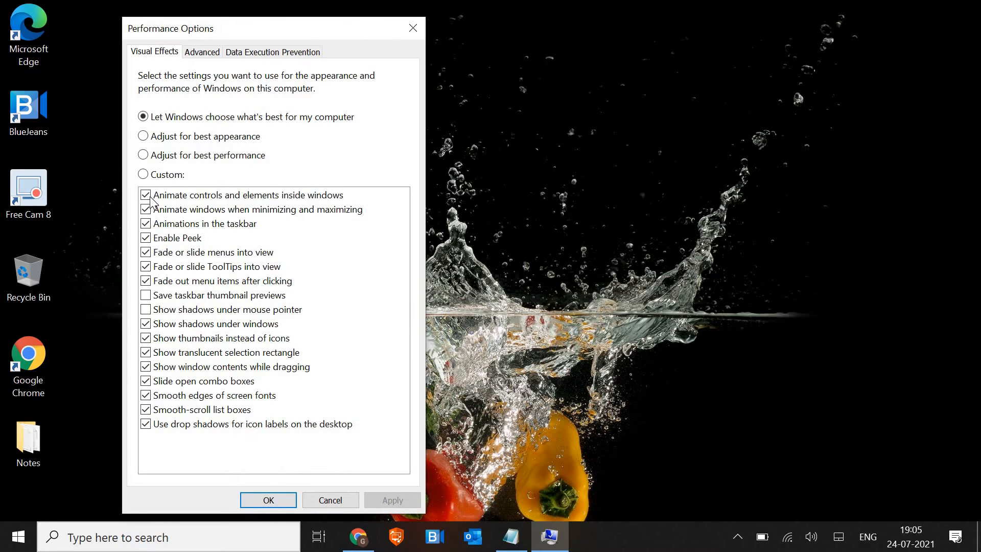
pyautogui.moveTo(180, 166)
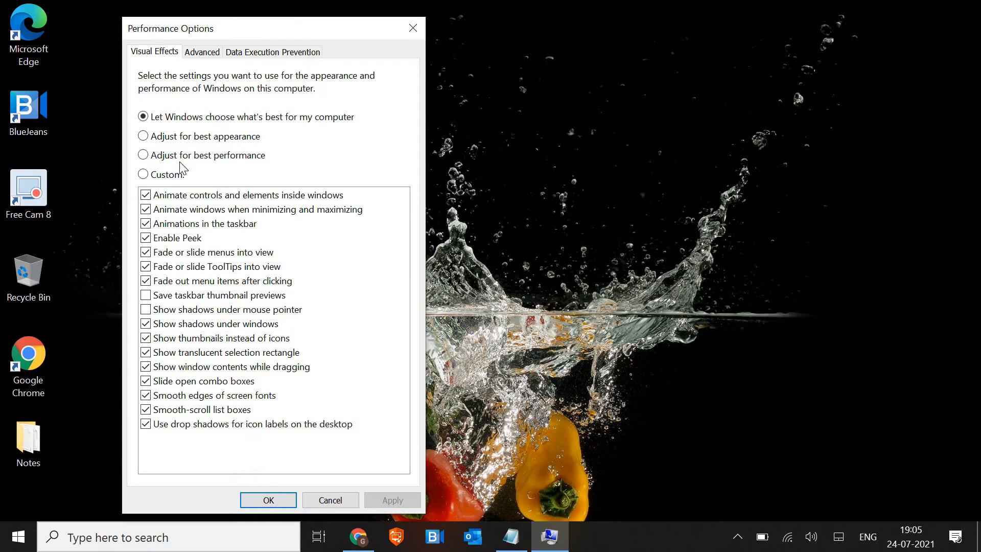
pyautogui.moveTo(207, 167)
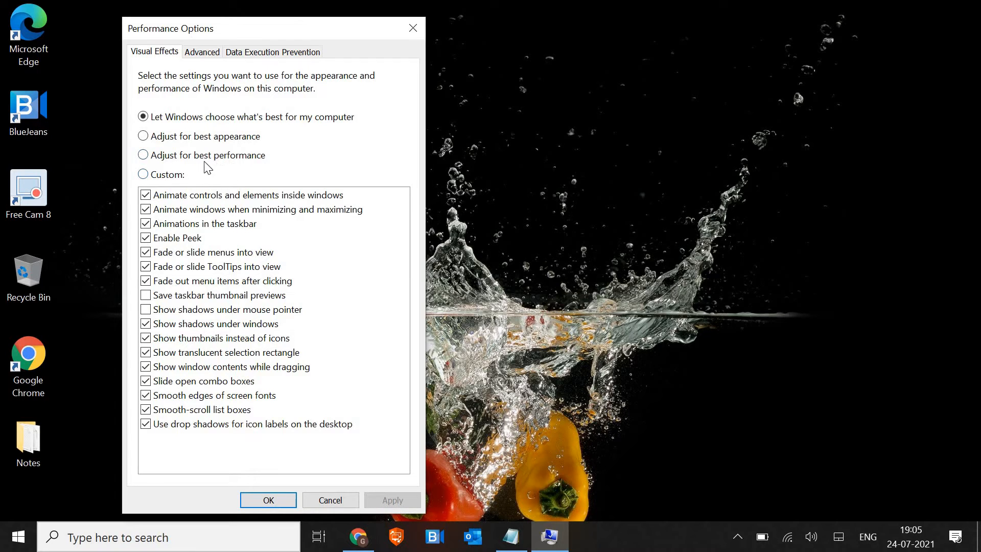
# - Try 'Adjust for best performance', revert to 'Let Windows choose', and close Performance Options
pyautogui.click(143, 155)
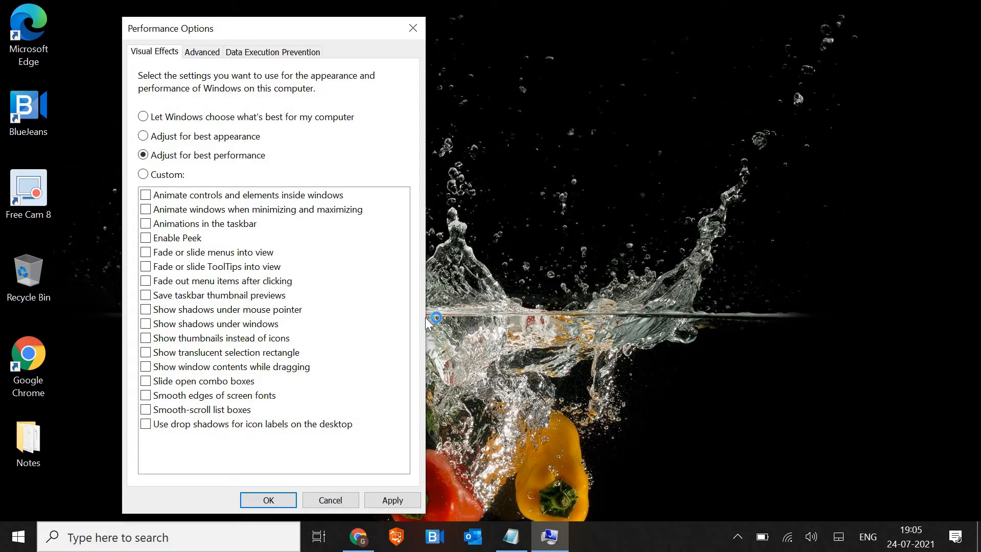
pyautogui.moveTo(187, 138)
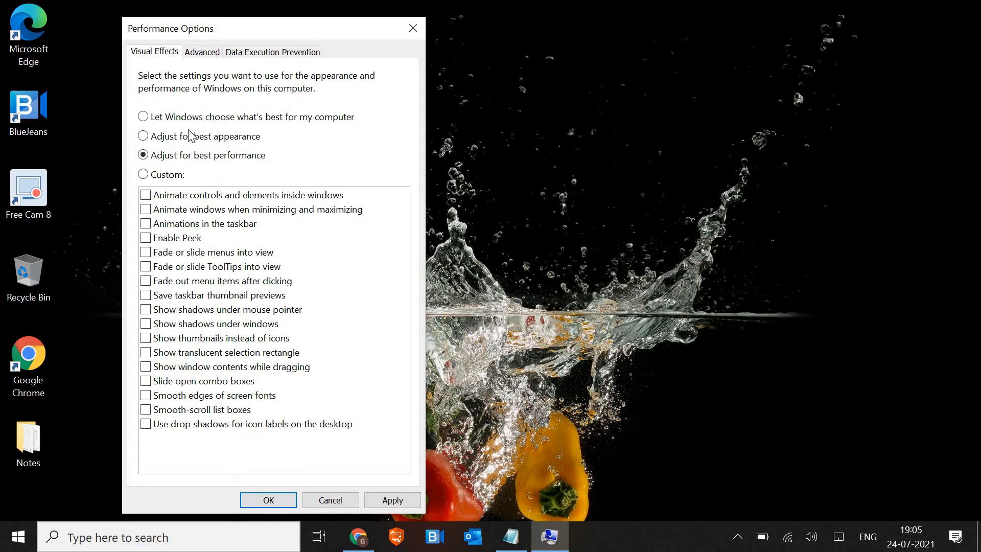
pyautogui.moveTo(160, 107)
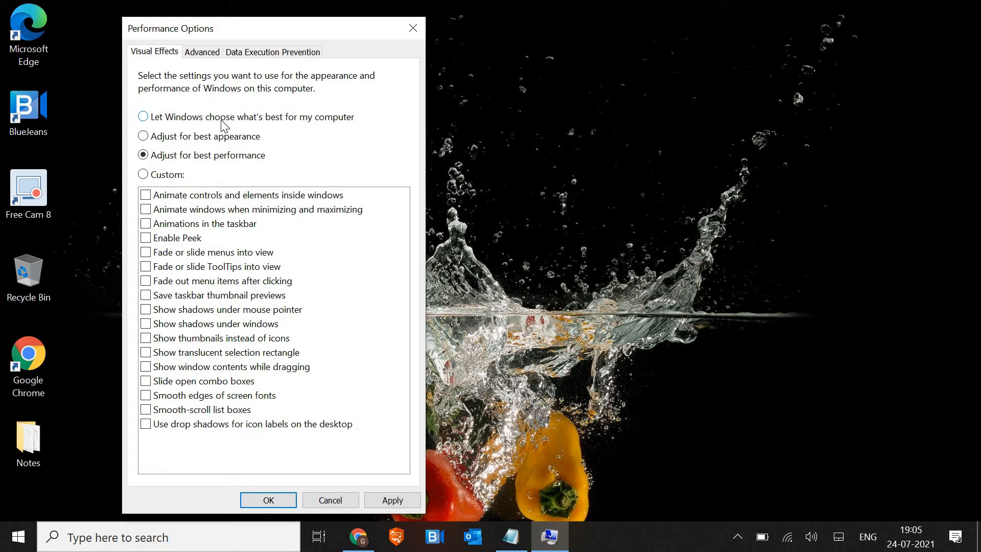
pyautogui.moveTo(269, 126)
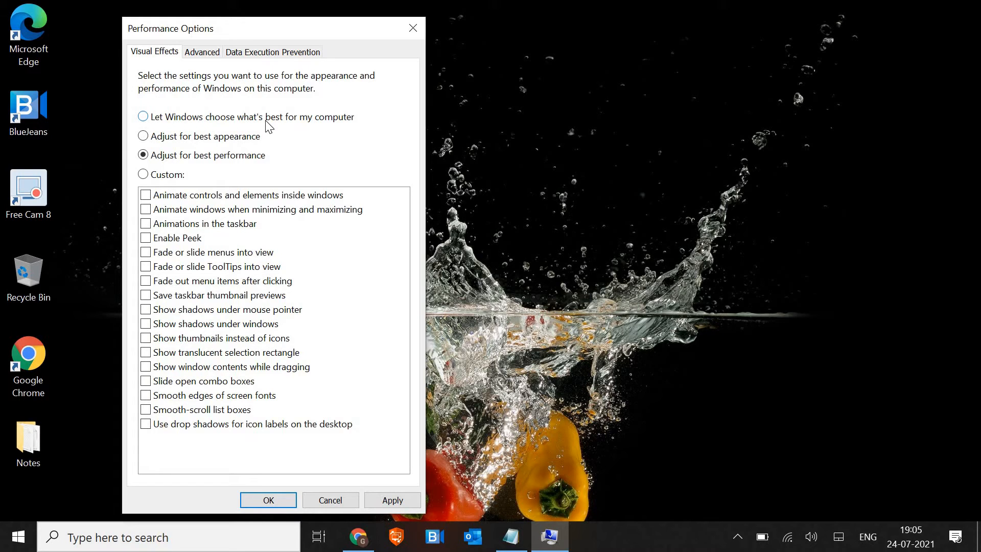
pyautogui.moveTo(239, 120)
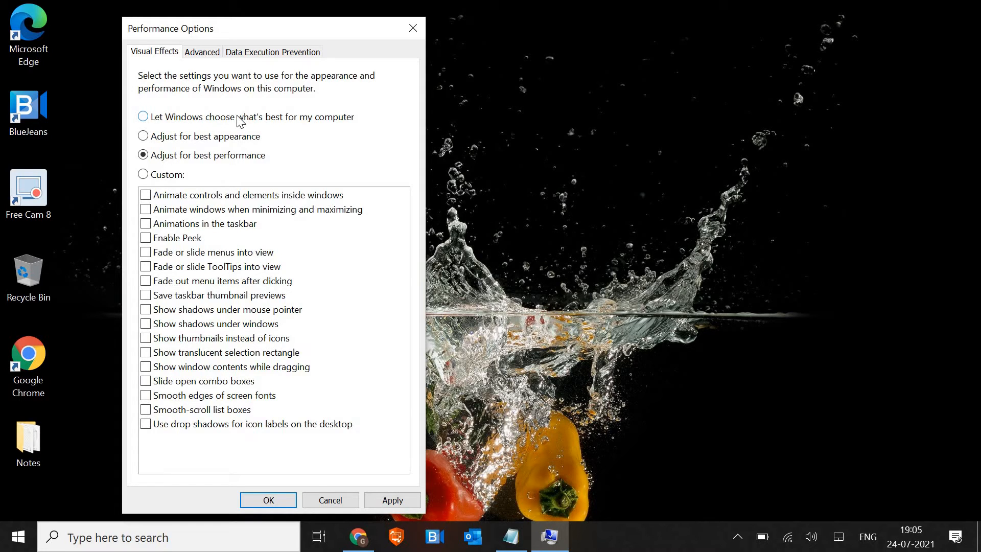
pyautogui.moveTo(192, 144)
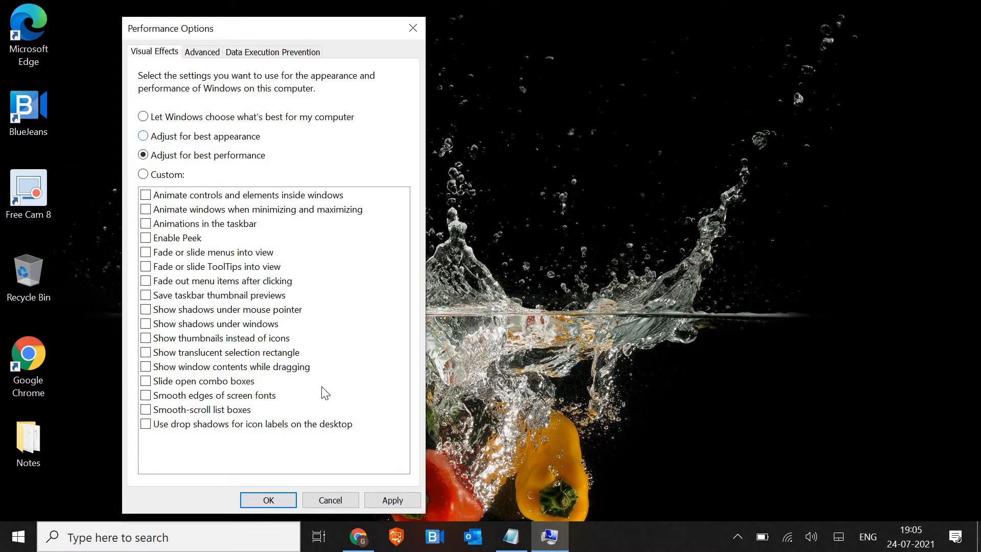
pyautogui.click(143, 116)
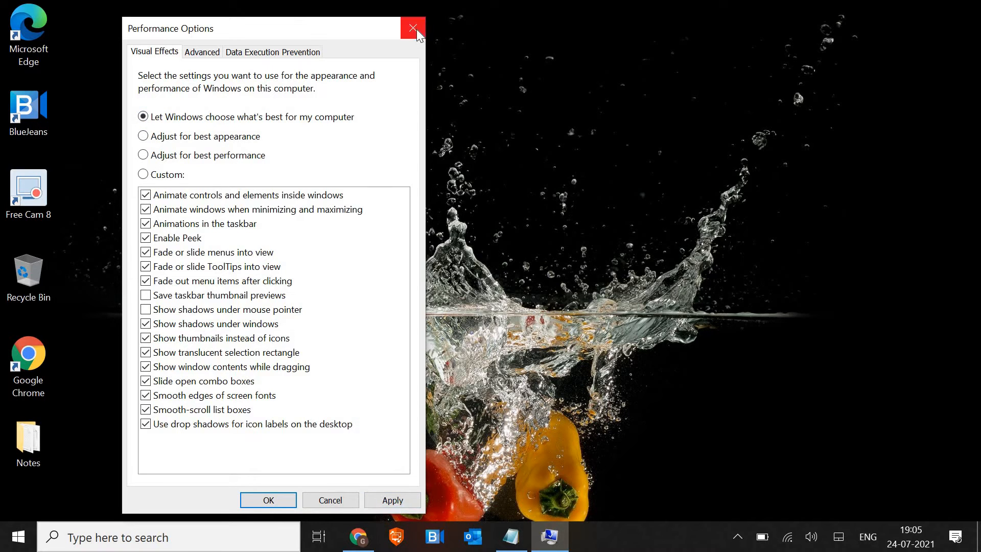
pyautogui.click(409, 27)
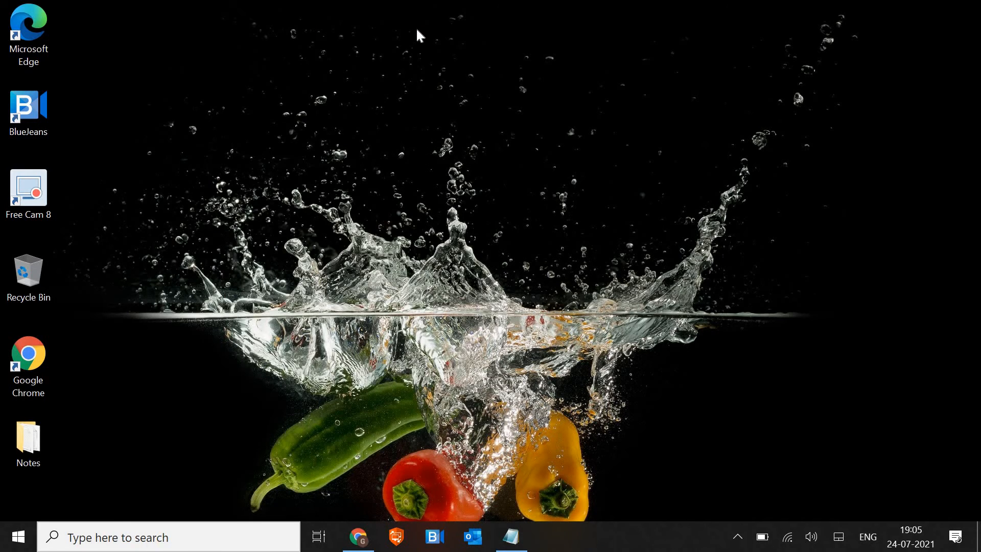
pyautogui.moveTo(85, 255)
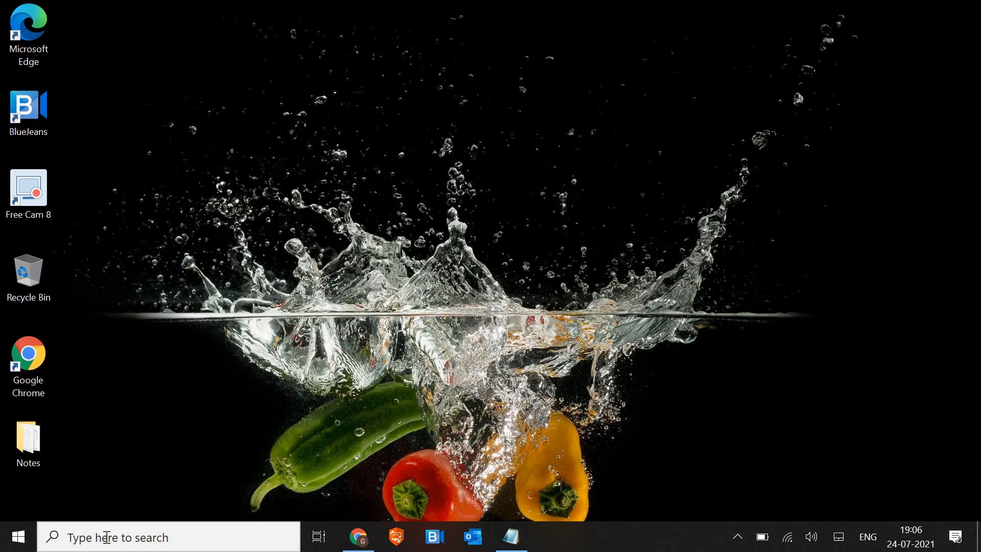
# - Set Transparency effects to Off in Personalization > Colors, then close Settings
pyautogui.rightClick(18, 533)
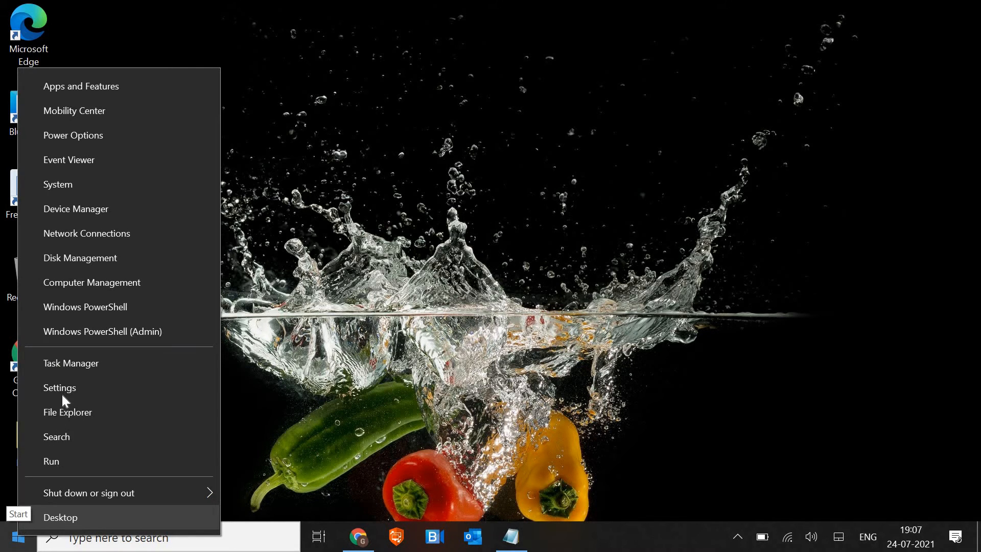
pyautogui.click(59, 387)
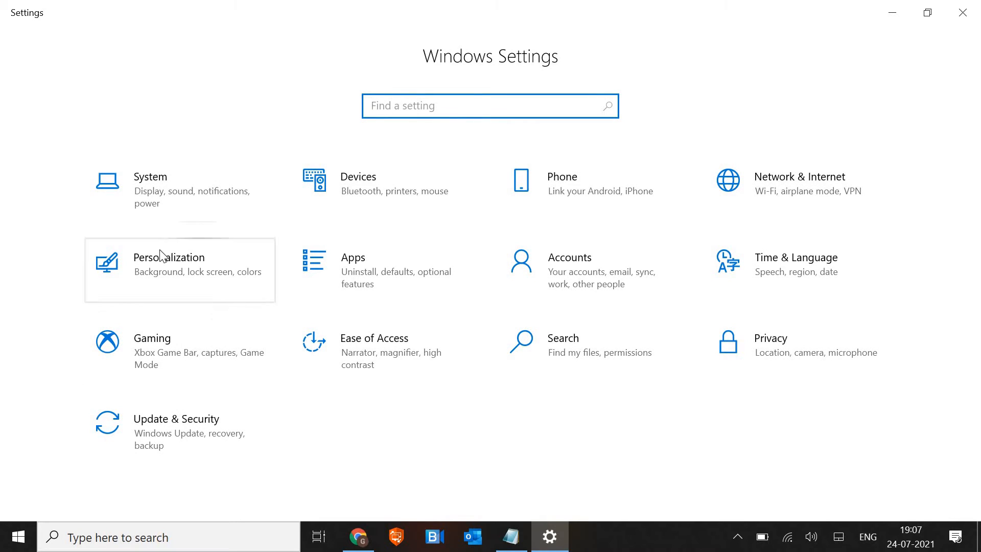
pyautogui.moveTo(184, 268)
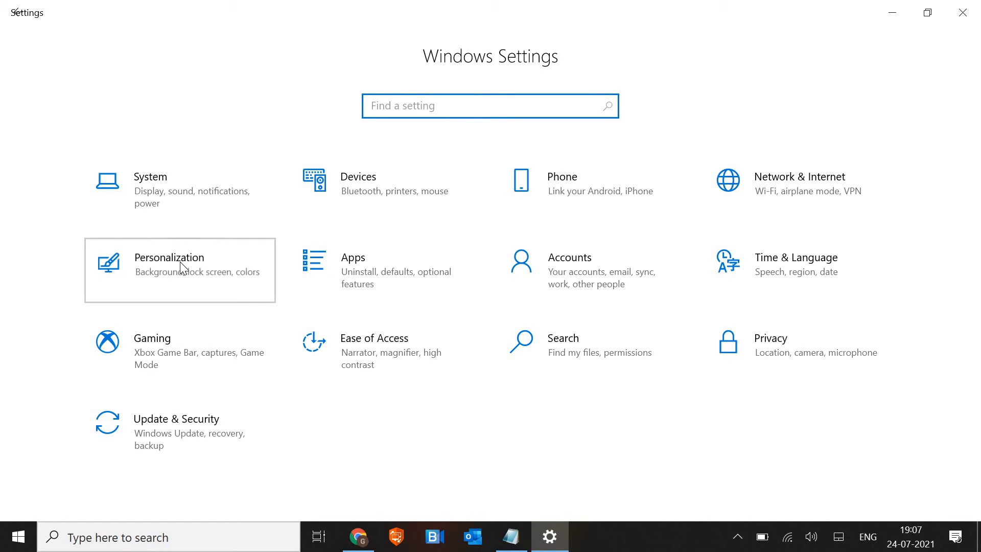
pyautogui.click(184, 269)
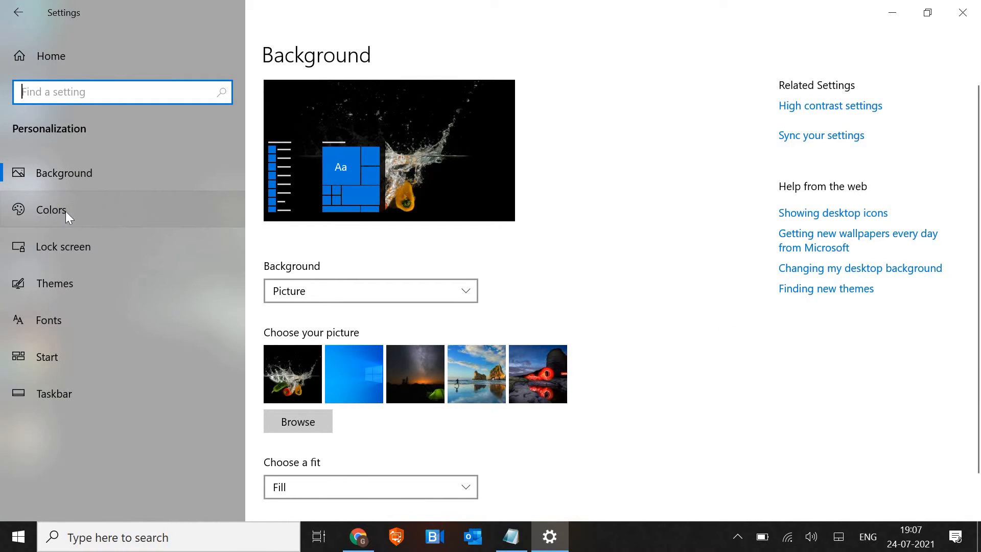
pyautogui.click(51, 210)
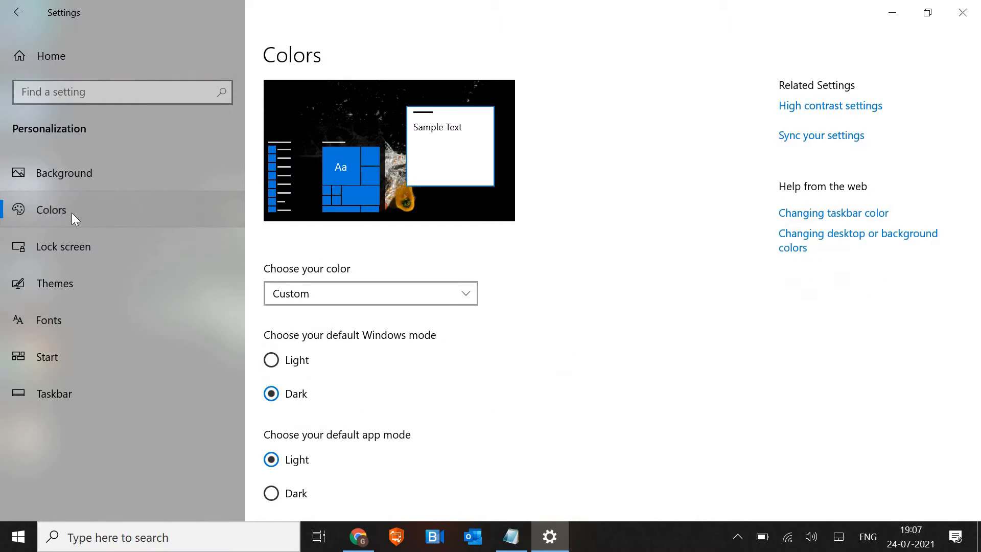
pyautogui.moveTo(387, 290)
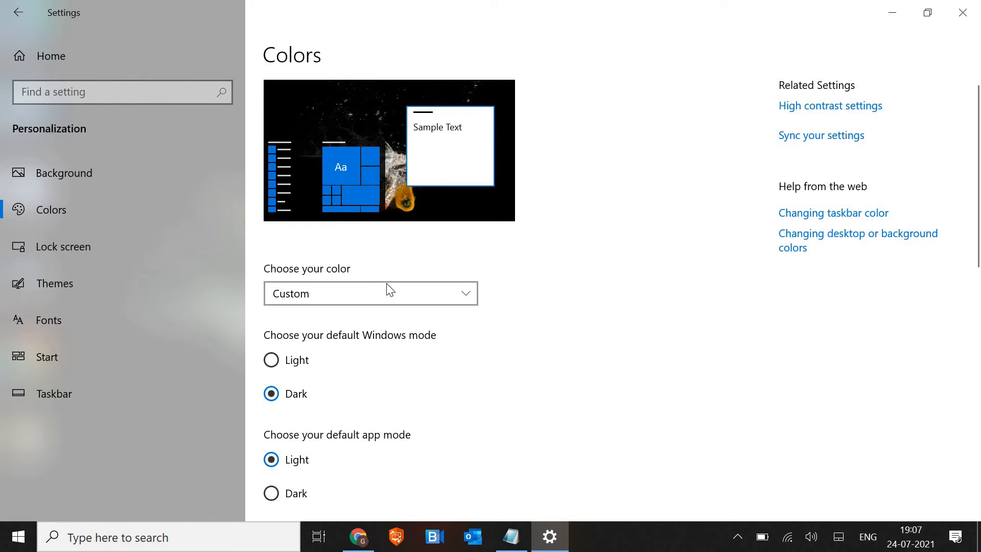
pyautogui.scroll(-3)
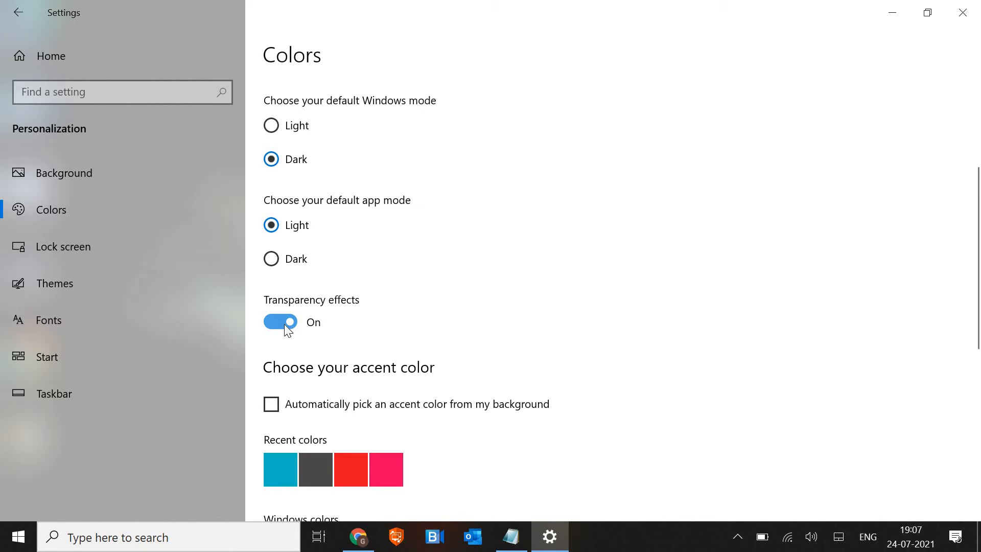
pyautogui.click(279, 321)
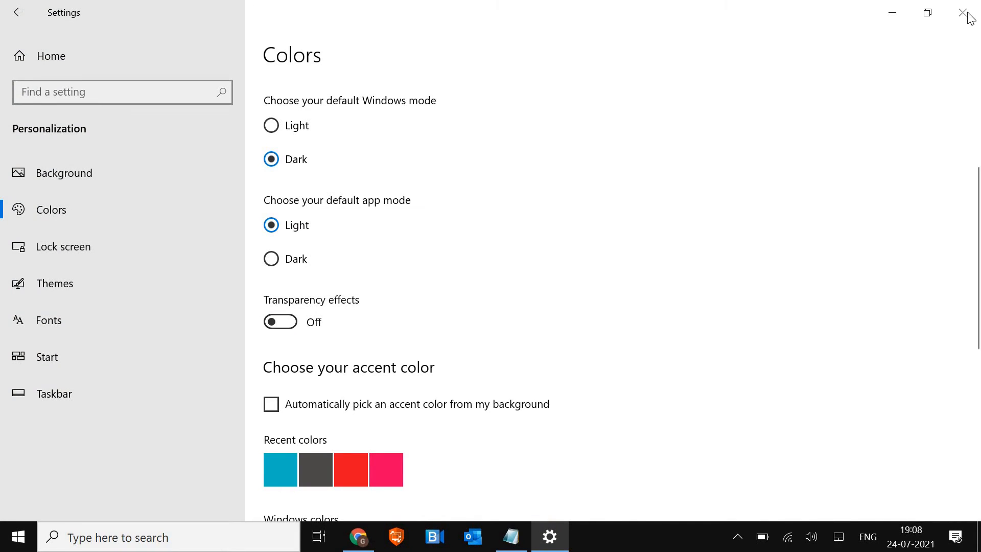
pyautogui.click(963, 12)
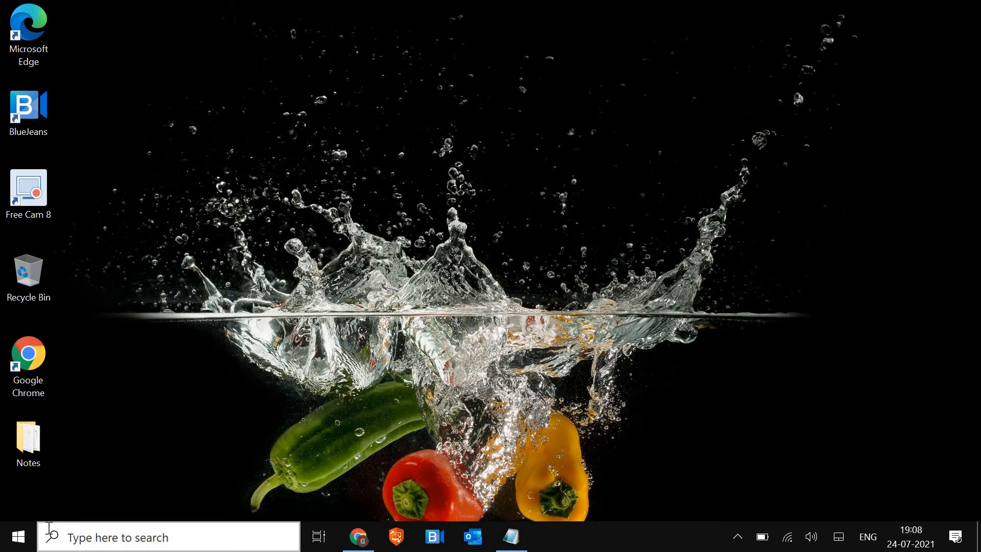
pyautogui.moveTo(15, 543)
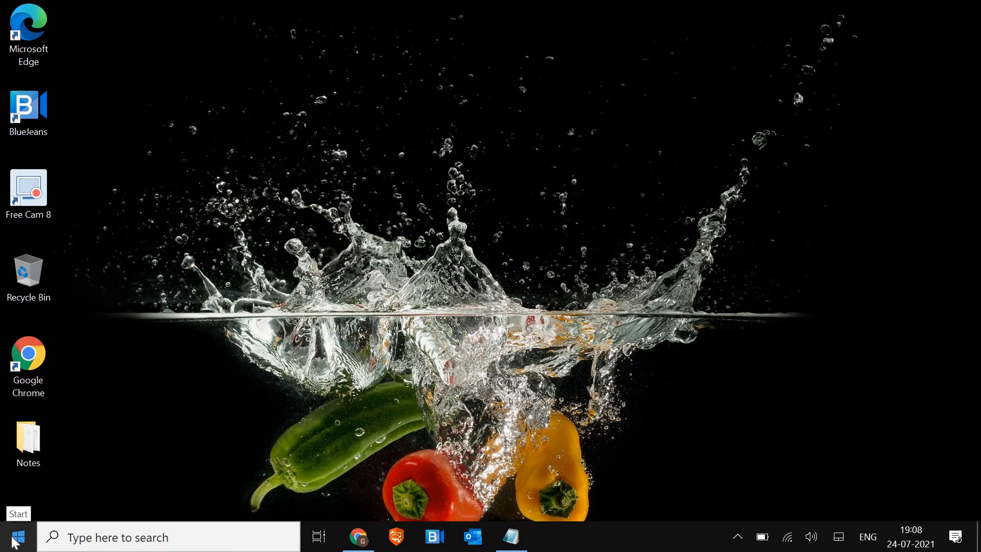
pyautogui.moveTo(619, 540)
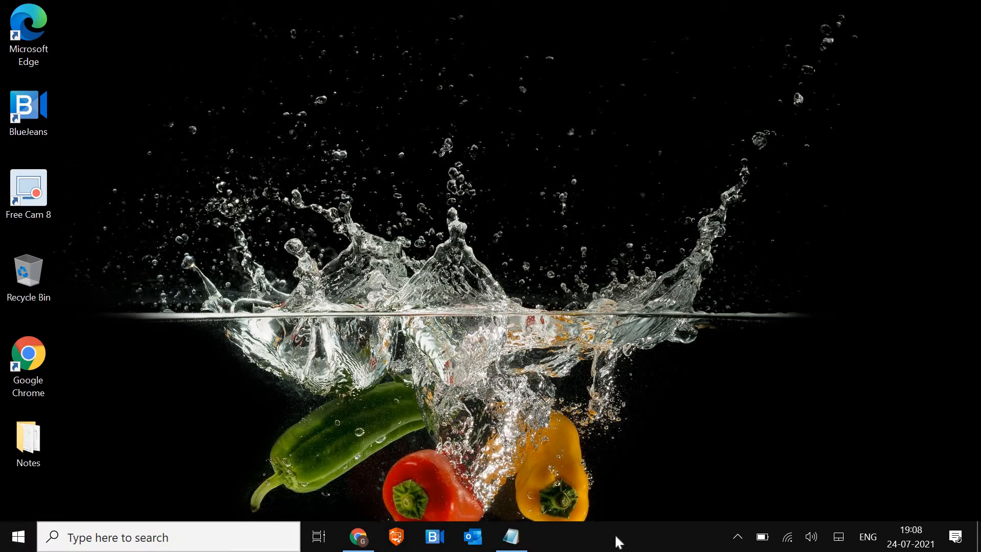
# - Open Task Manager from the Start button's quick link menu
pyautogui.rightClick(619, 541)
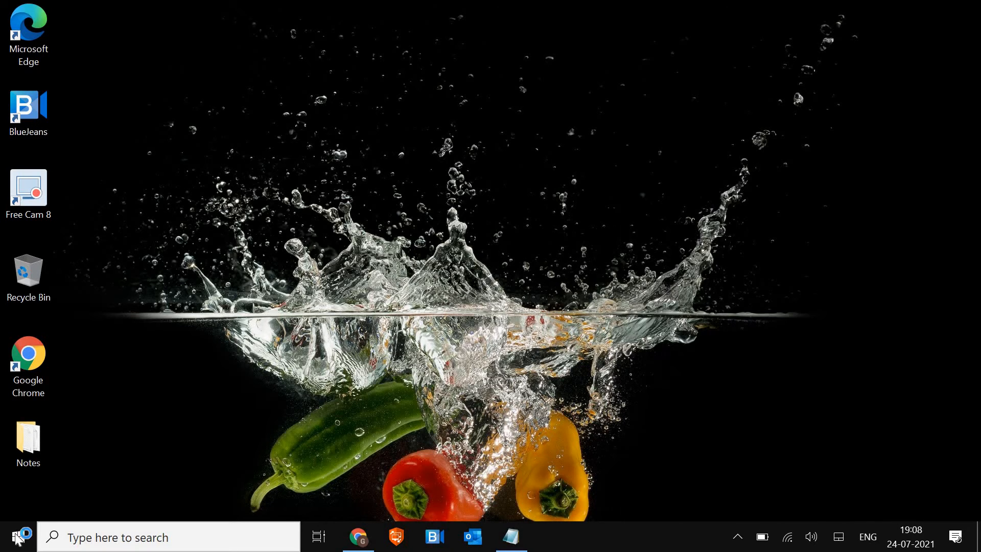
pyautogui.rightClick(10, 529)
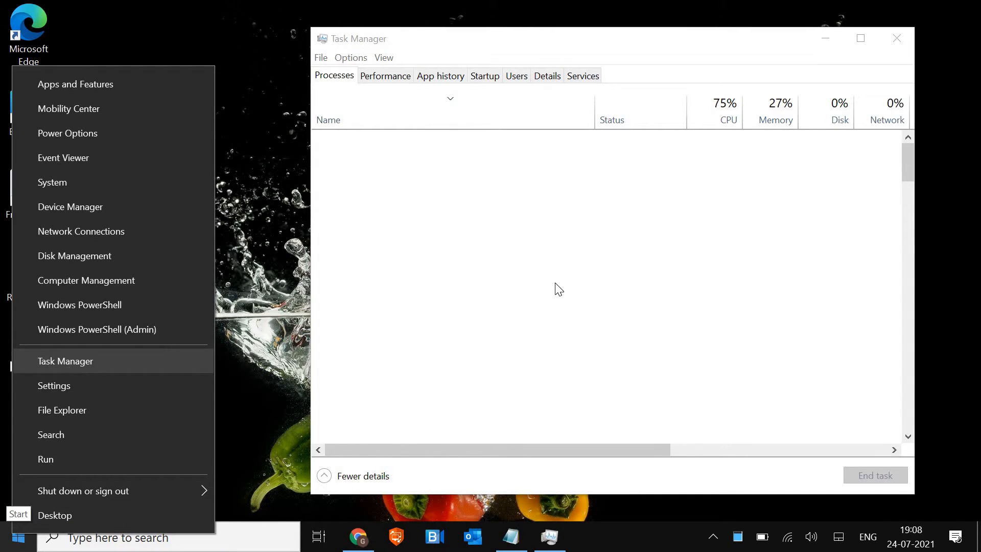
# - Check Startup entries like Creative Cloud, BlueJeans.Detector and OneDrive, then close Task Manager
pyautogui.click(559, 289)
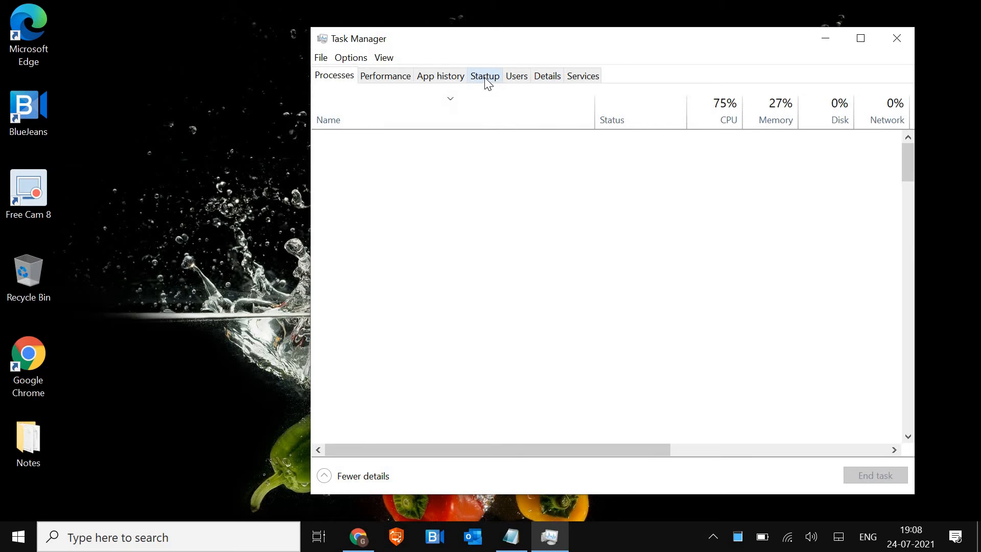
pyautogui.click(484, 75)
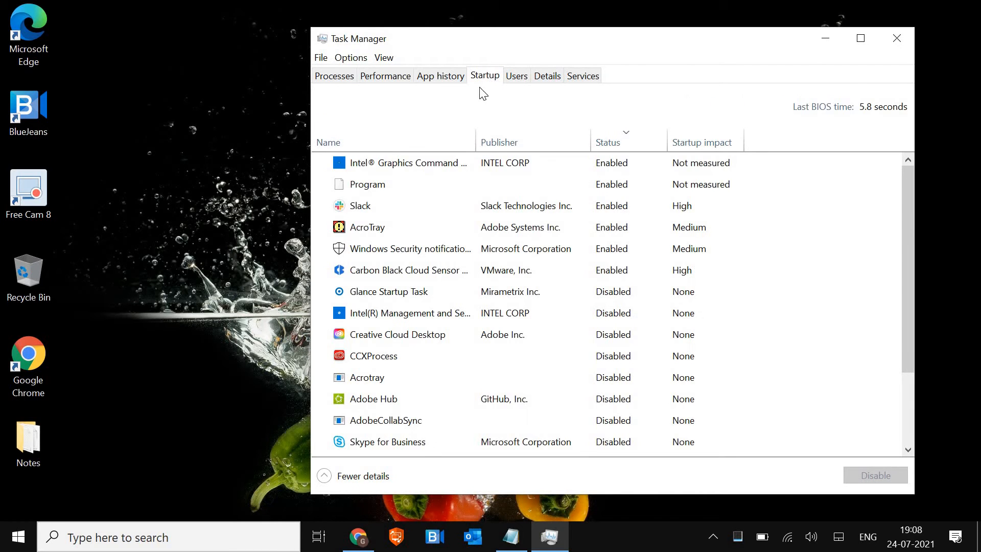
pyautogui.click(426, 248)
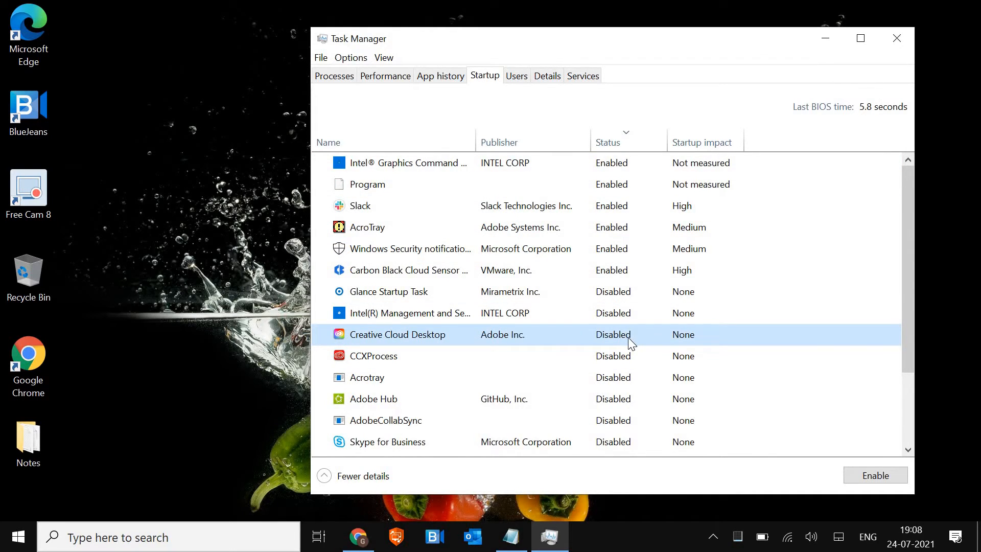
pyautogui.moveTo(536, 362)
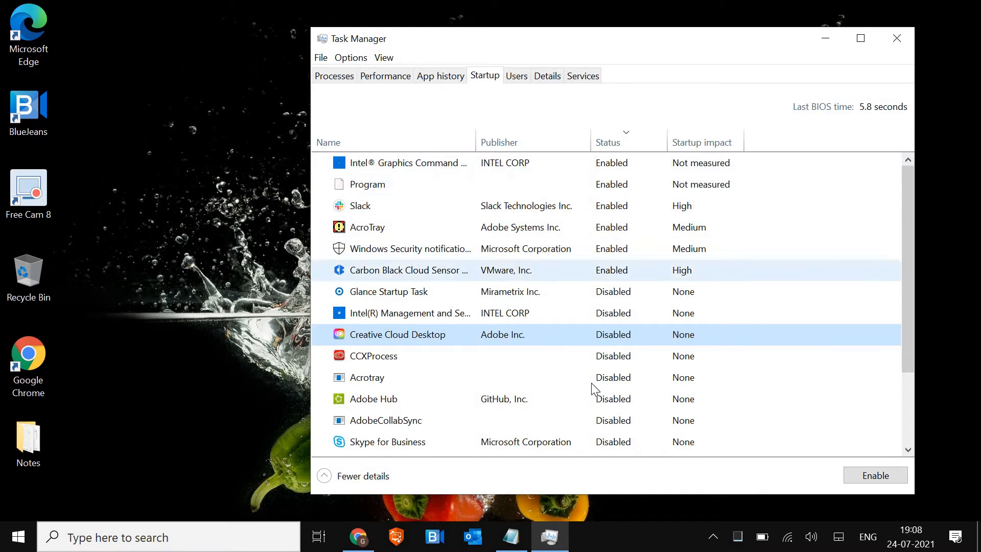
pyautogui.scroll(-3)
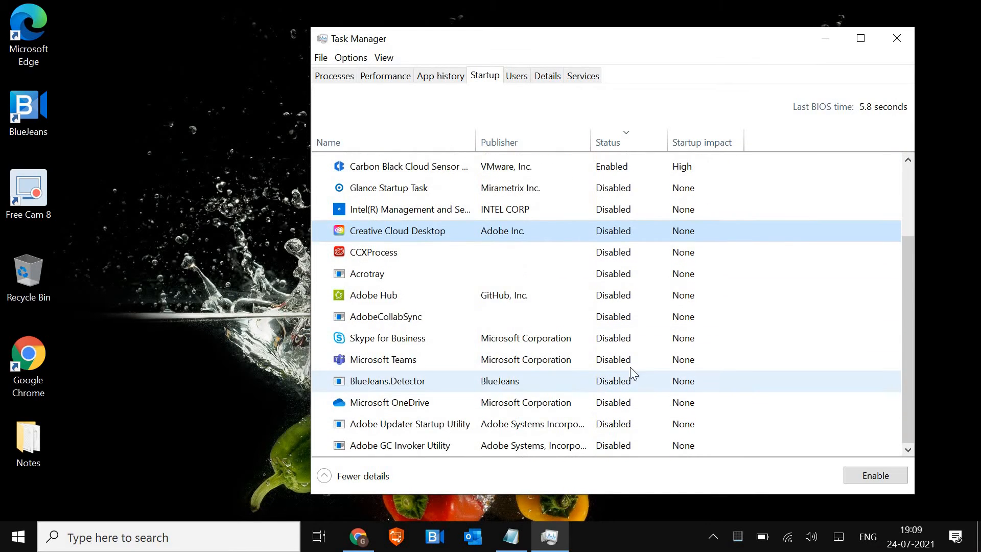
pyautogui.moveTo(399, 360)
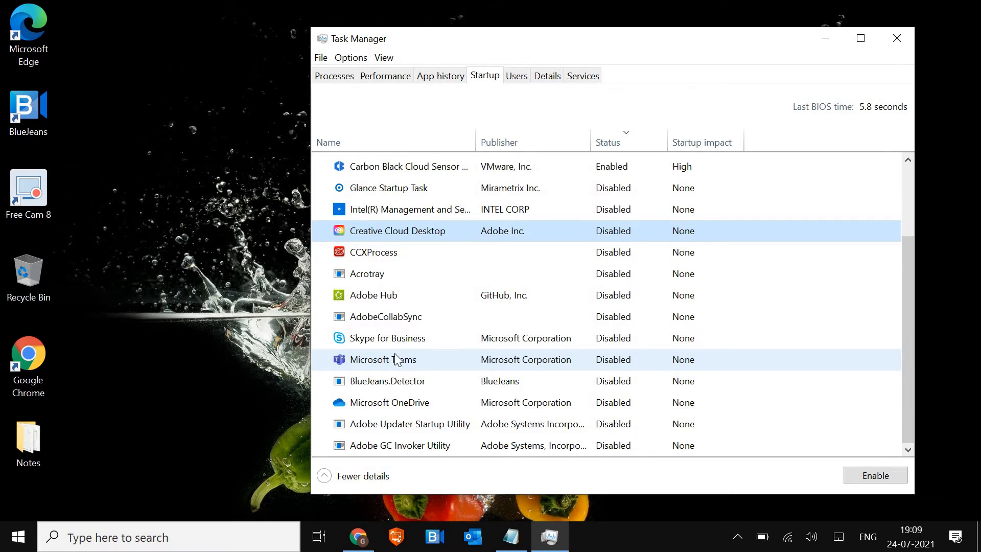
pyautogui.moveTo(405, 371)
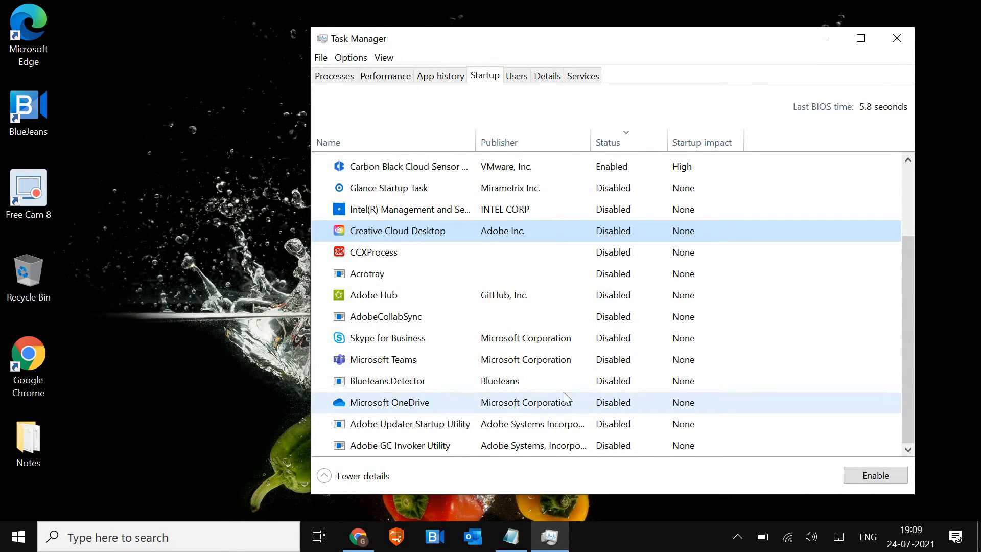
pyautogui.rightClick(387, 381)
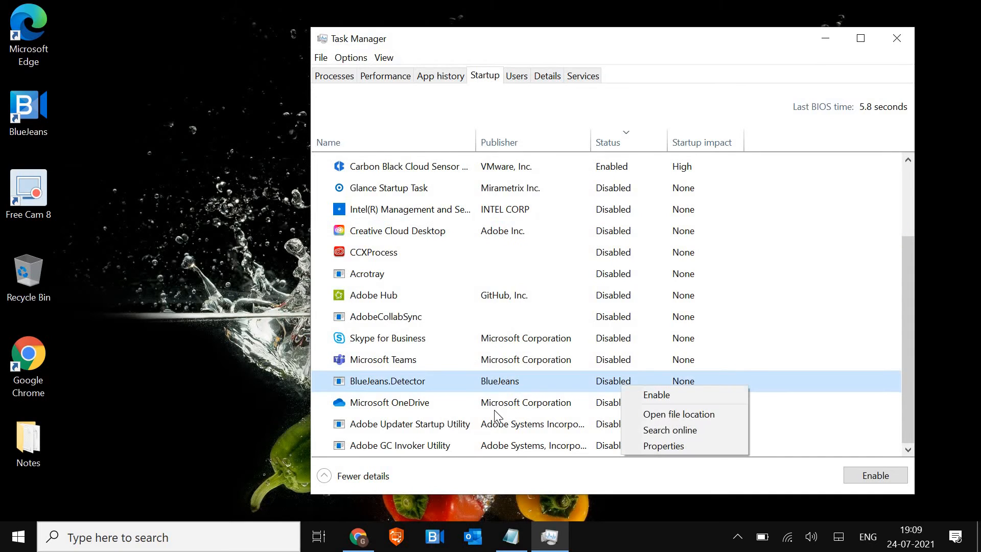
pyautogui.rightClick(410, 402)
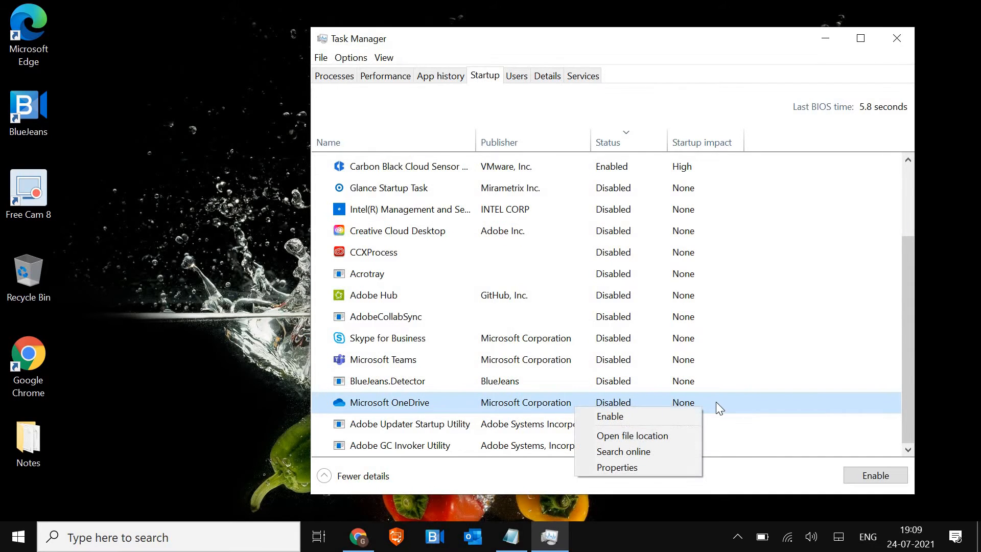
pyautogui.moveTo(565, 344)
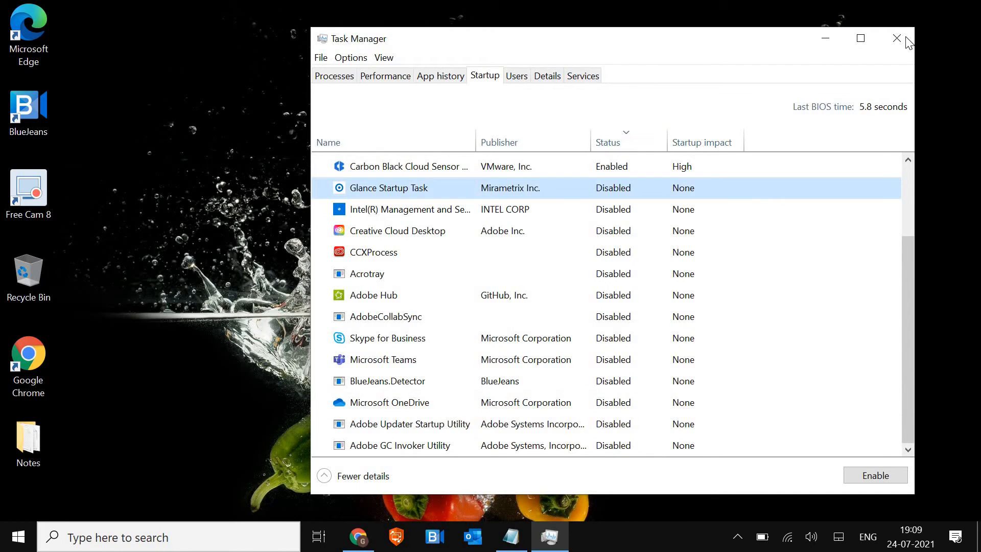
pyautogui.click(894, 38)
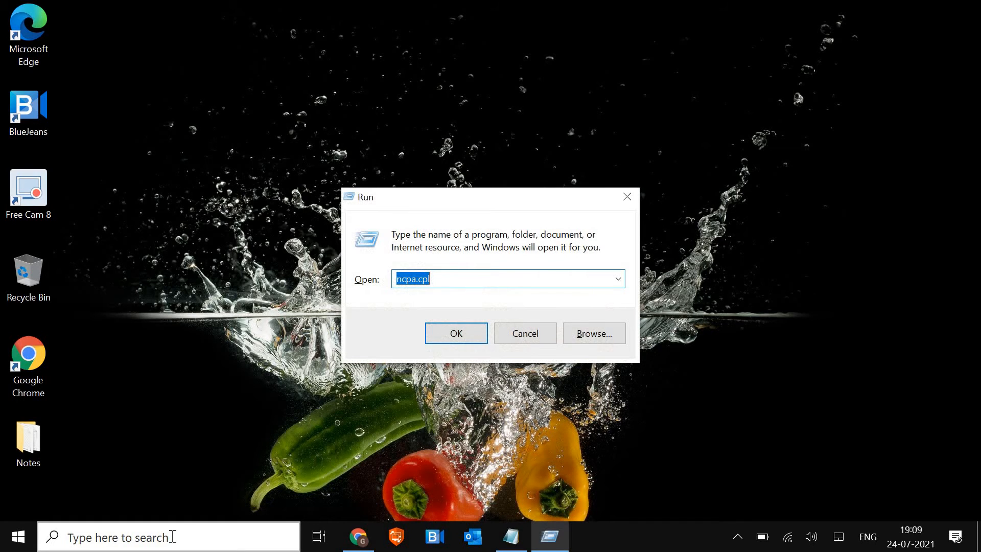
# - Run cleanmgr from the Run dialog to open Disk Cleanup for drive C
pyautogui.write('cleanmr')
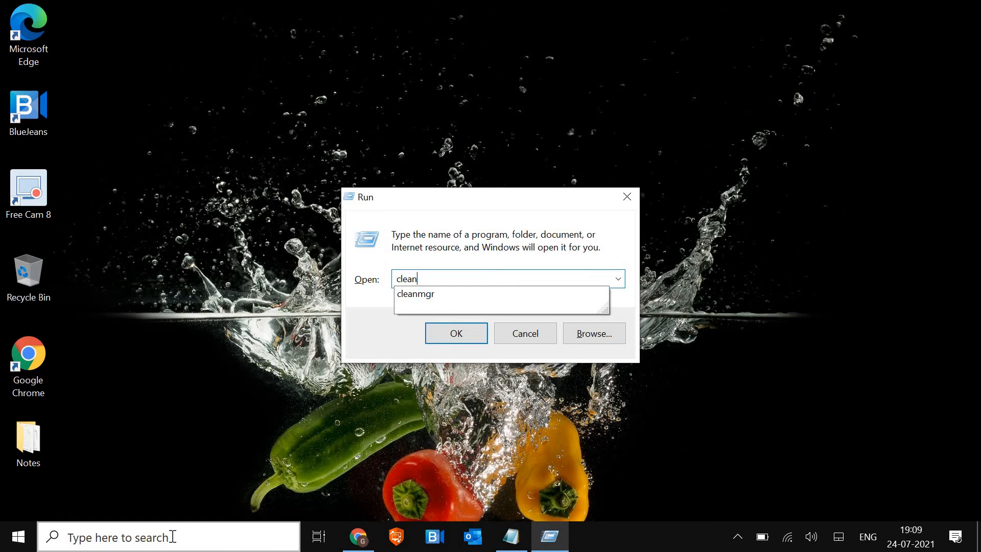
pyautogui.click(19, 534)
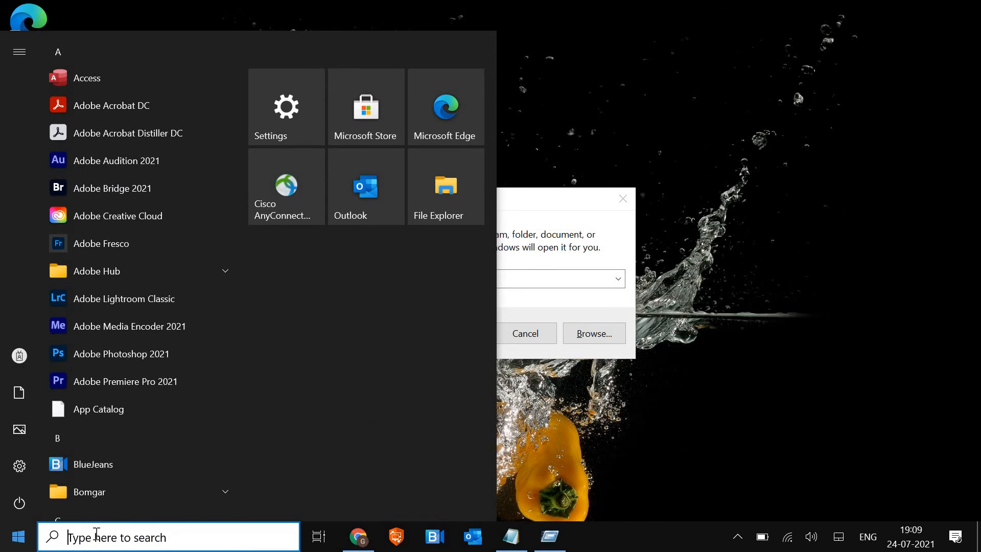
pyautogui.write('run')
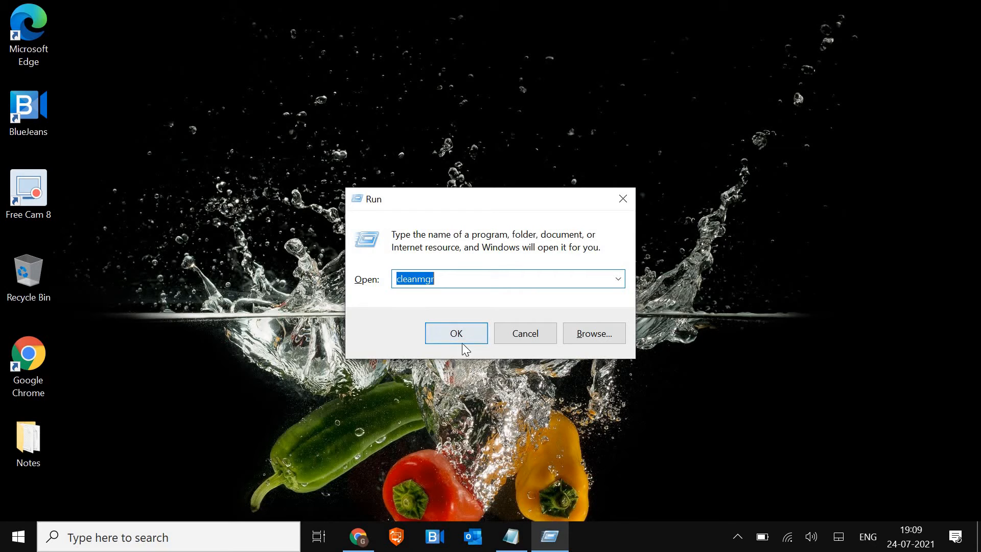
pyautogui.click(456, 333)
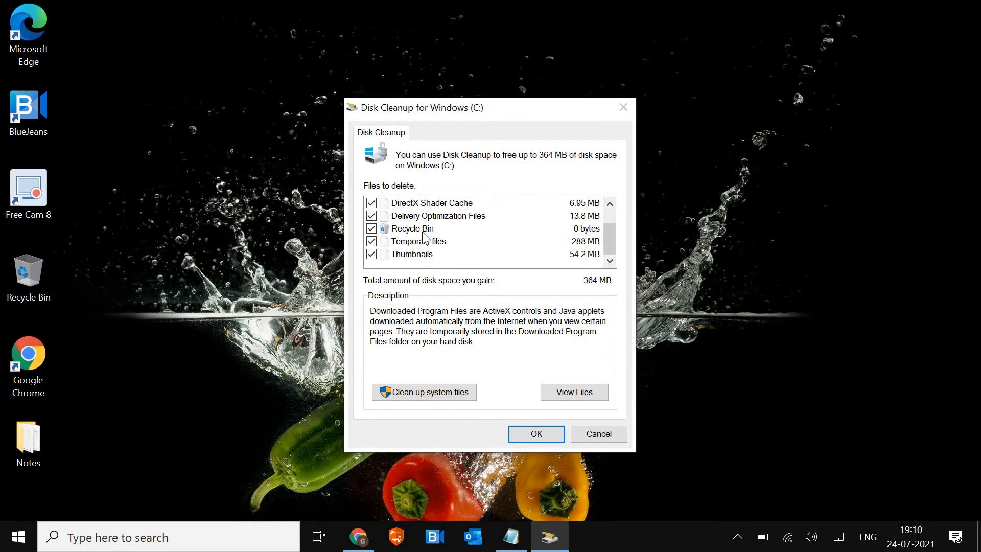
pyautogui.moveTo(588, 288)
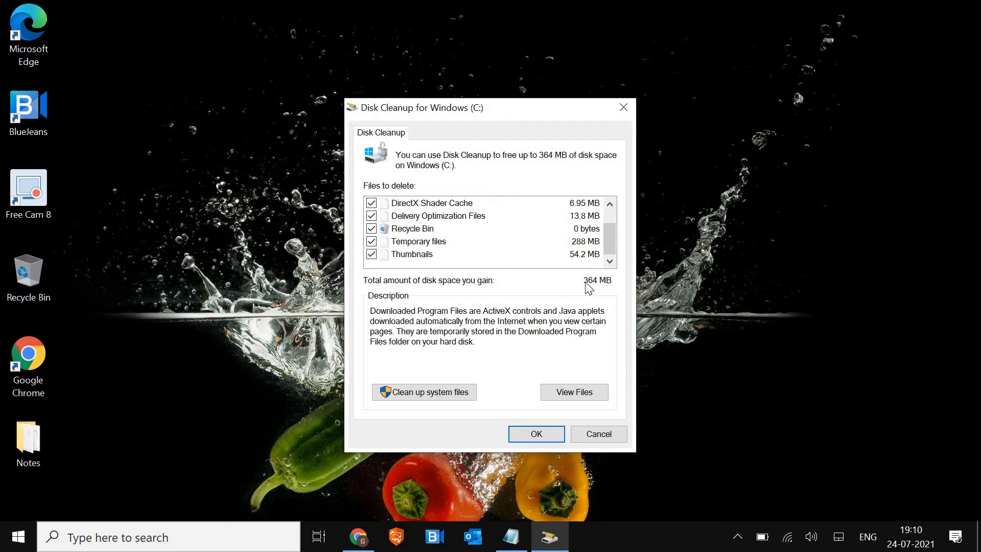
pyautogui.moveTo(586, 284)
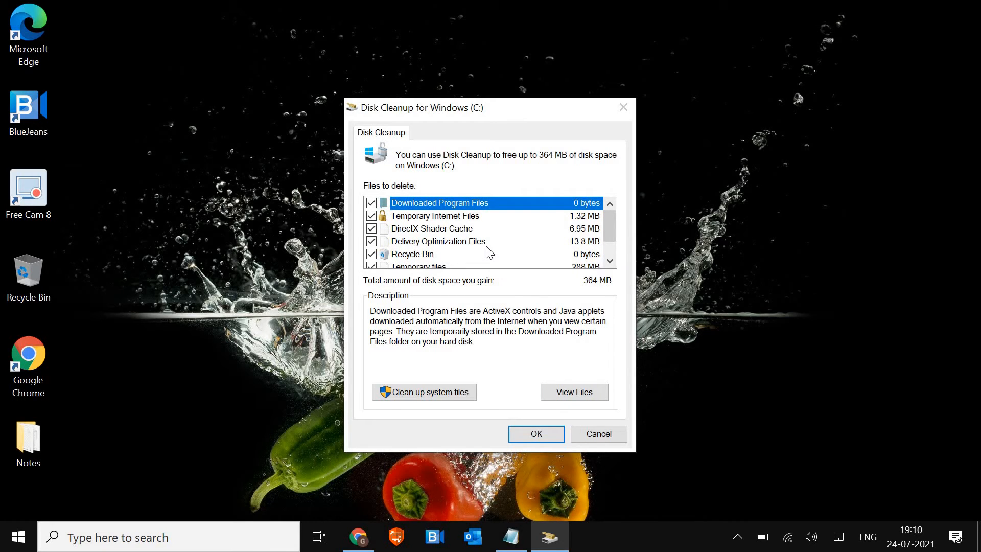
# - Confirm Delete Files to remove the checked 364 MB of junk from C:
pyautogui.scroll(-3)
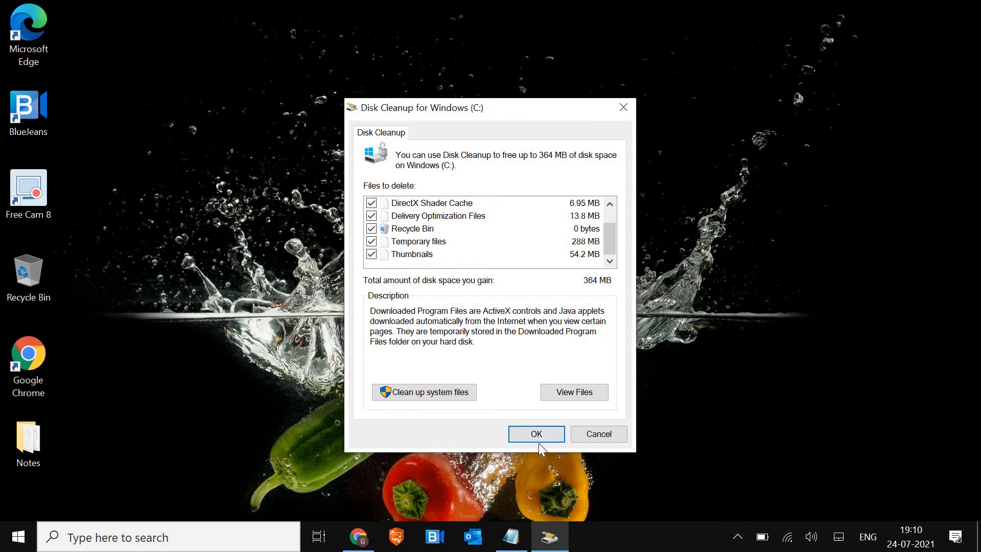
pyautogui.click(537, 434)
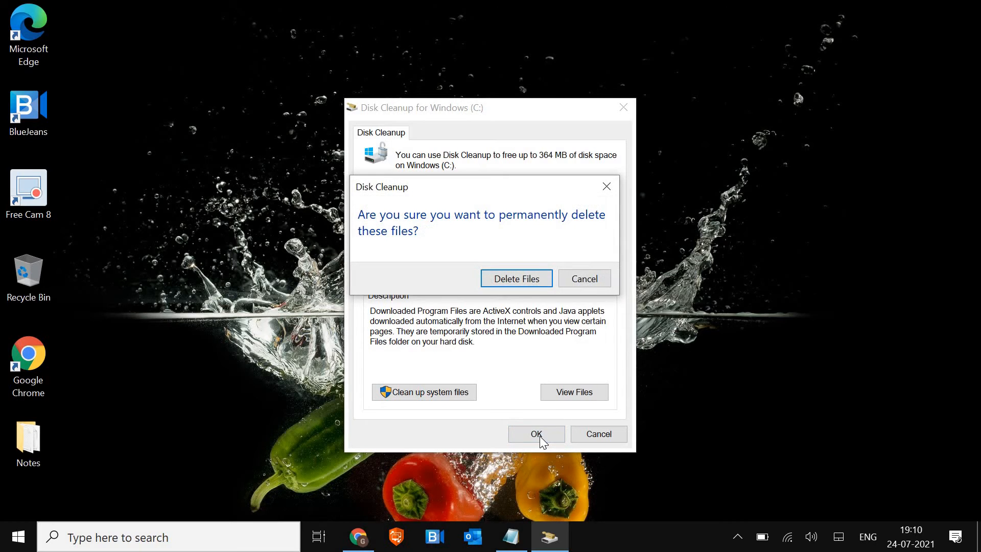
pyautogui.click(516, 279)
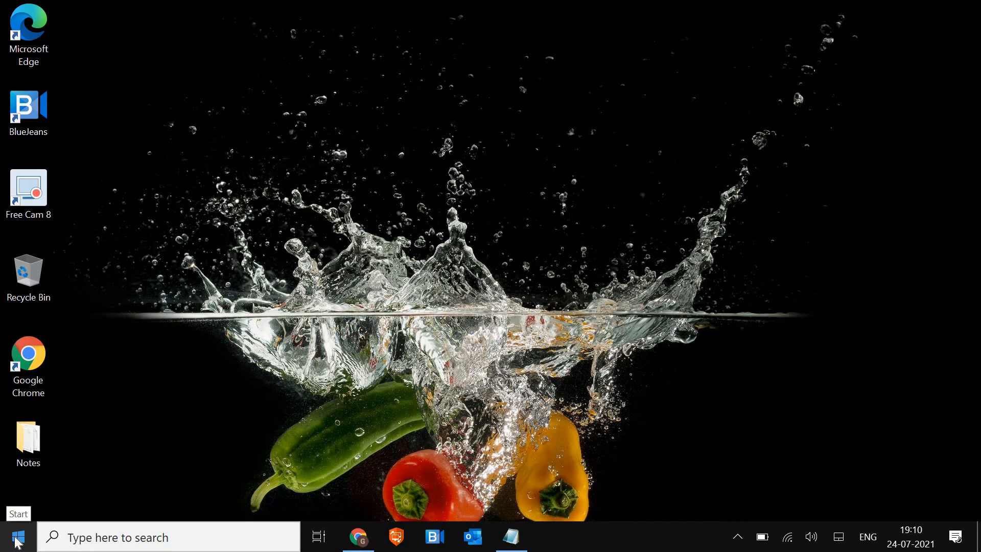
pyautogui.rightClick(14, 534)
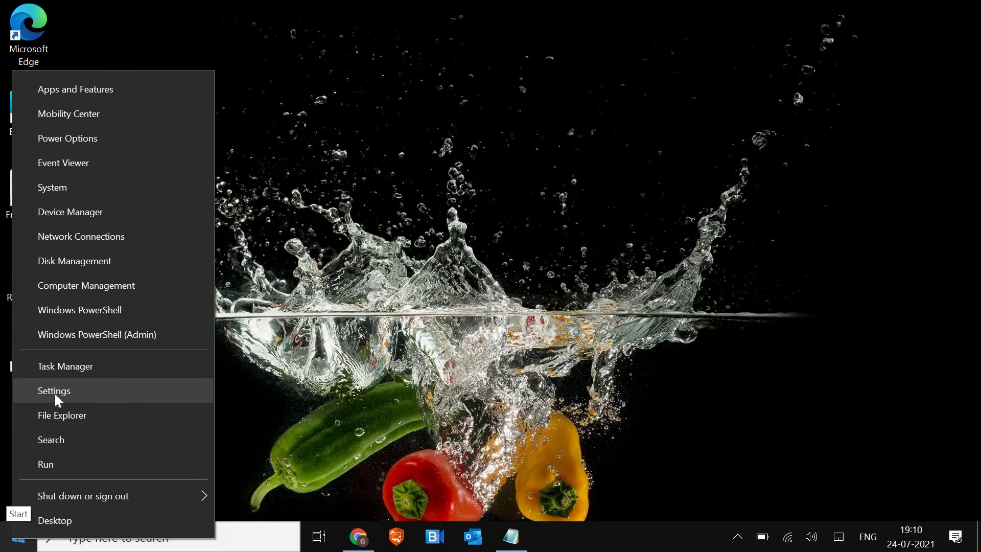
pyautogui.click(53, 391)
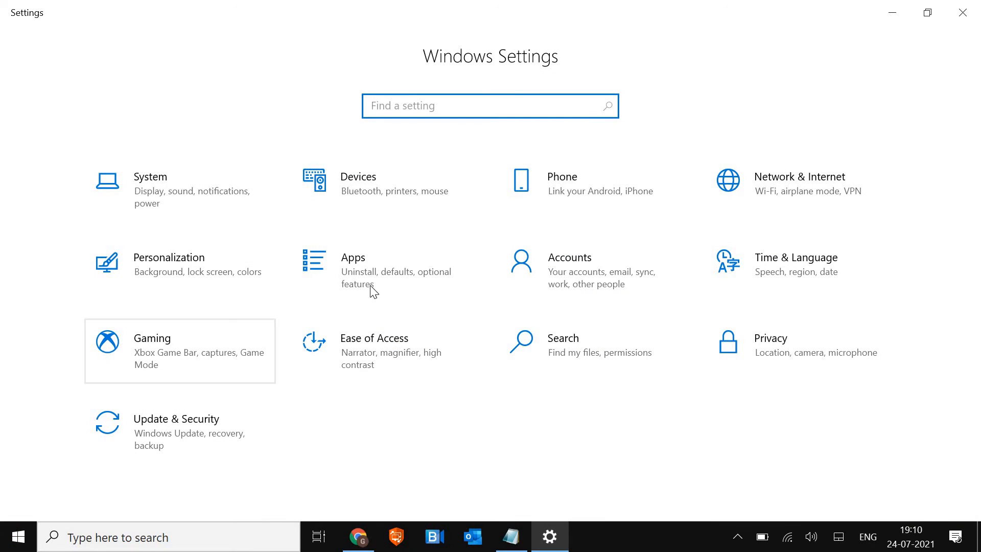
pyautogui.click(352, 257)
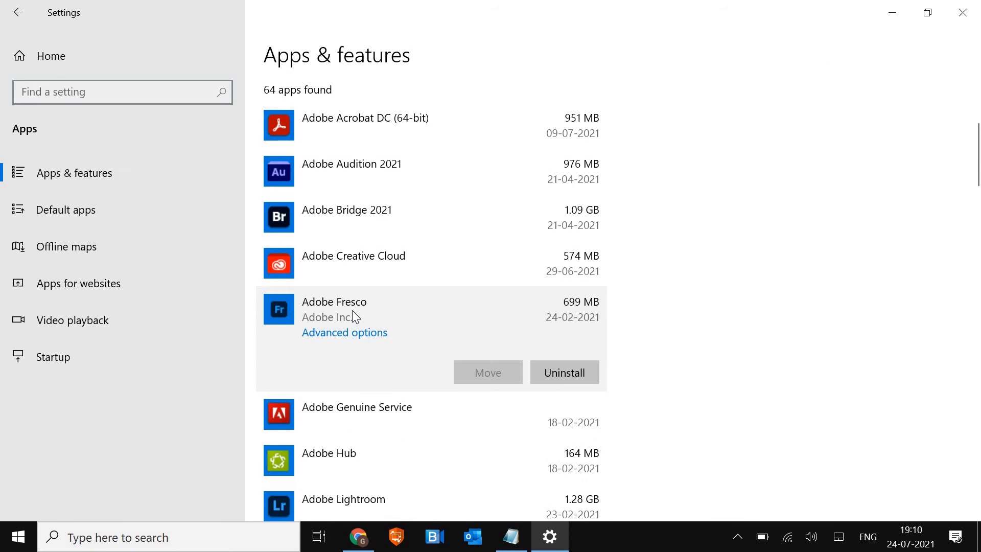
pyautogui.scroll(-3)
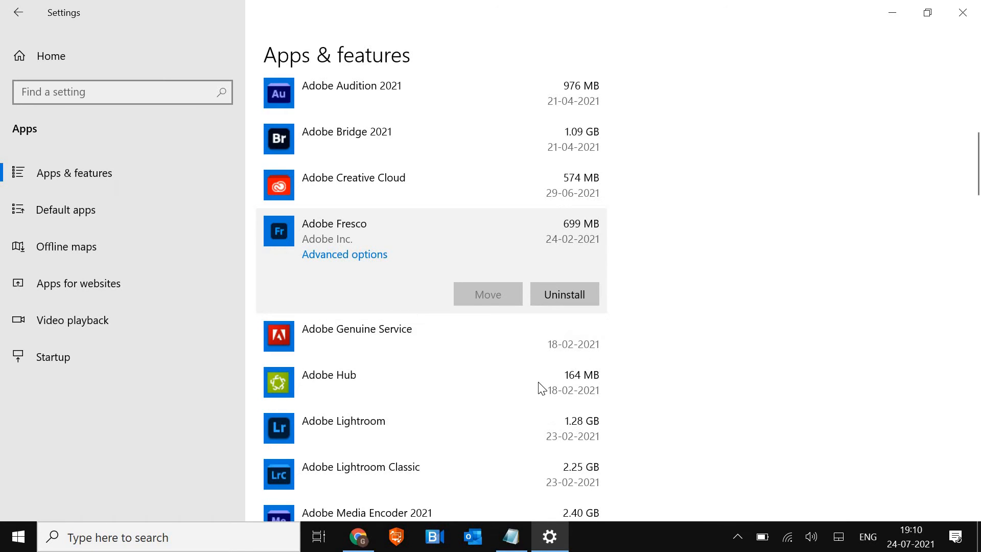
pyautogui.scroll(-3)
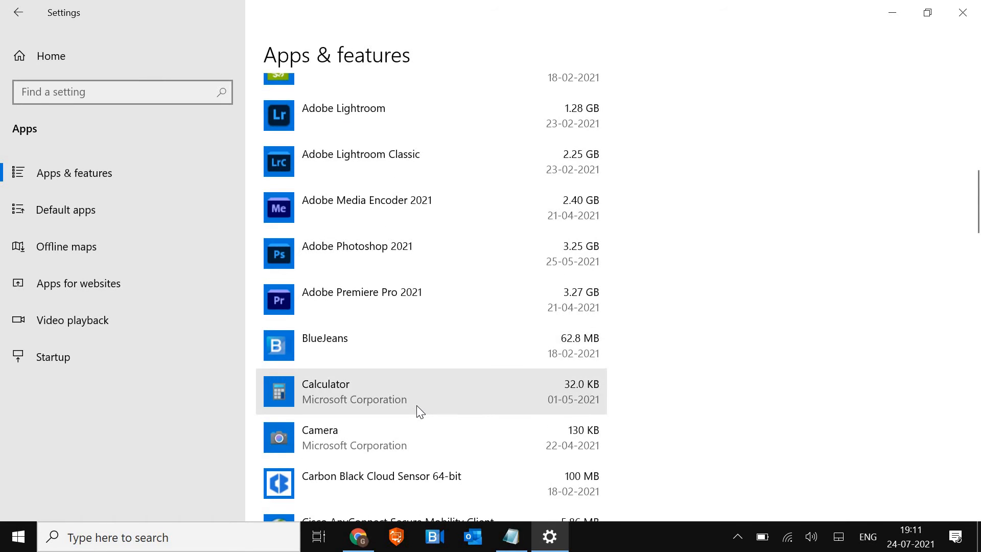
pyautogui.click(353, 392)
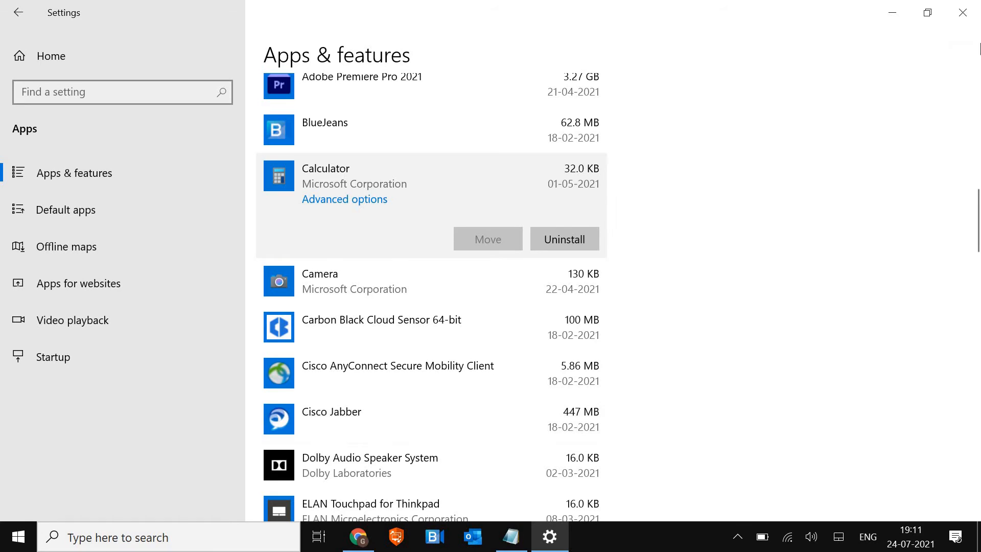
pyautogui.moveTo(962, 13)
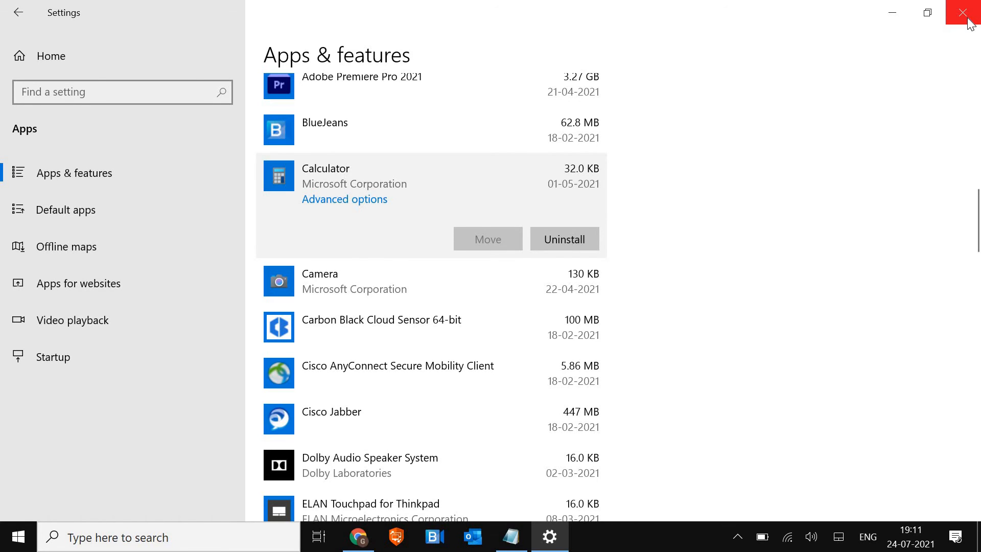
pyautogui.moveTo(972, 23)
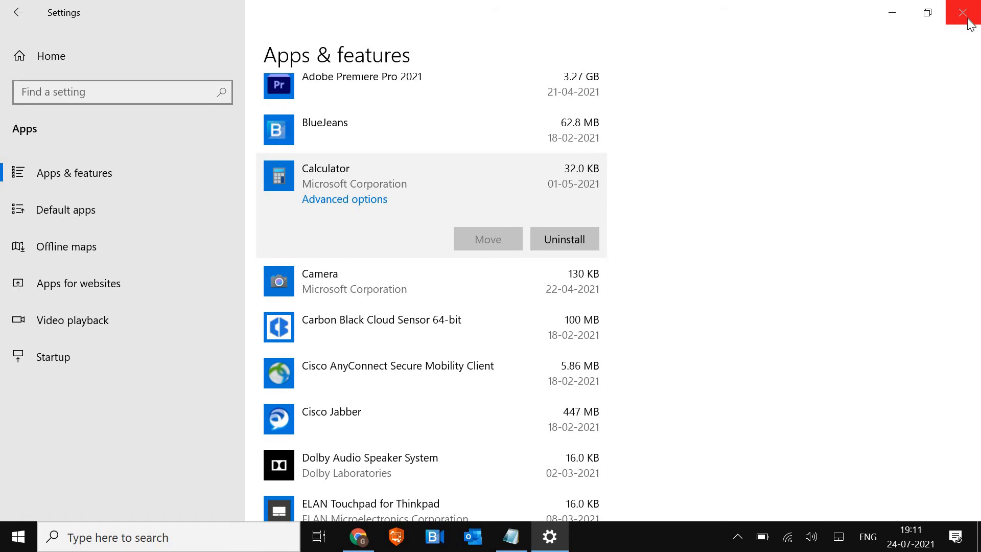
pyautogui.moveTo(967, 18)
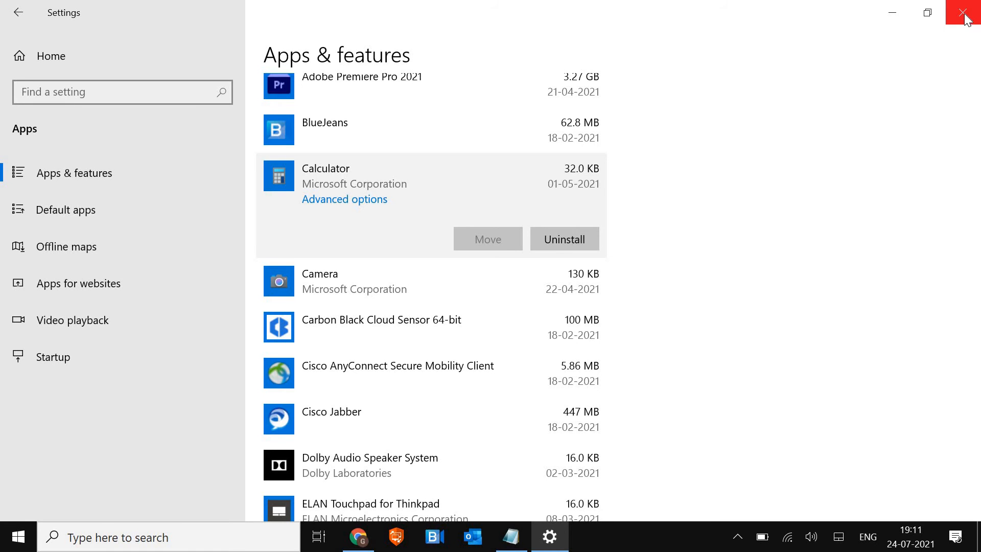
pyautogui.click(959, 12)
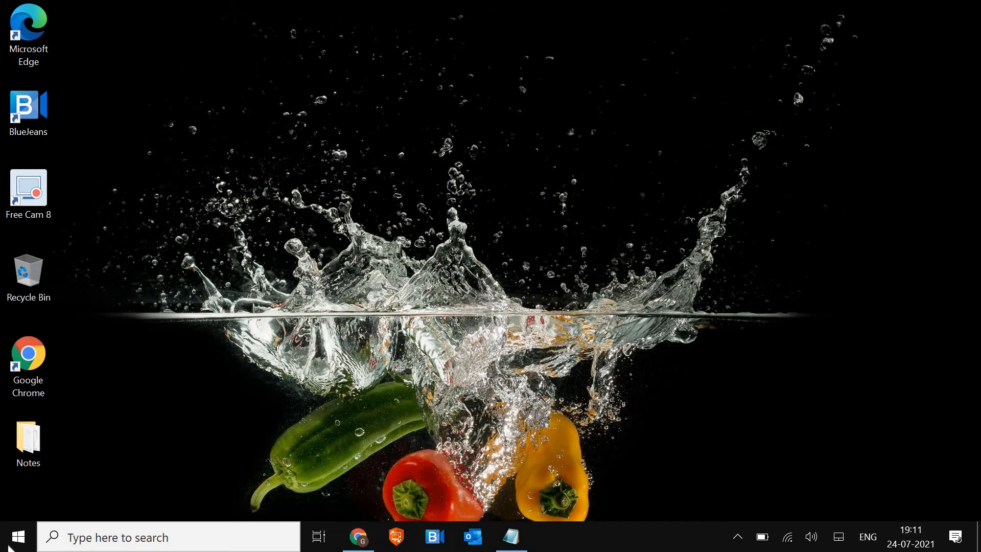
pyautogui.click(20, 536)
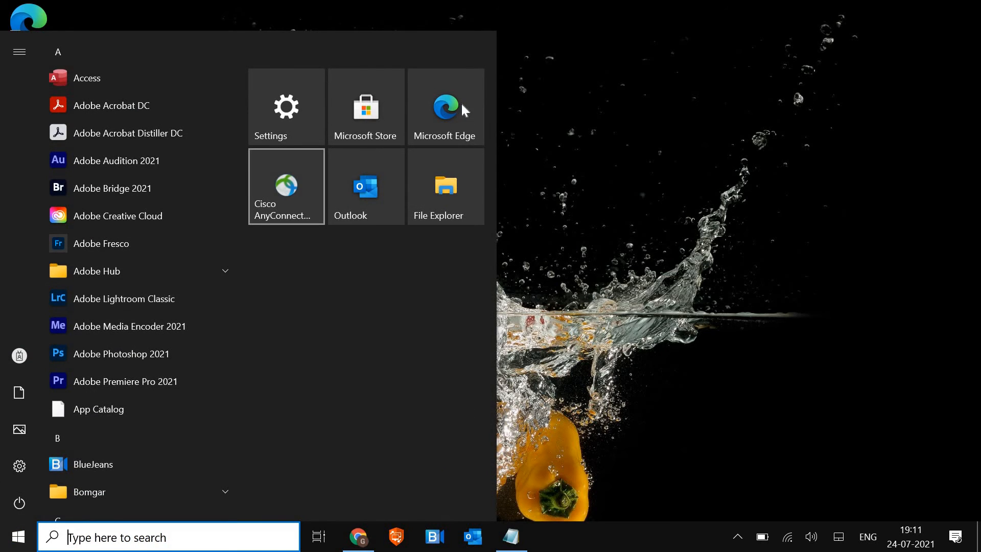
pyautogui.click(445, 106)
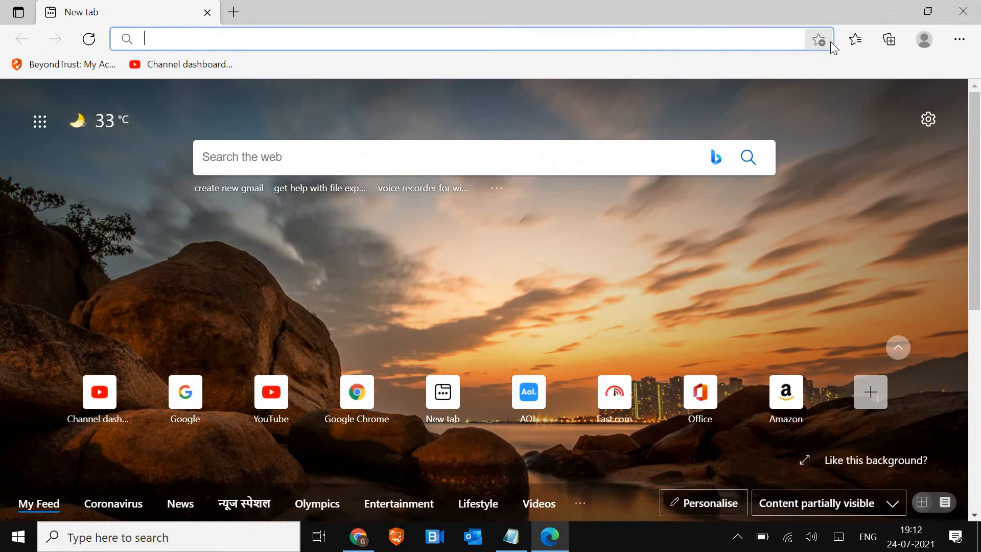
pyautogui.moveTo(818, 39)
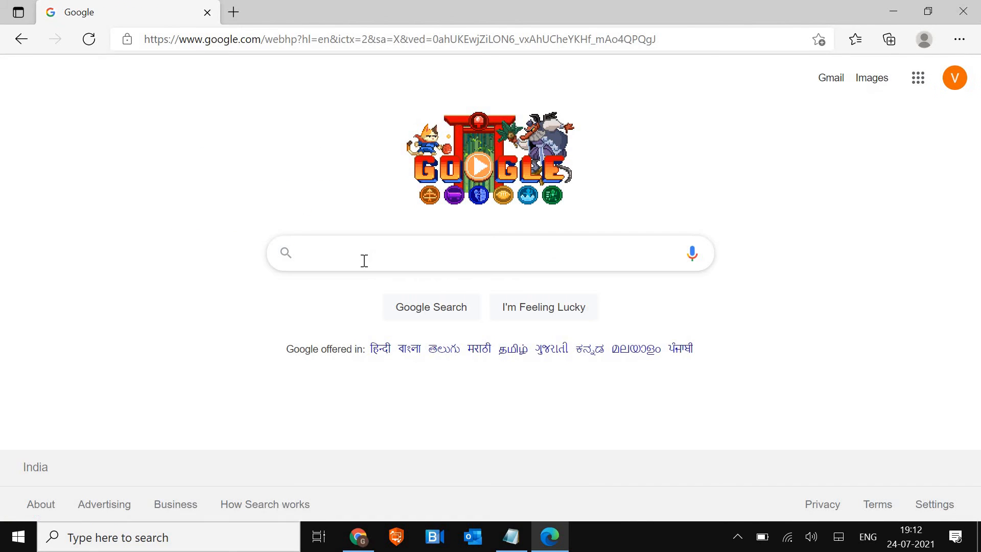
pyautogui.write('malwa')
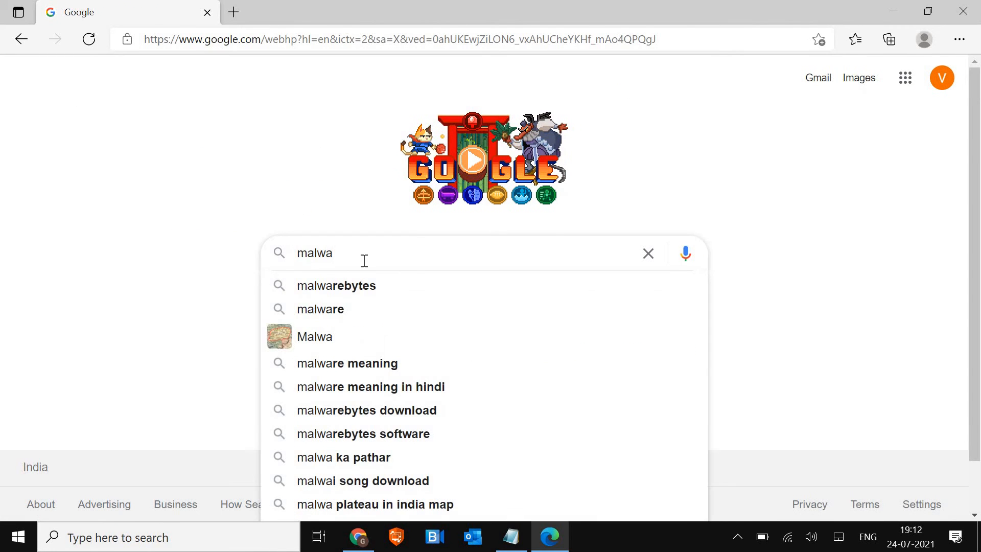
pyautogui.click(336, 285)
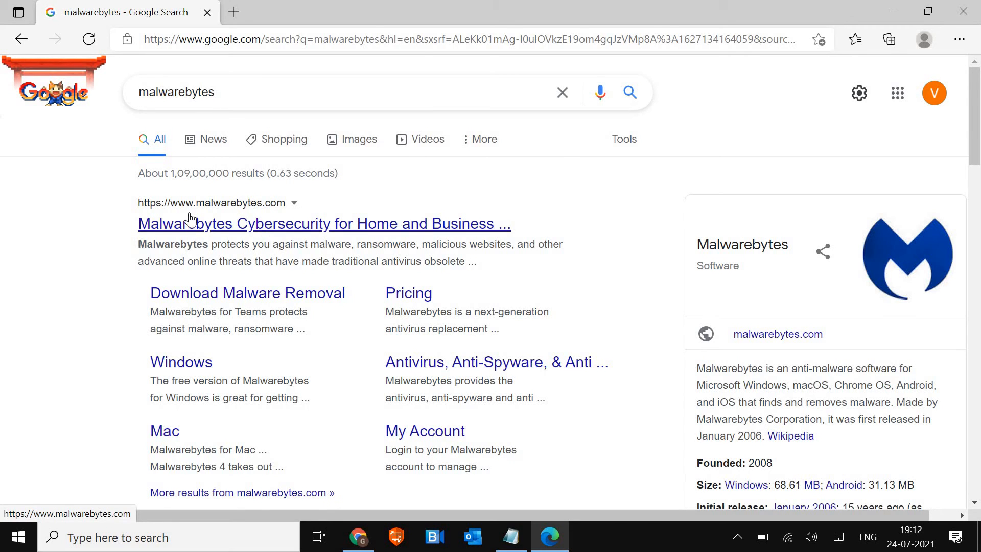
pyautogui.moveTo(319, 236)
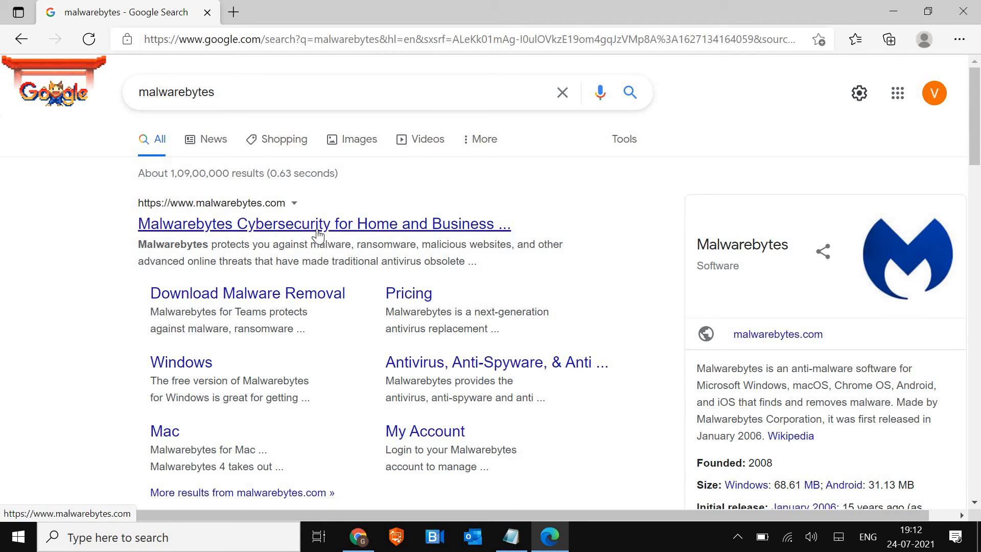
pyautogui.moveTo(317, 234)
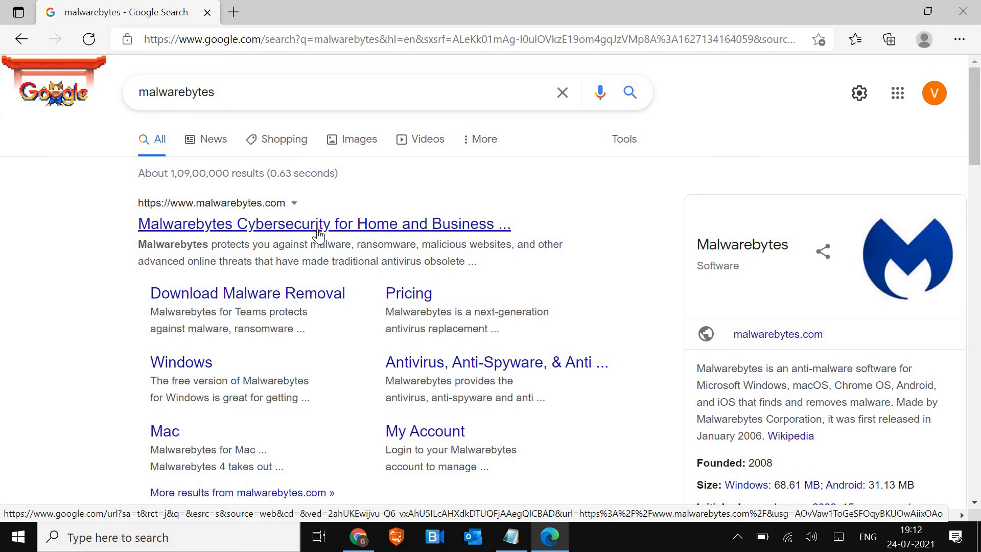
pyautogui.click(319, 223)
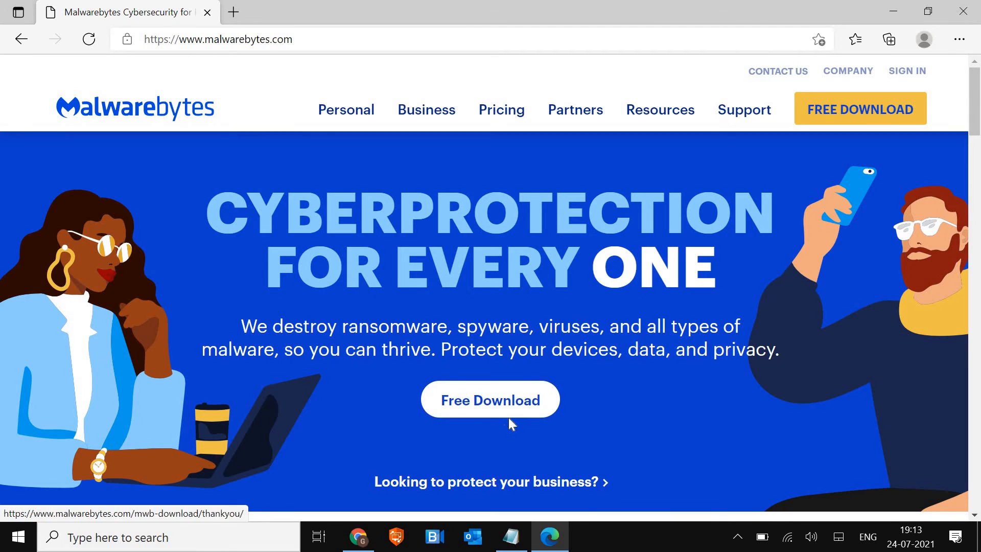
pyautogui.moveTo(533, 409)
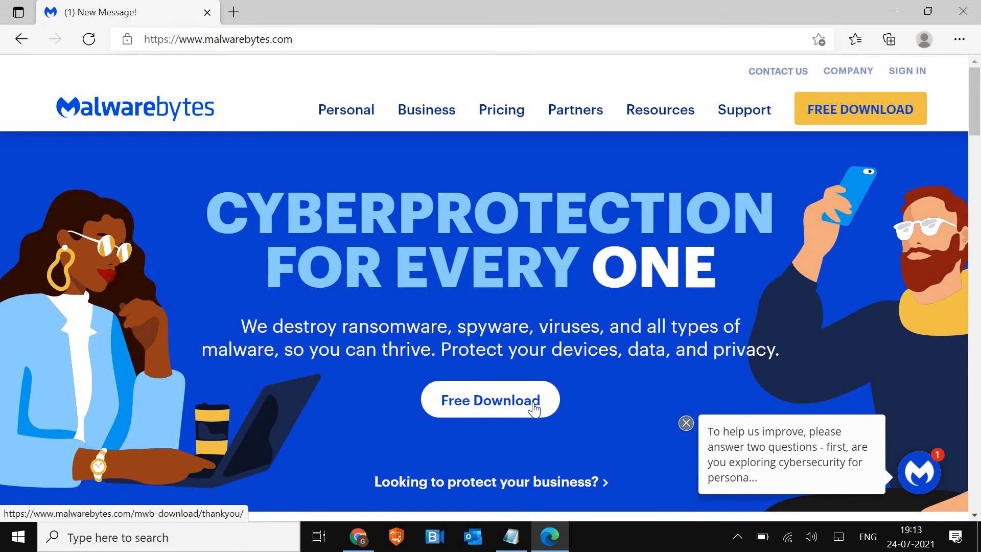
pyautogui.moveTo(686, 414)
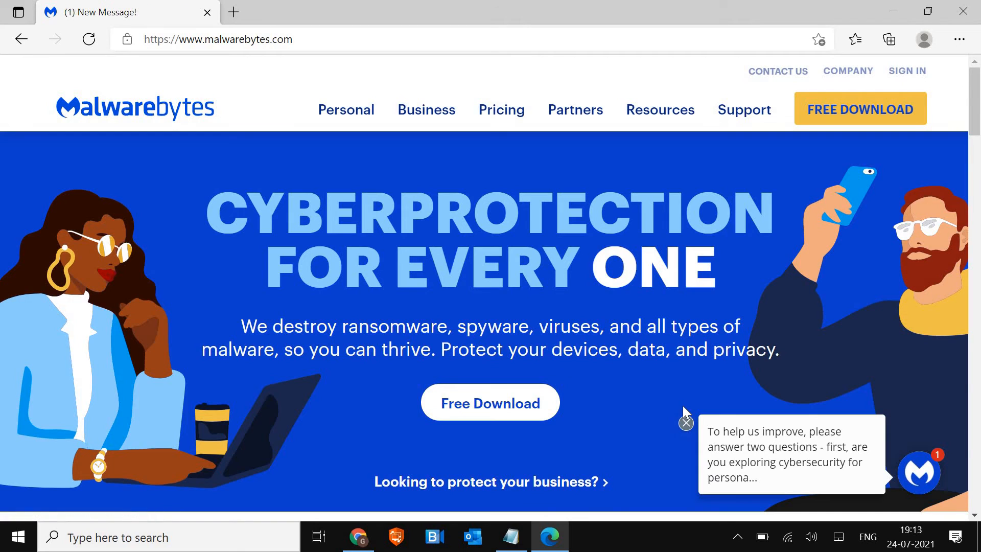
pyautogui.moveTo(963, 11)
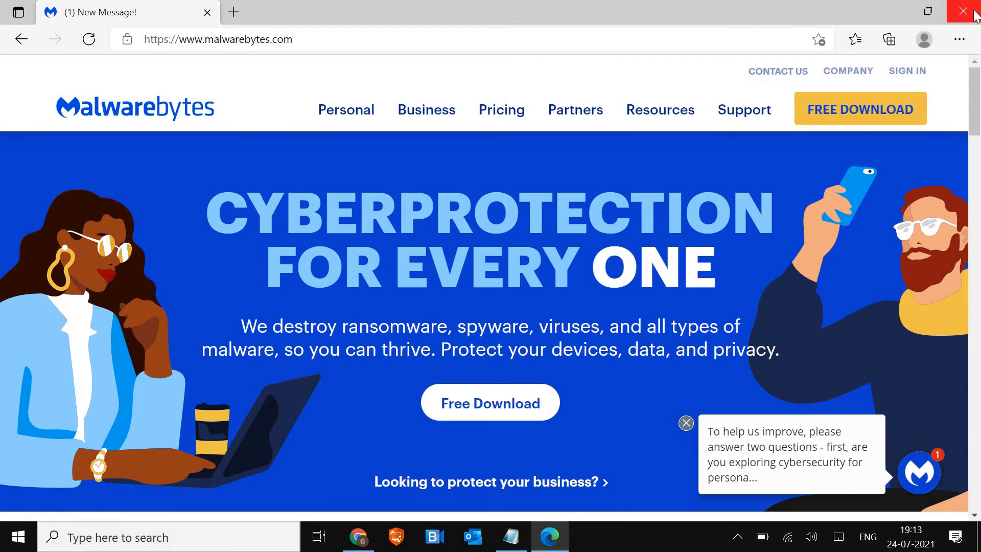
pyautogui.moveTo(963, 11)
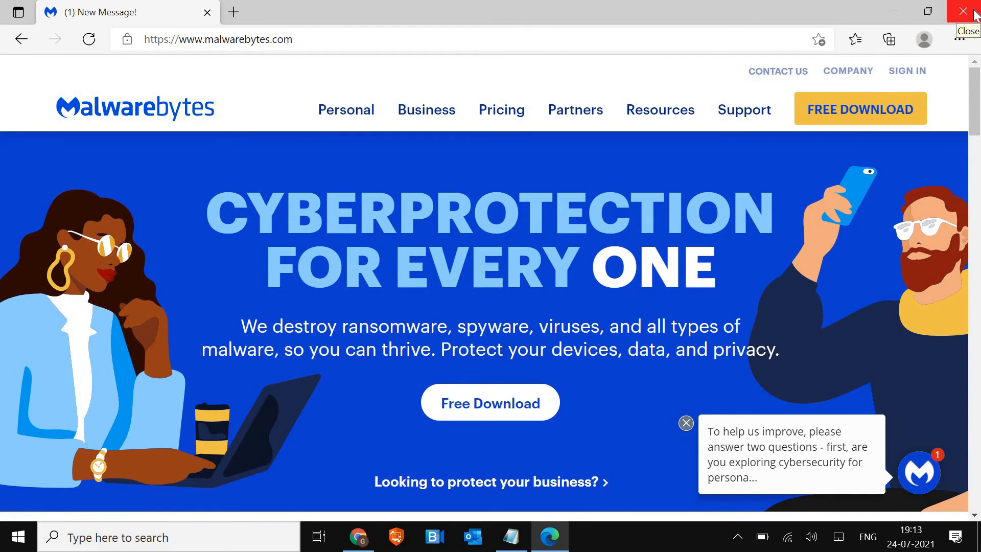
pyautogui.click(962, 11)
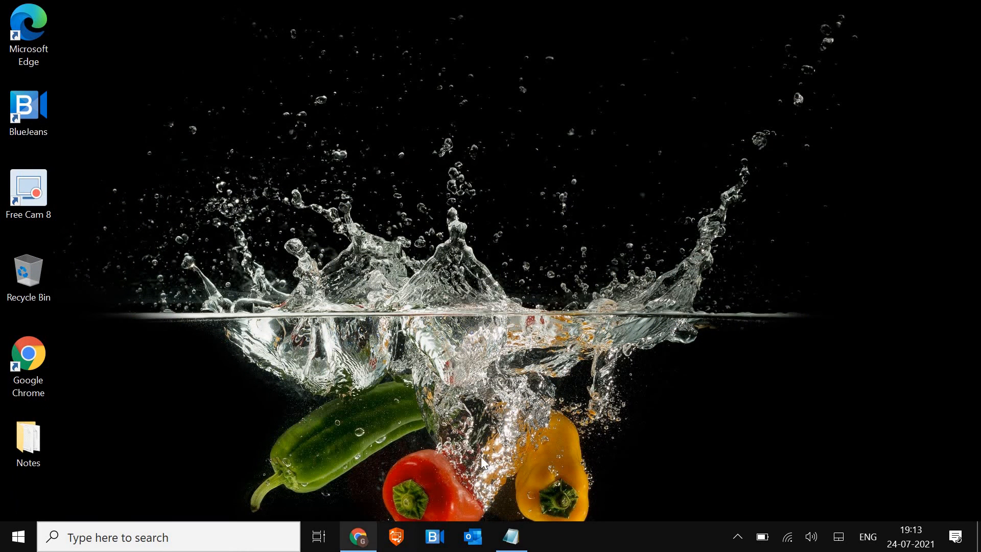
# - Open Edge's 'Restore settings to their default values' prompt and cancel it without resetting
pyautogui.click(27, 29)
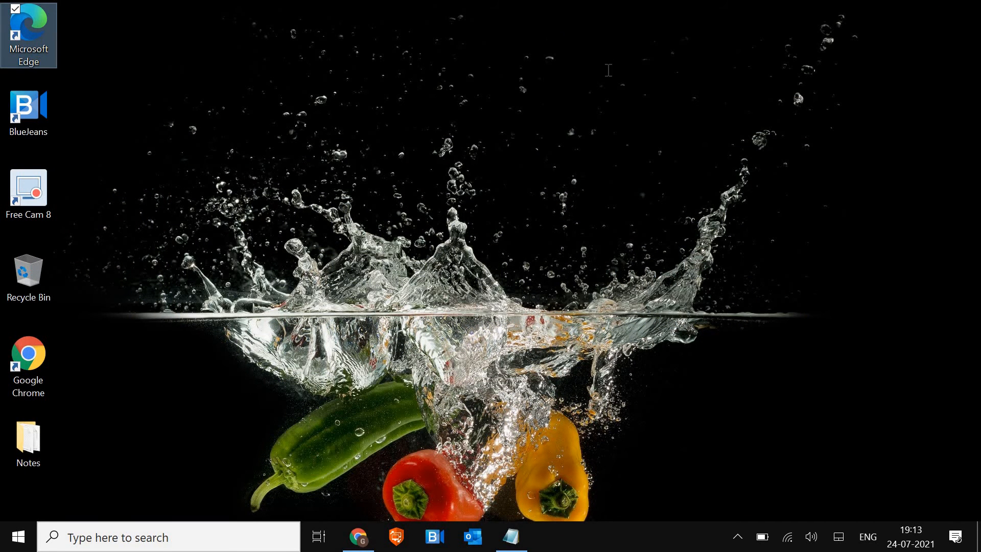
pyautogui.doubleClick(24, 27)
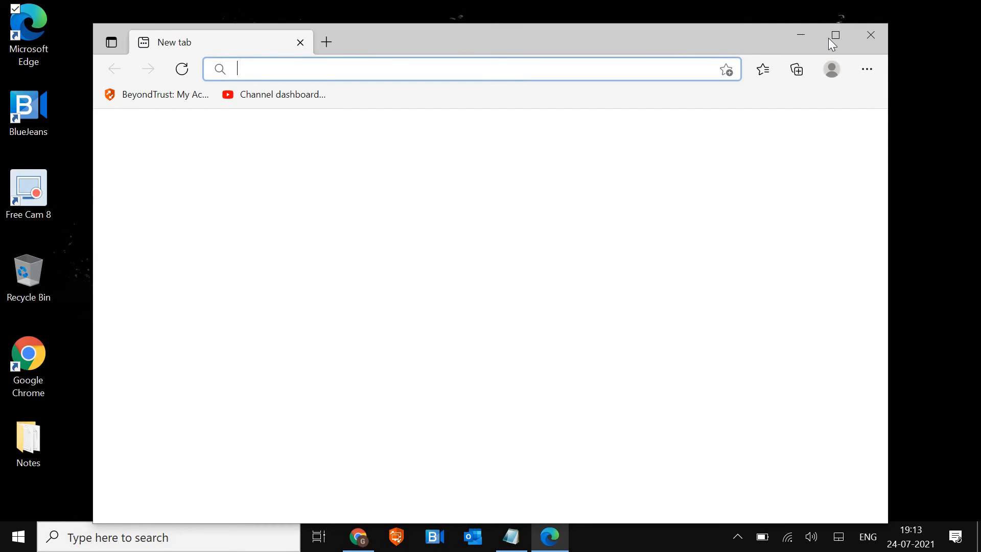
pyautogui.click(835, 35)
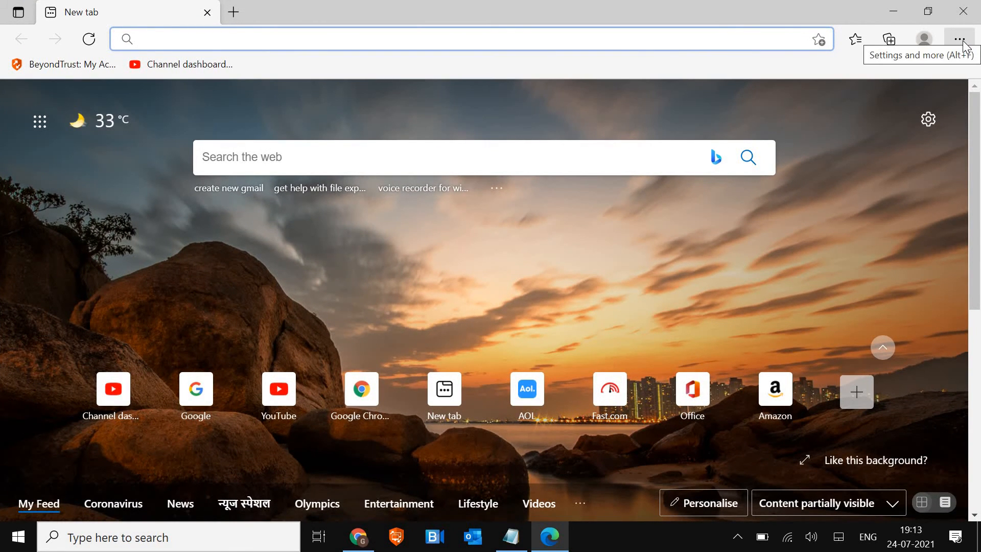
pyautogui.click(959, 38)
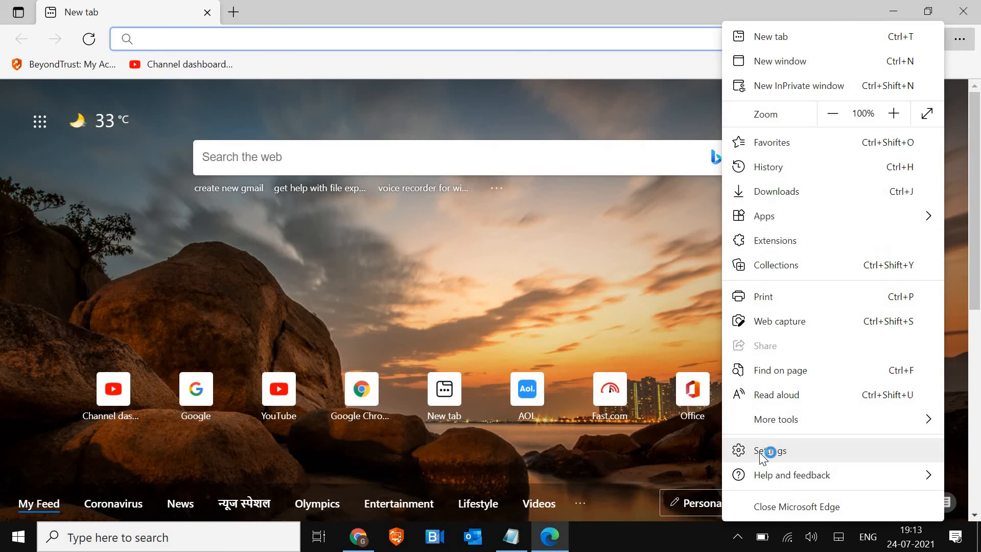
pyautogui.click(769, 451)
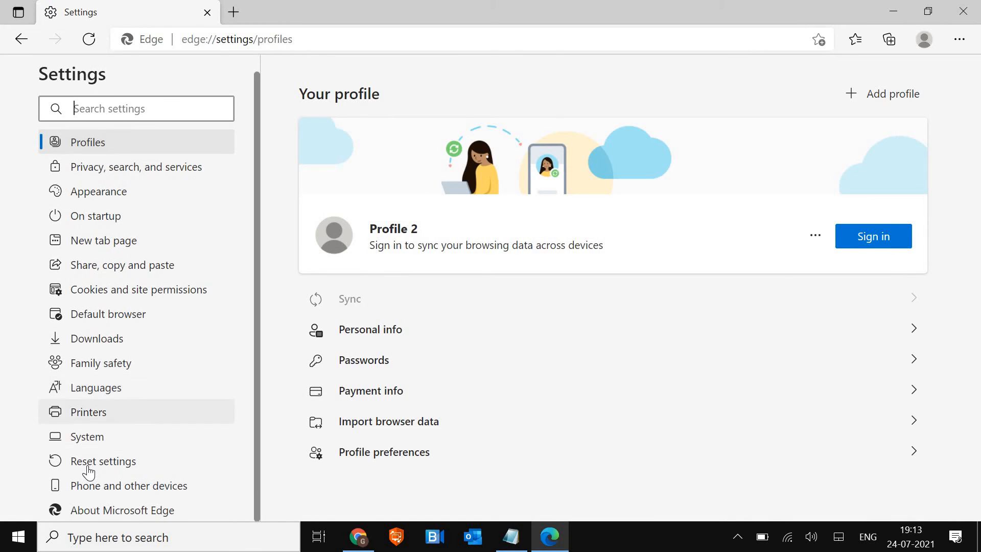
pyautogui.click(103, 461)
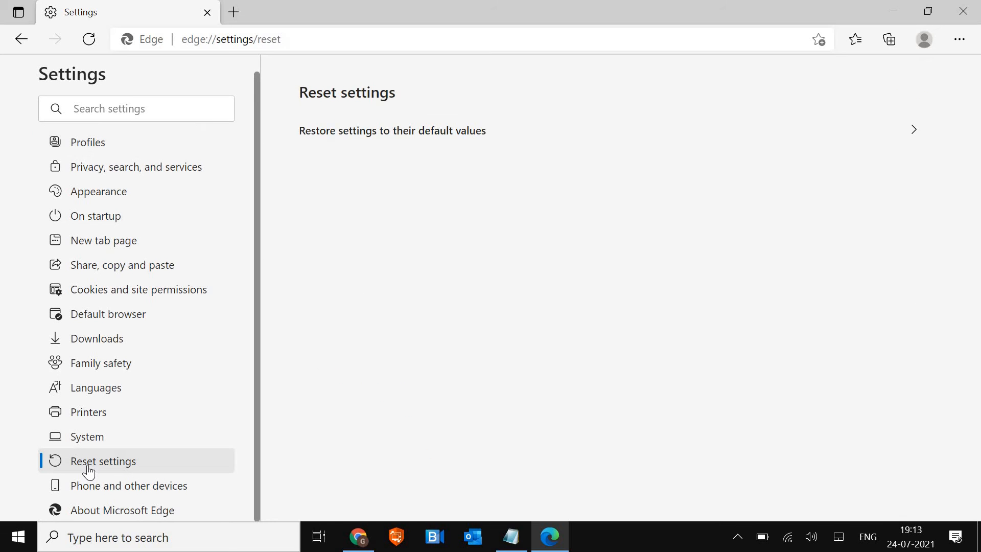
pyautogui.moveTo(855, 132)
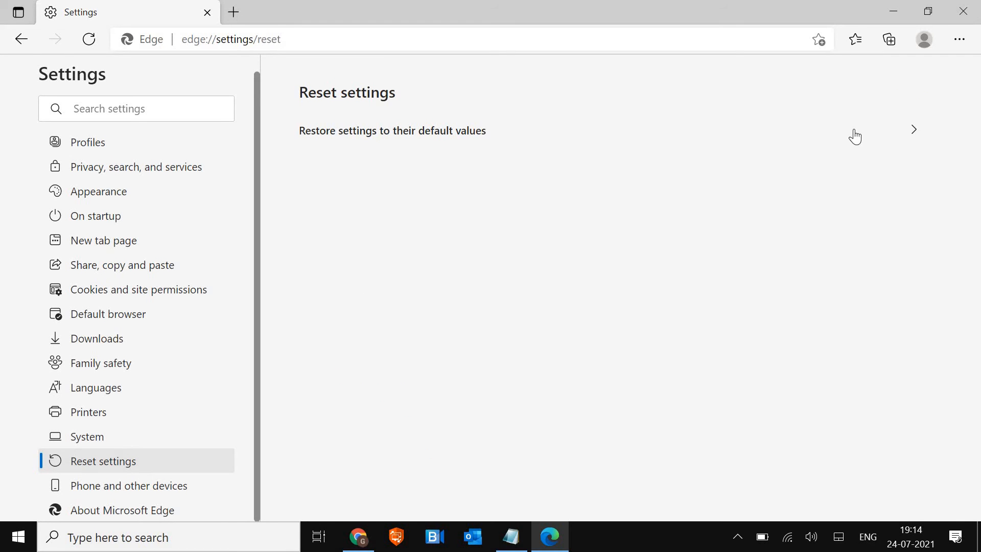
pyautogui.click(393, 131)
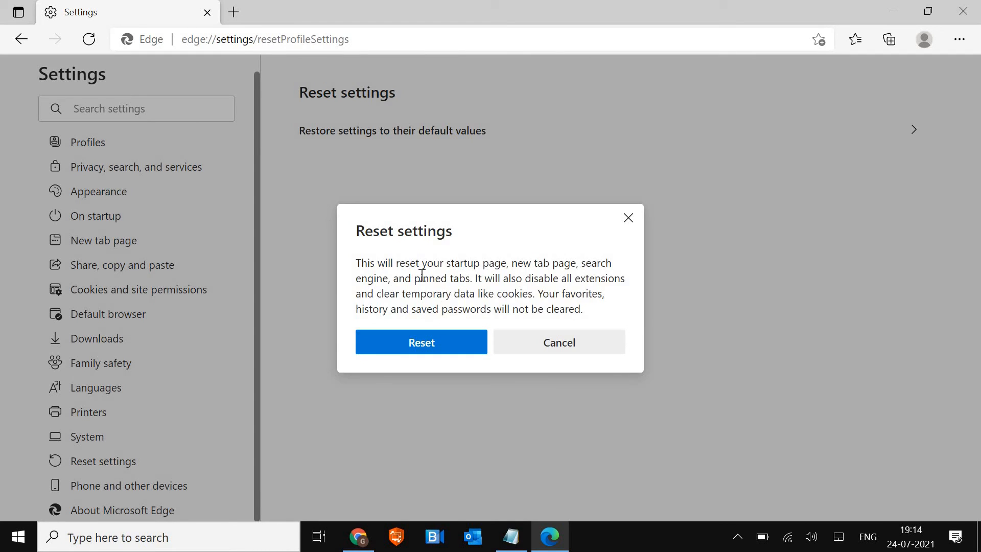
pyautogui.moveTo(531, 265)
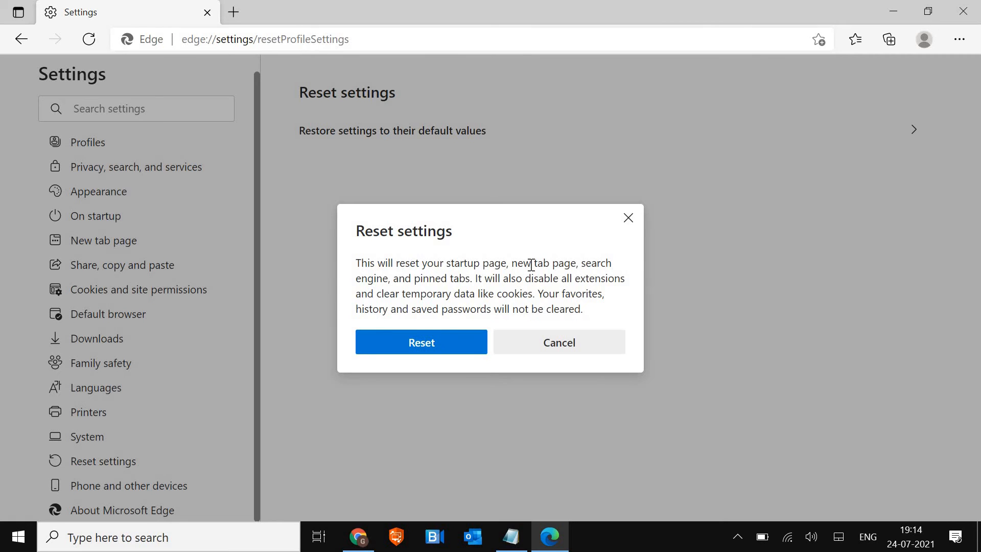
pyautogui.moveTo(523, 339)
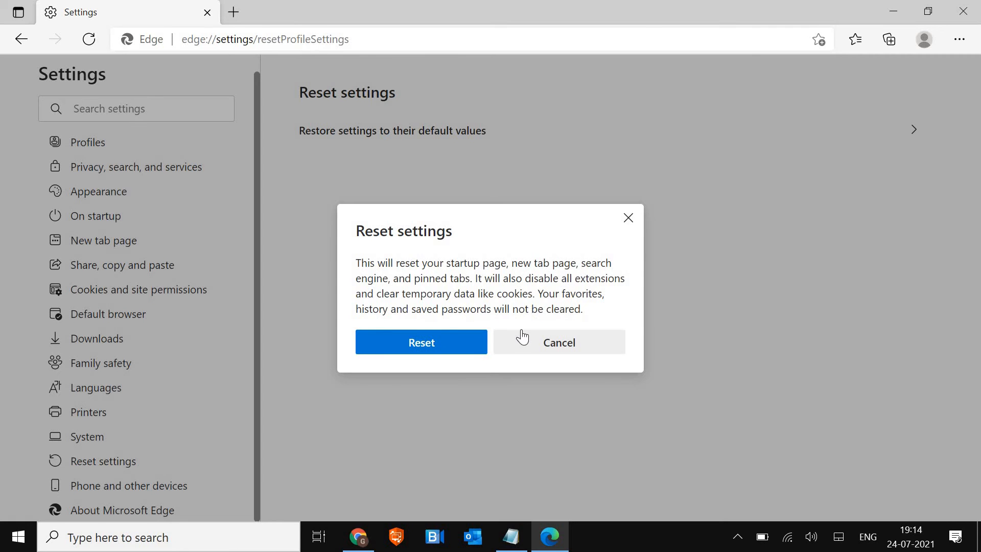
pyautogui.moveTo(420, 323)
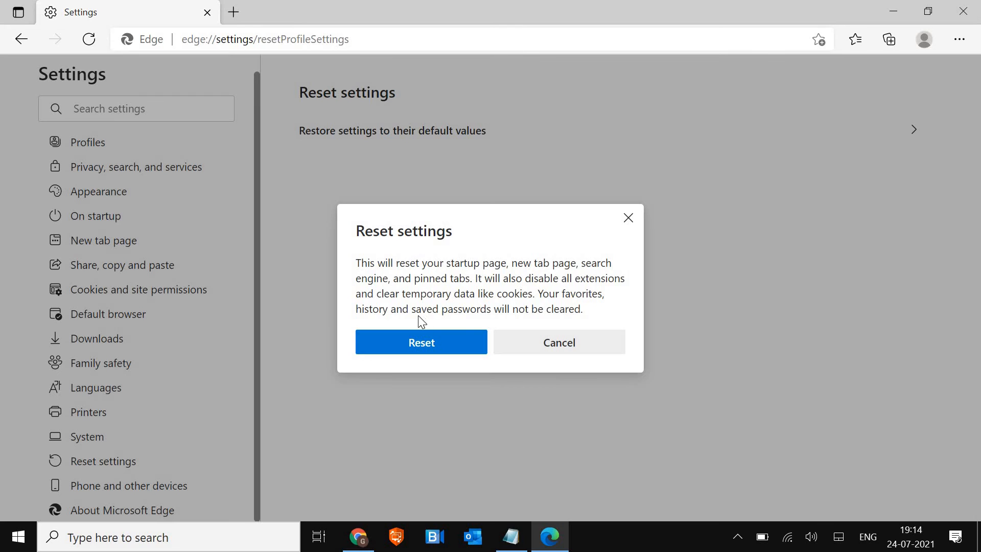
pyautogui.moveTo(553, 293)
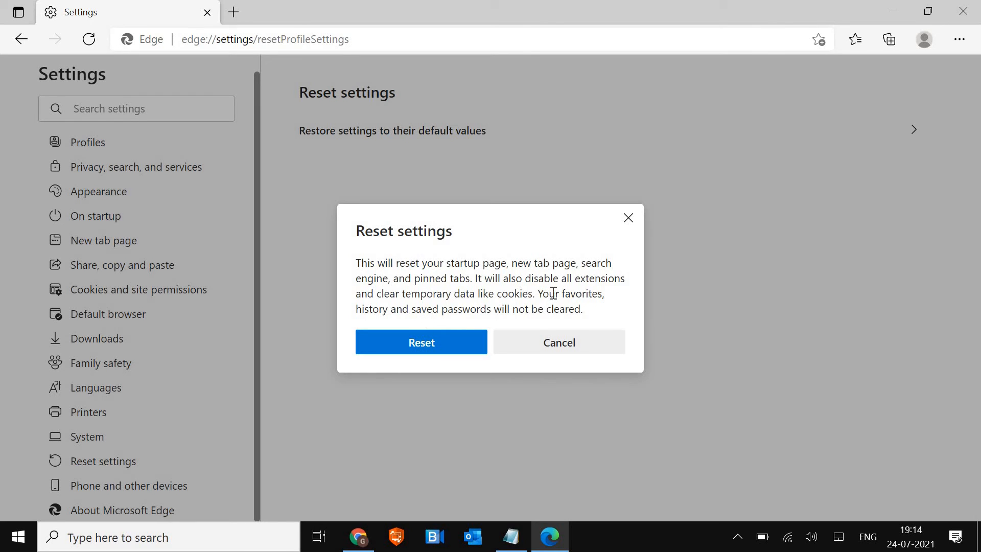
pyautogui.moveTo(483, 317)
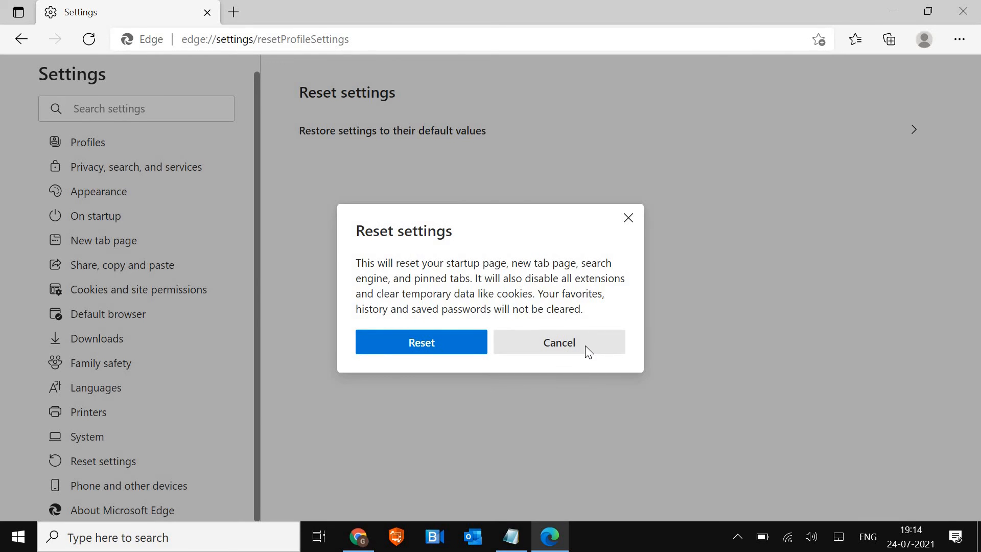
pyautogui.click(958, 39)
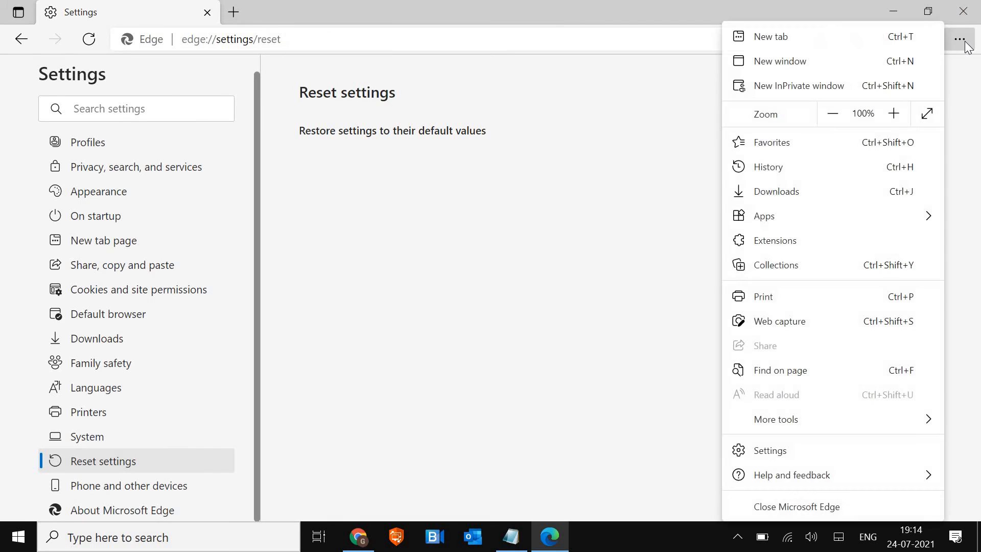
# - Open Edge's Extensions page, which lists no installed extensions
pyautogui.click(958, 38)
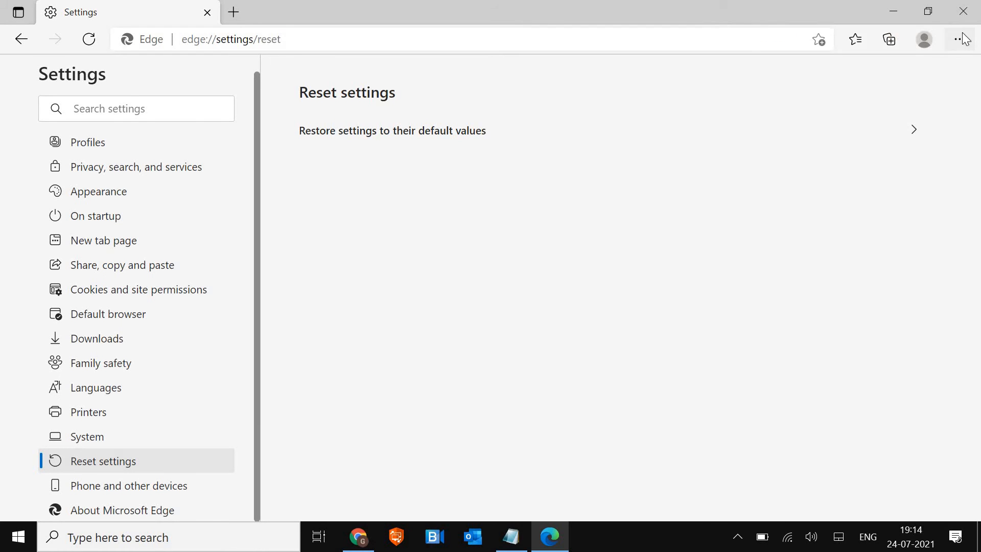
pyautogui.click(959, 39)
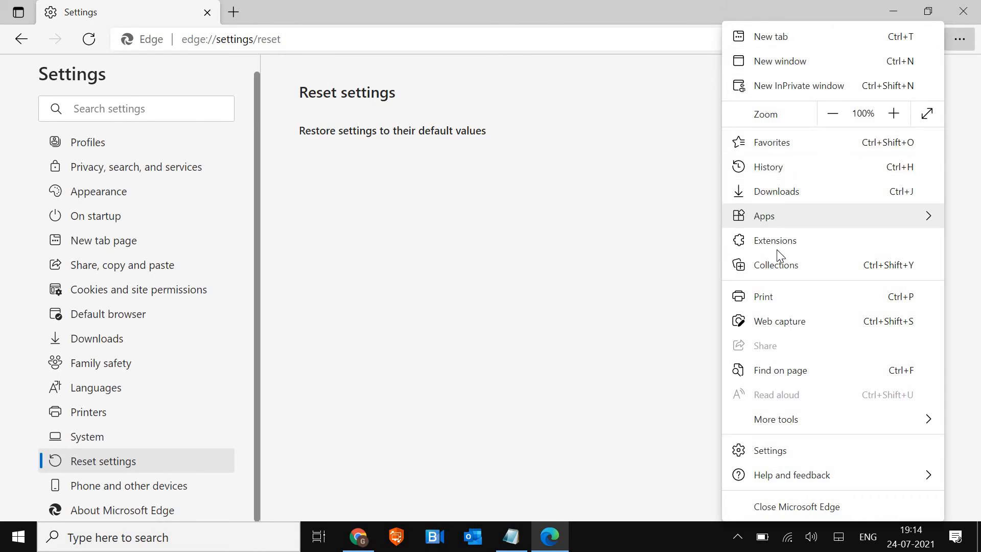
pyautogui.click(775, 241)
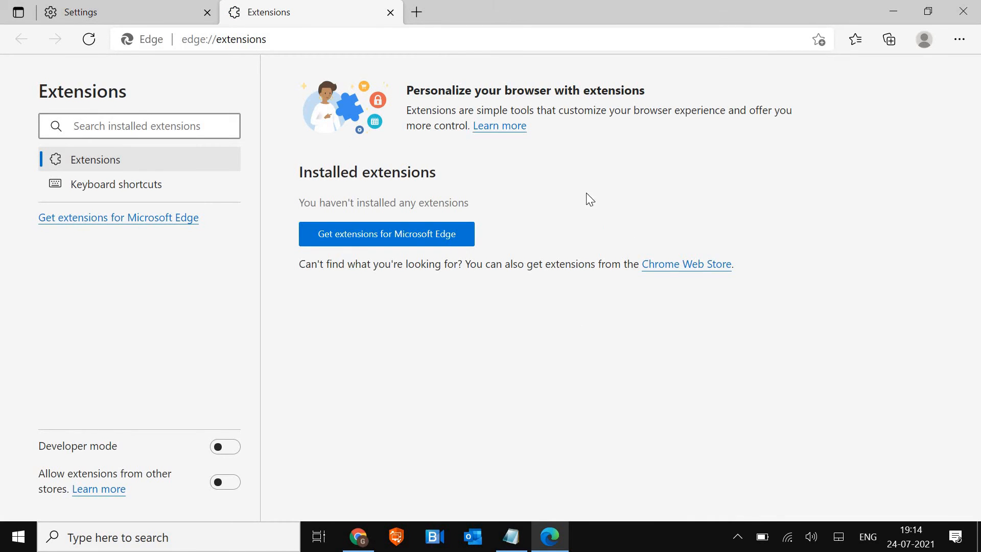
pyautogui.moveTo(201, 175)
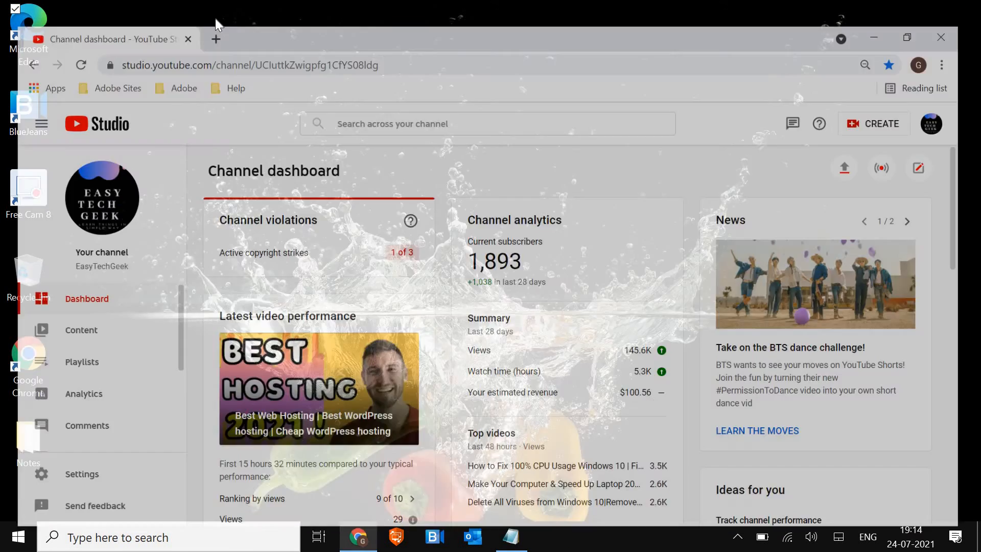
# - Open Chrome Settings > Advanced > Reset and clean up > Clean up computer
pyautogui.click(215, 39)
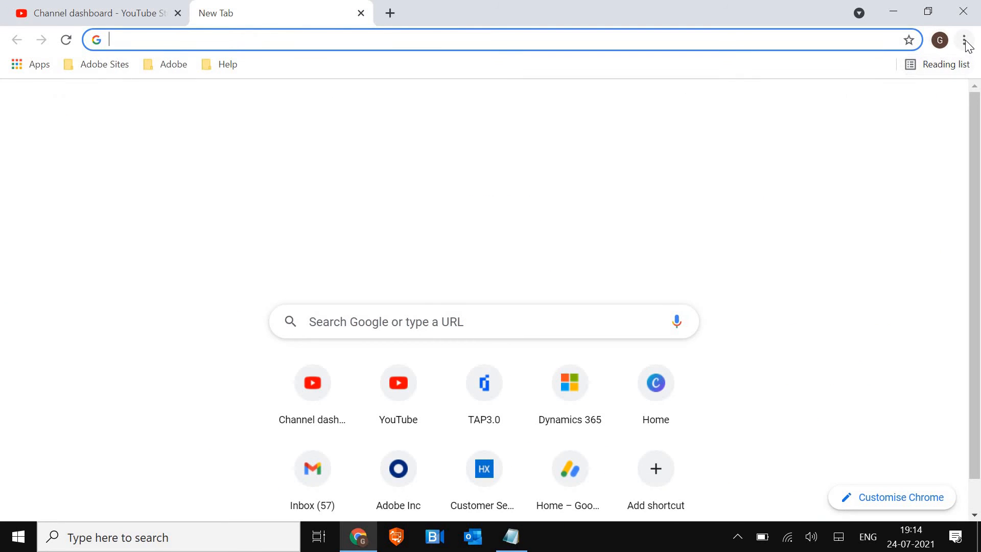
pyautogui.click(964, 40)
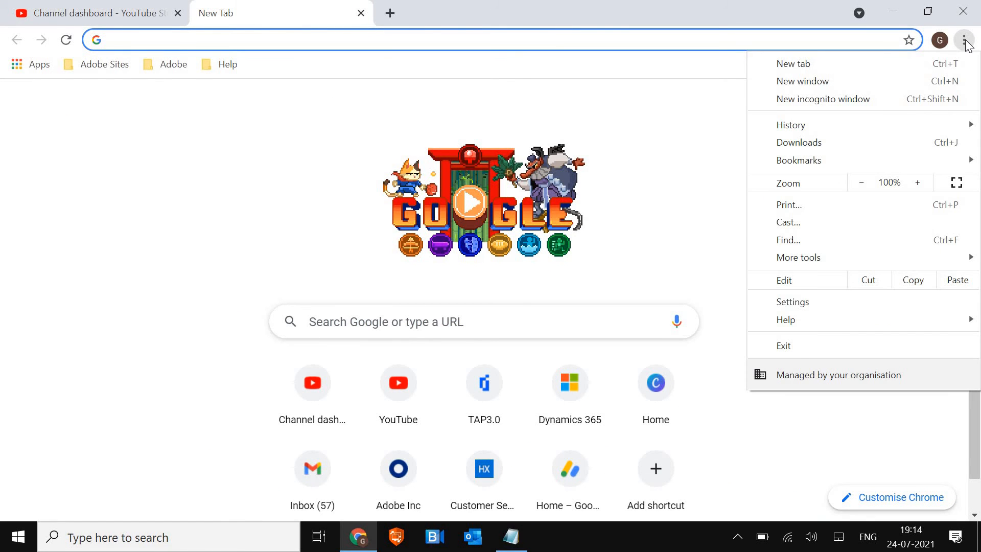
pyautogui.moveTo(830, 304)
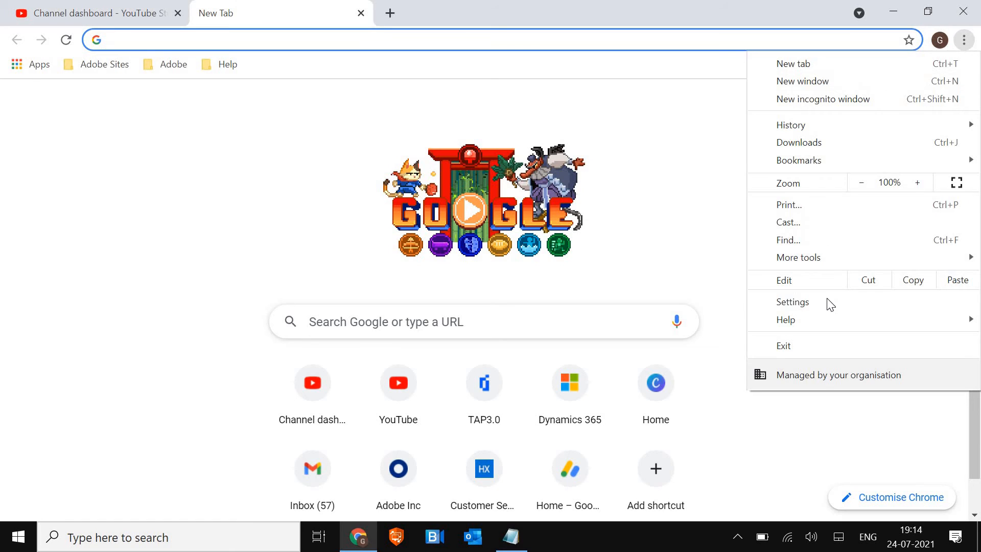
pyautogui.click(792, 302)
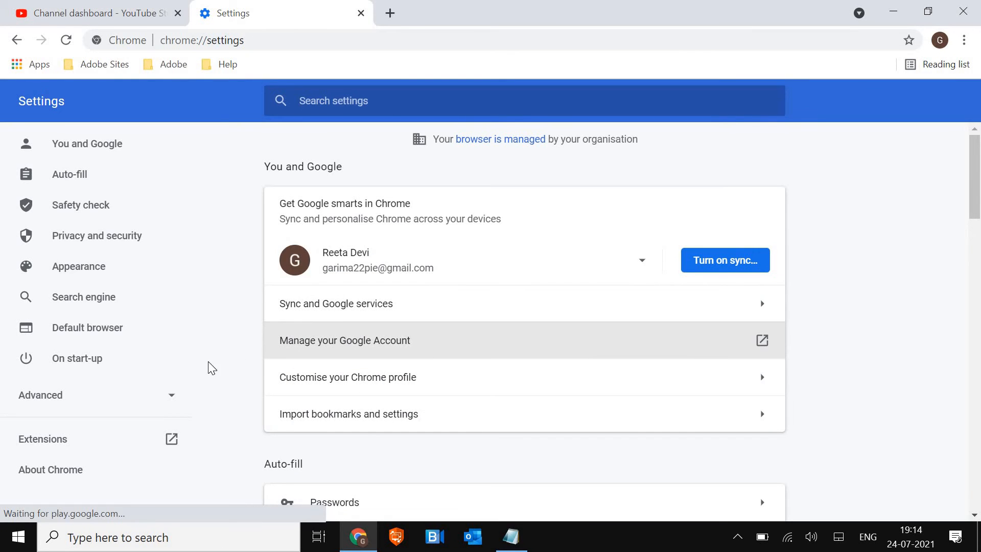
pyautogui.scroll(-3)
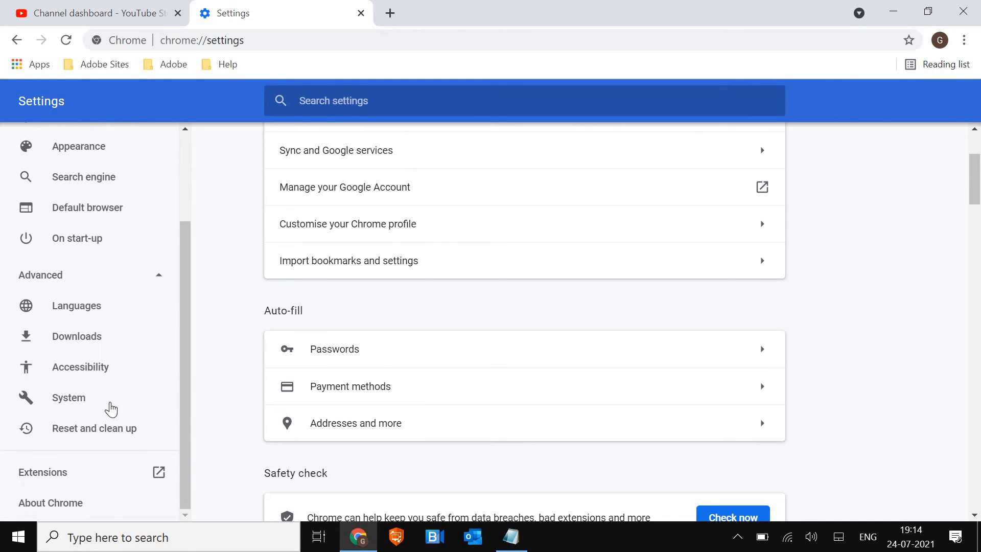
pyautogui.click(94, 428)
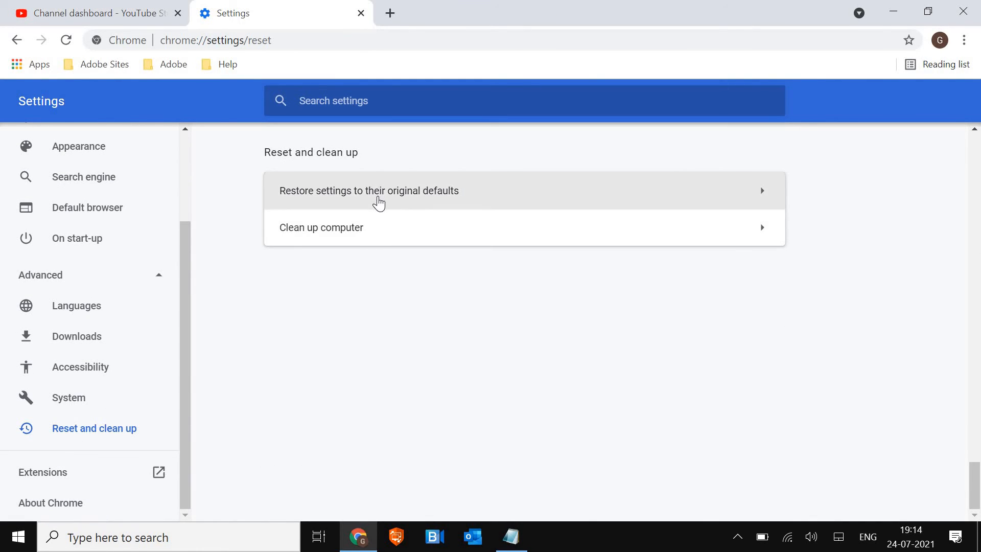
pyautogui.click(320, 228)
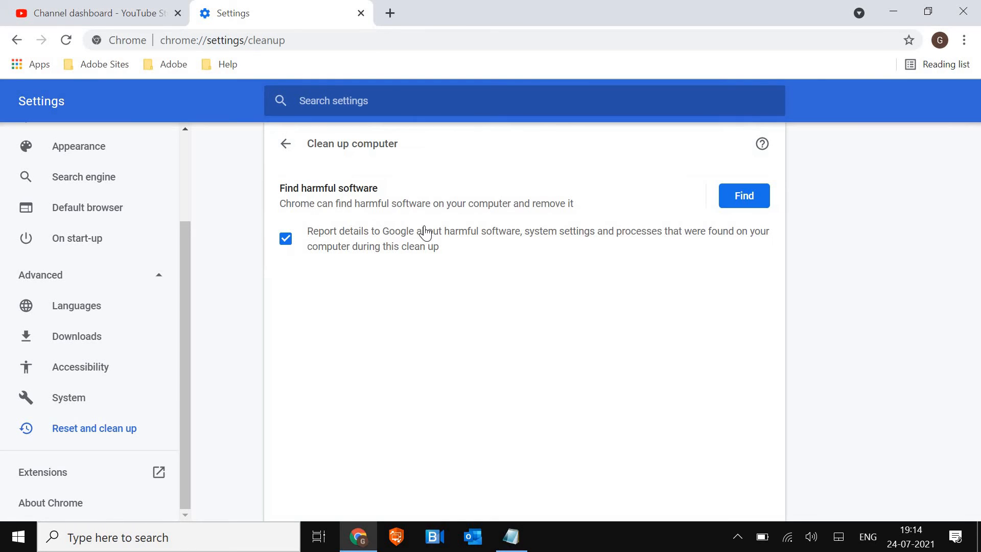
# - Return from the clean-up computer page and dismiss Chrome's reset prompt without resetting
pyautogui.click(285, 143)
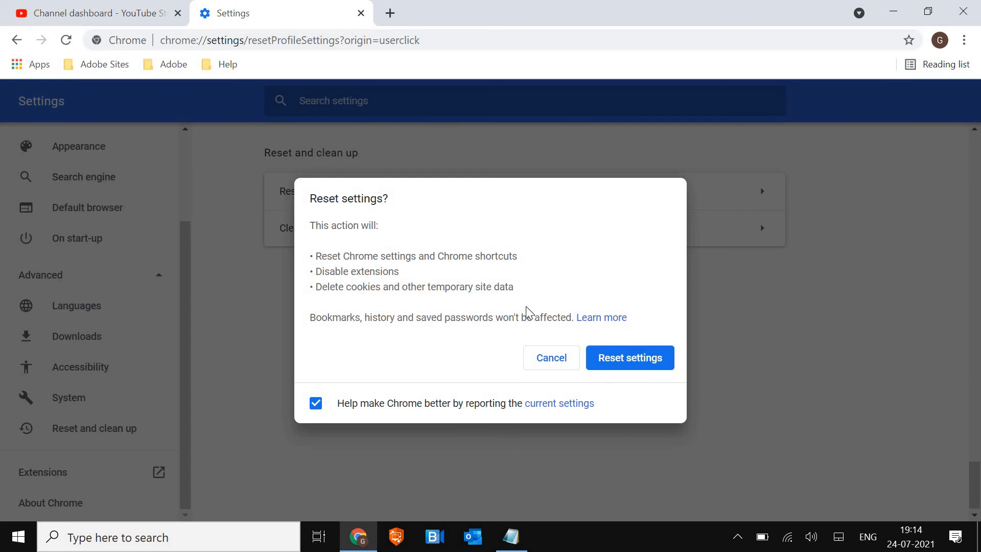
pyautogui.moveTo(343, 271)
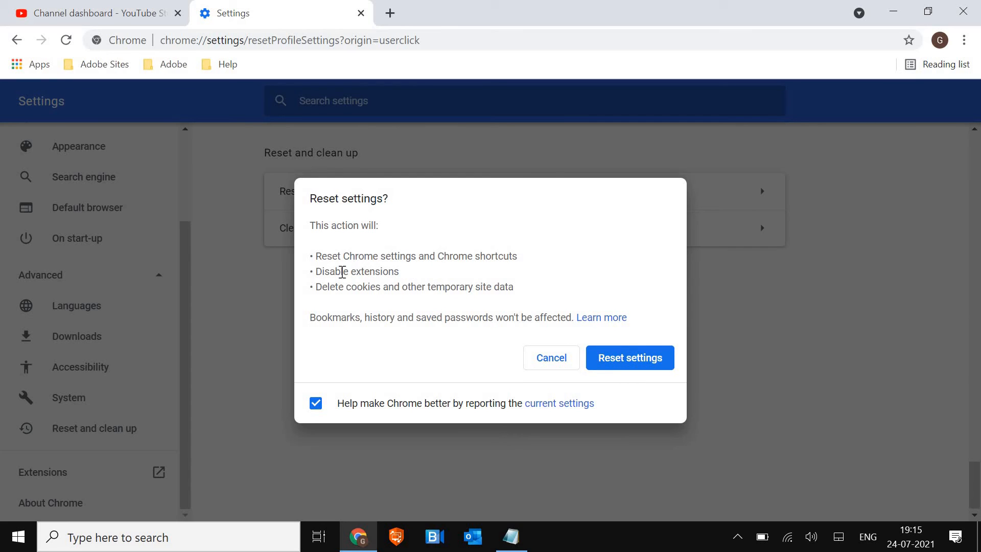
pyautogui.moveTo(366, 276)
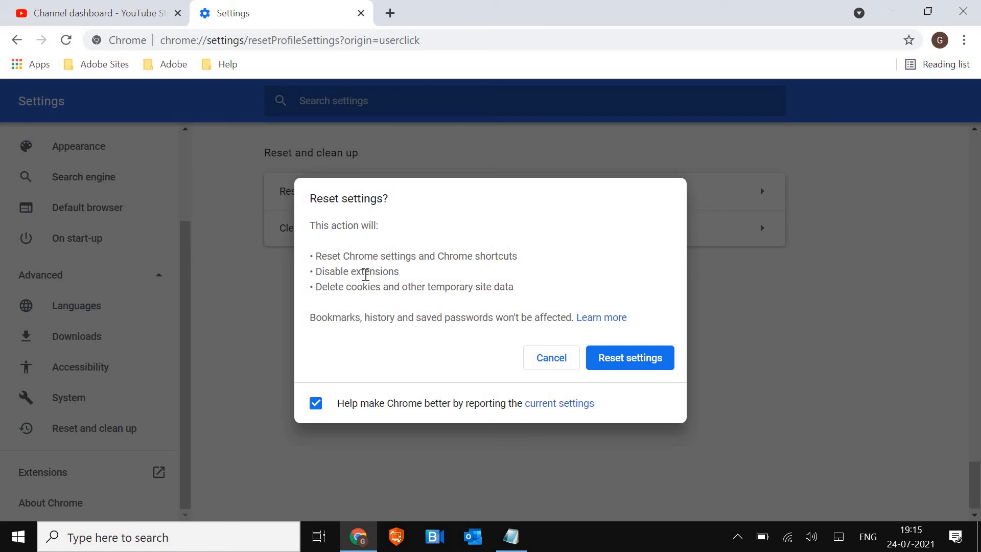
pyautogui.moveTo(449, 289)
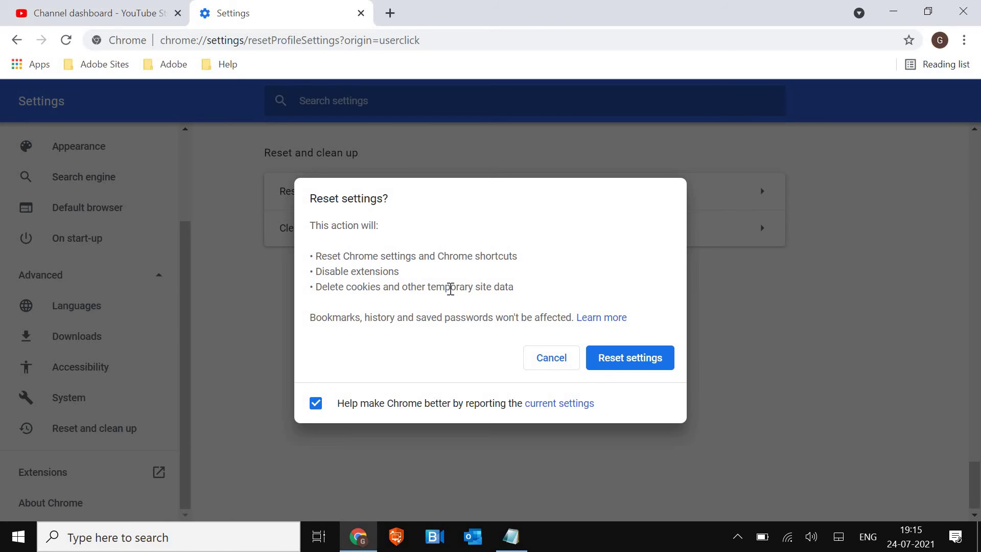
pyautogui.moveTo(338, 317)
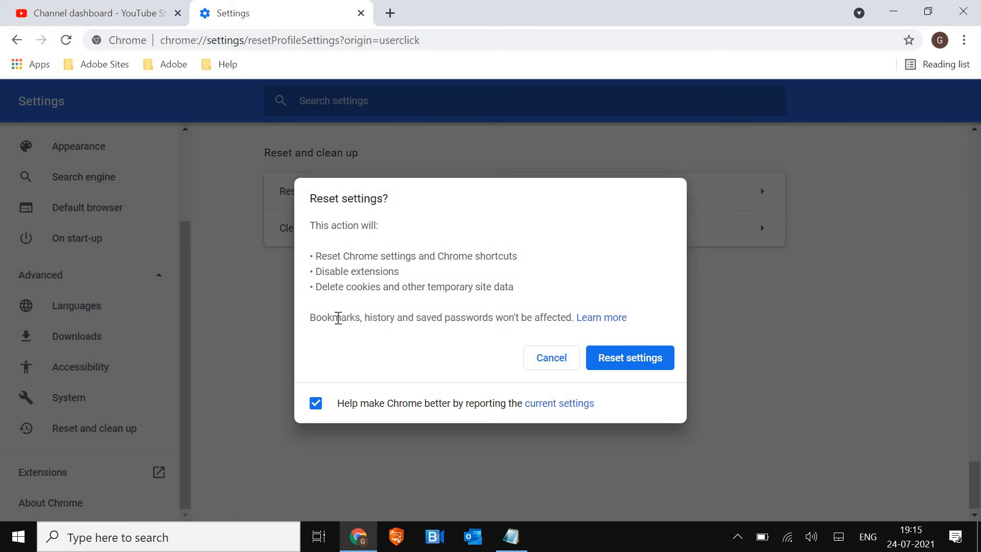
pyautogui.moveTo(419, 321)
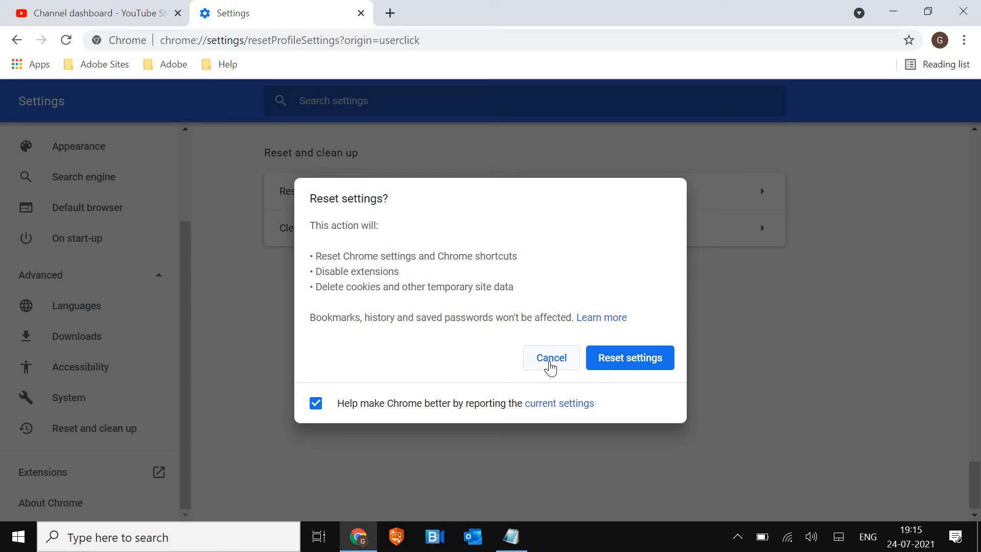
pyautogui.moveTo(545, 357)
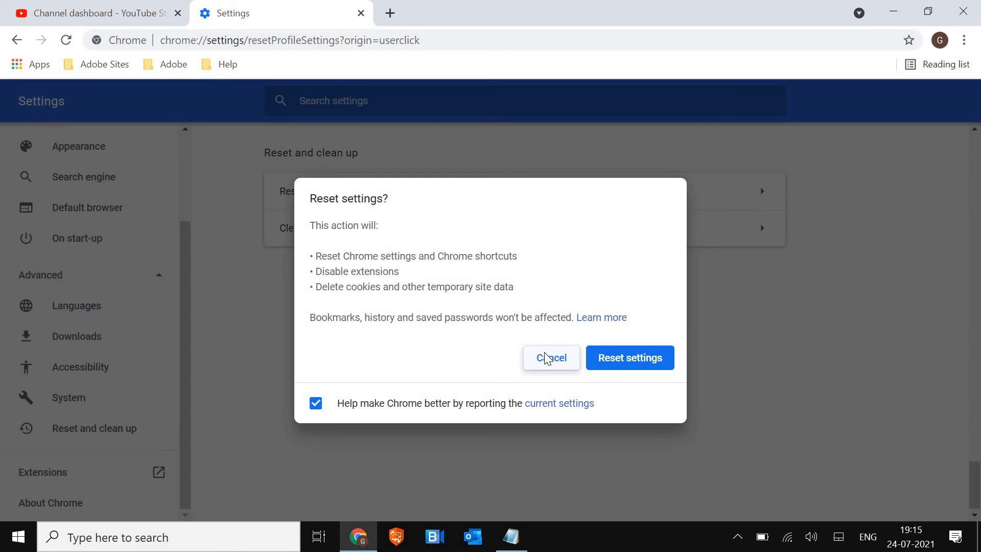
pyautogui.click(551, 357)
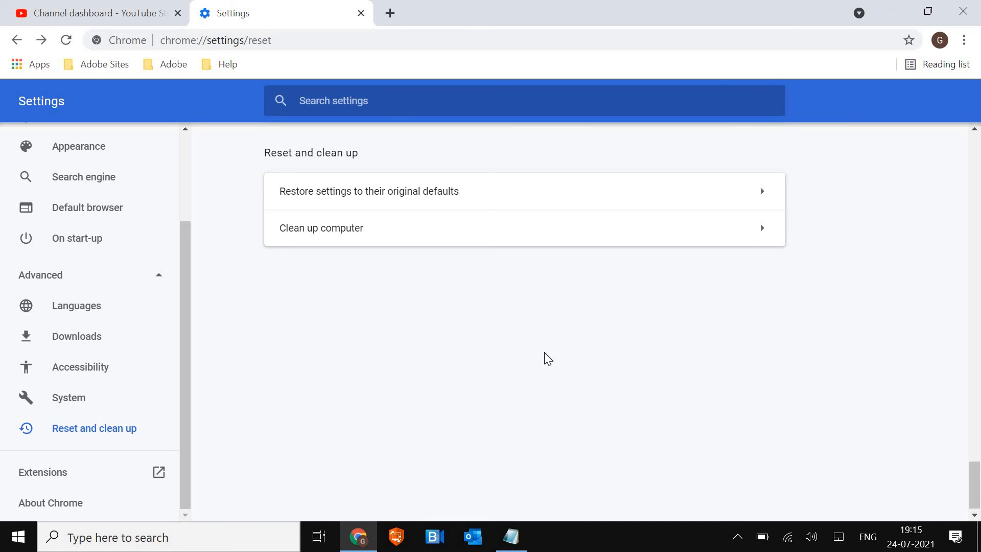
pyautogui.moveTo(532, 342)
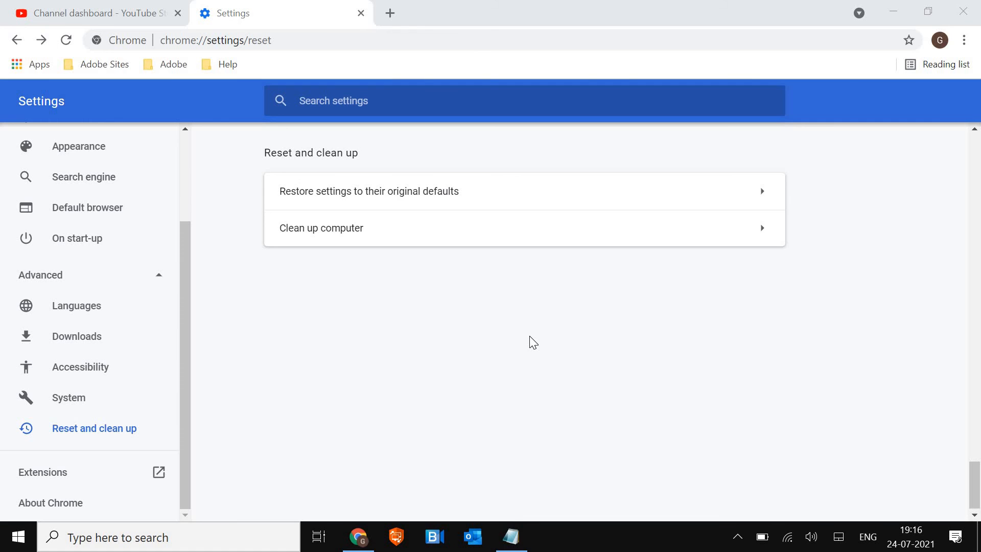
pyautogui.moveTo(455, 401)
pyautogui.write('ncpa.cpl')
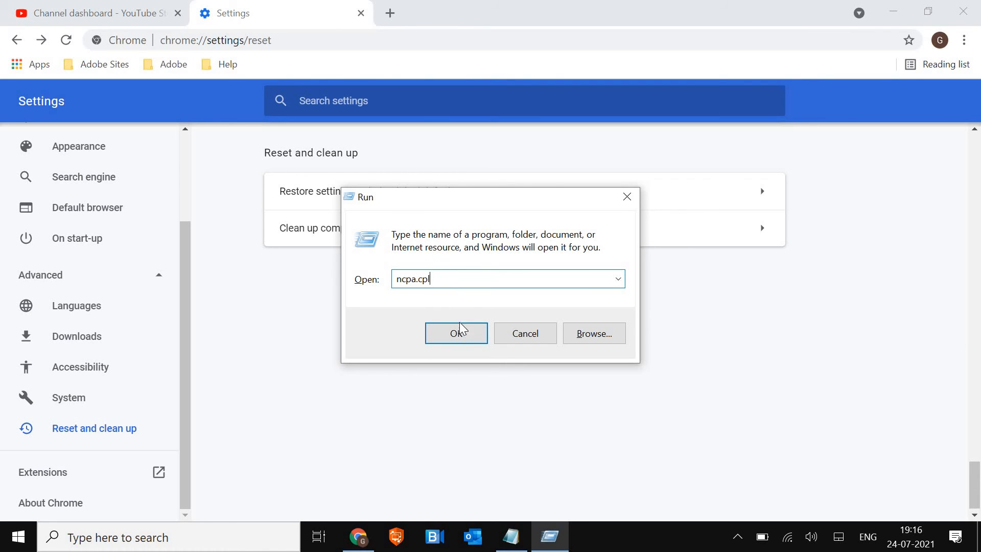
# - Confirm the ncpa.cpl Run command and select the Wi-Fi adapter among the network connections
pyautogui.click(456, 333)
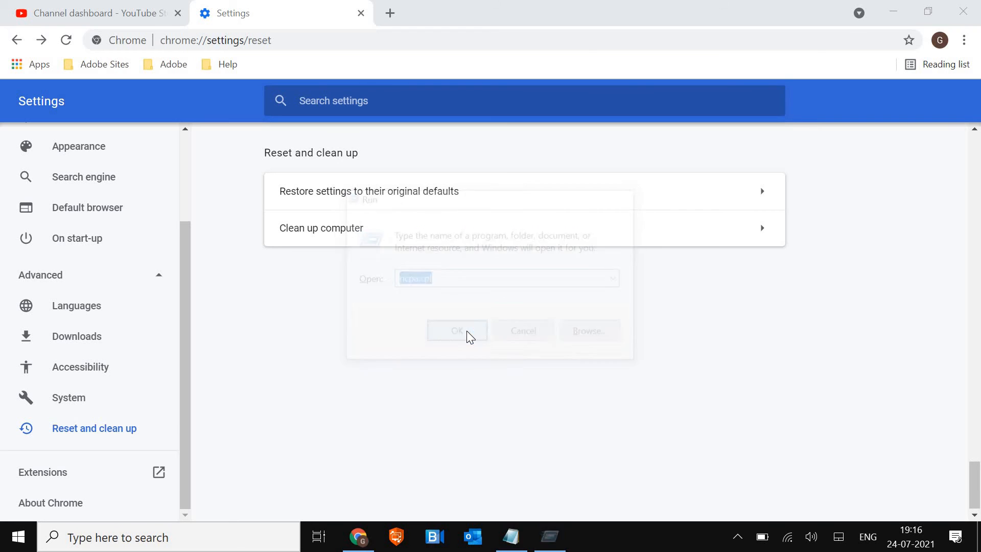
pyautogui.click(457, 330)
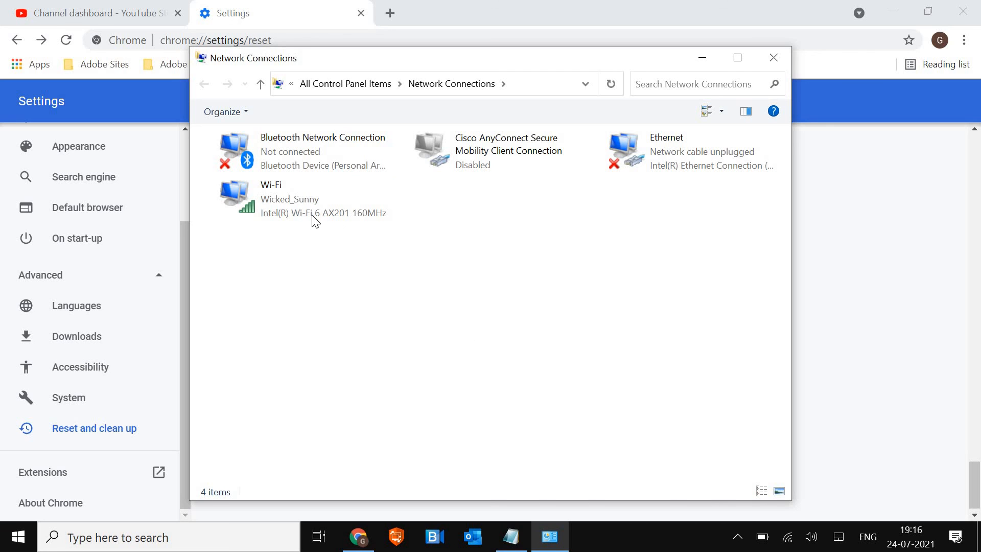
pyautogui.click(288, 198)
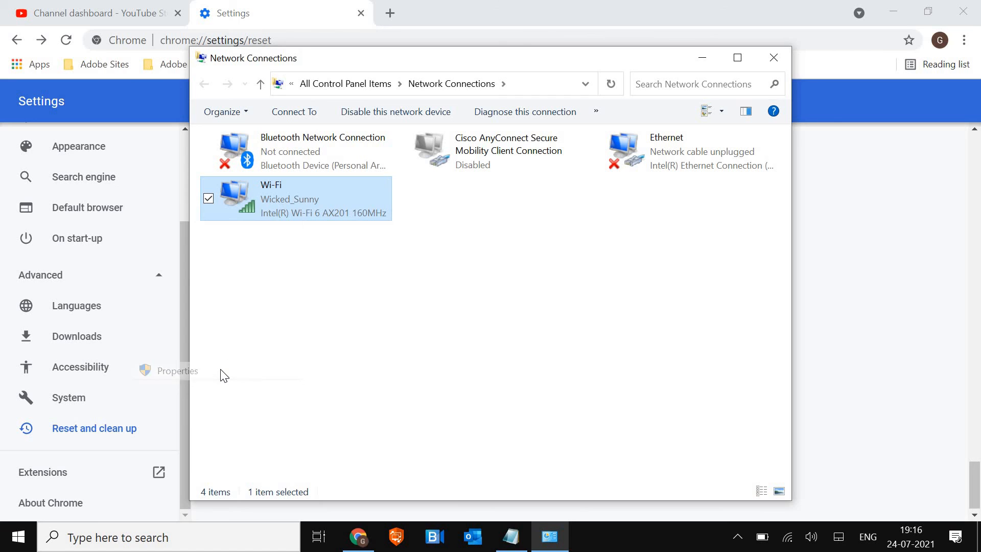
# - Open the Internet Protocol Version 4 properties of the Wi-Fi connection
pyautogui.click(177, 370)
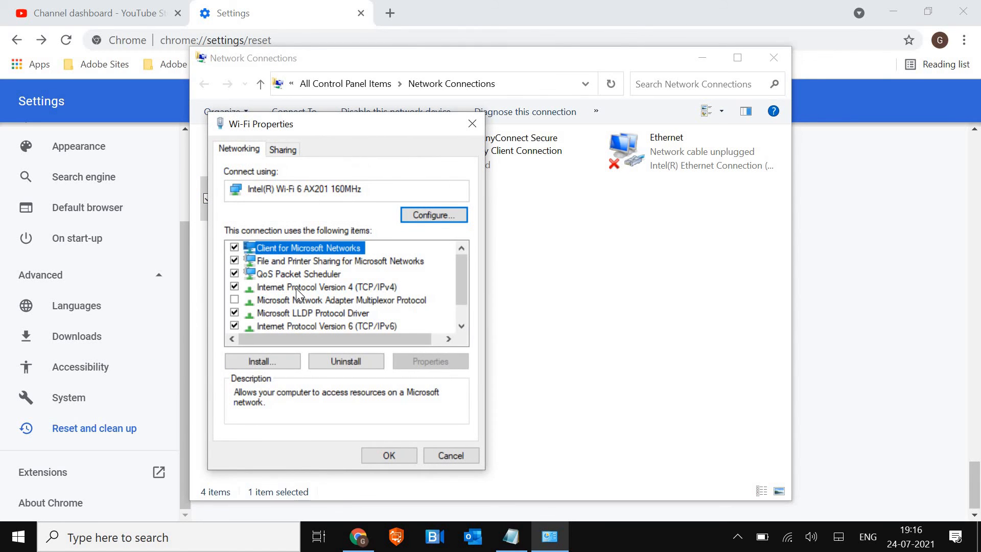
pyautogui.click(302, 287)
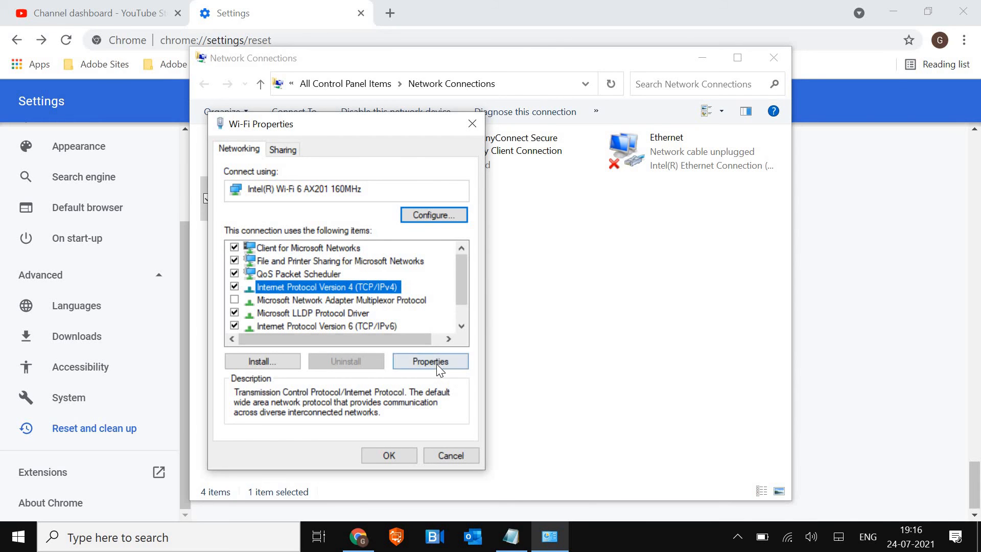
pyautogui.click(430, 361)
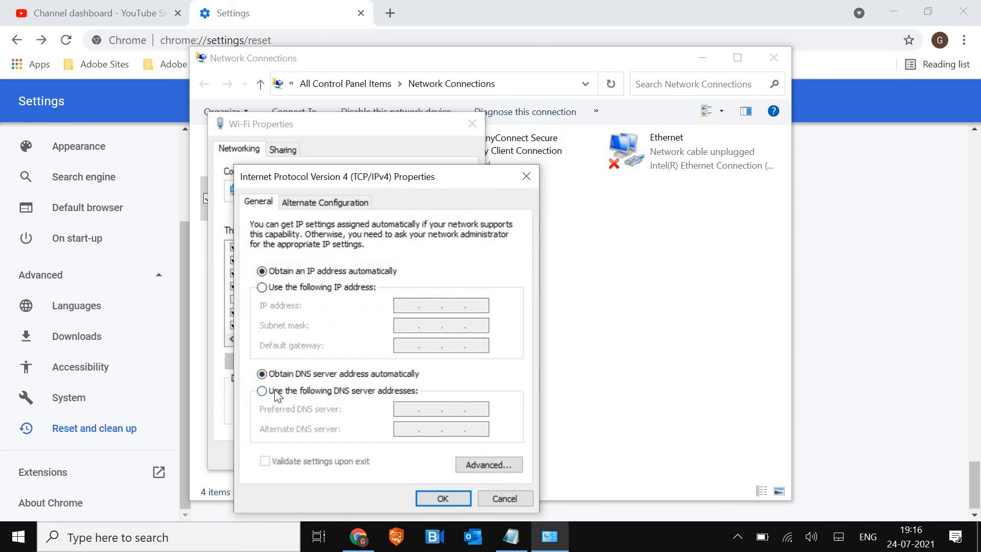
# - Set preferred DNS 8.8.8.8 and alternate 8.8.4.4, then close the network windows
pyautogui.click(261, 390)
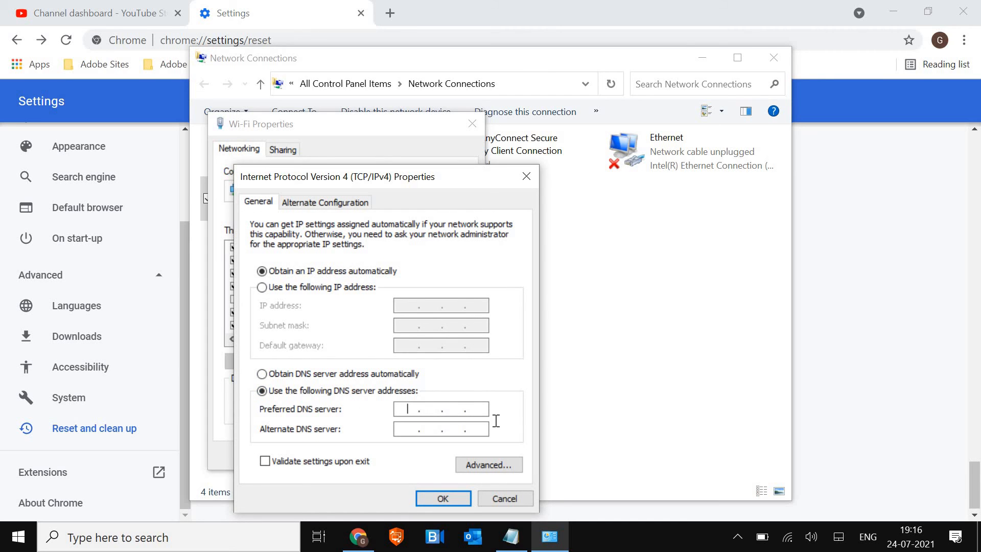
pyautogui.write('8')
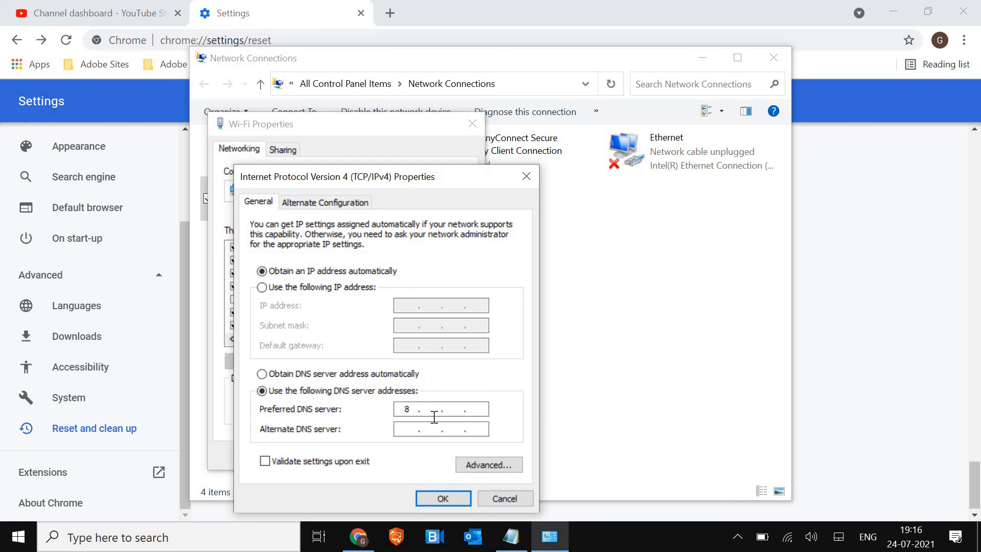
pyautogui.write('8')
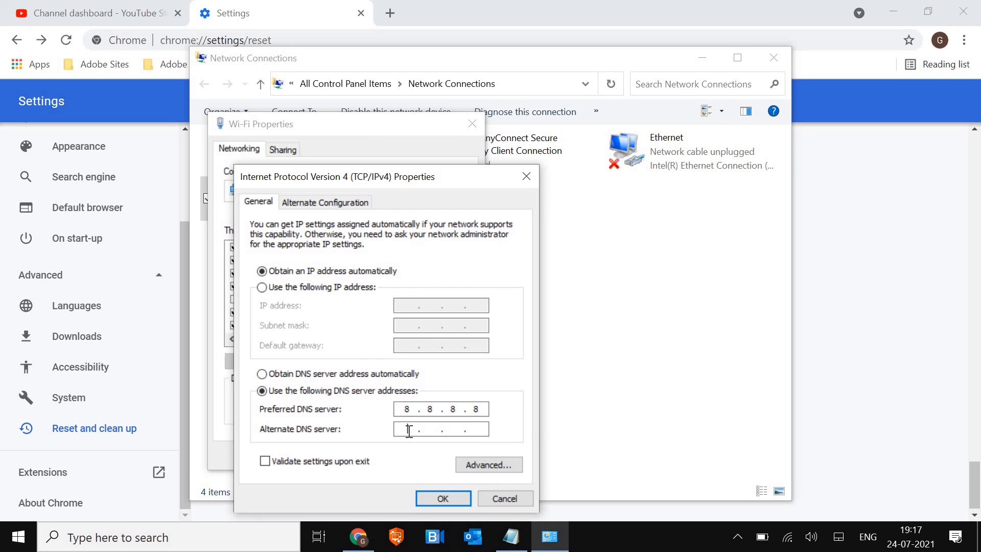
pyautogui.write('8.8..')
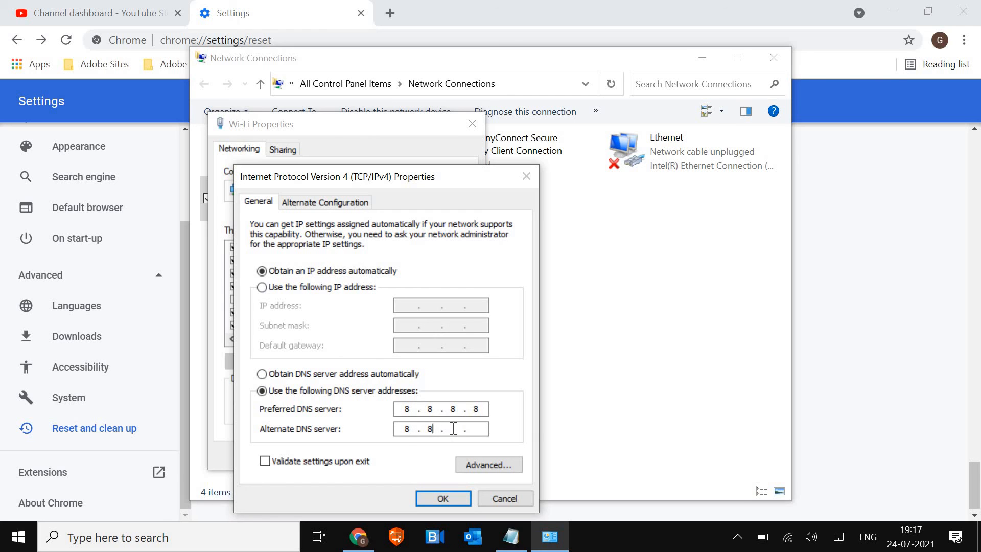
pyautogui.write('4')
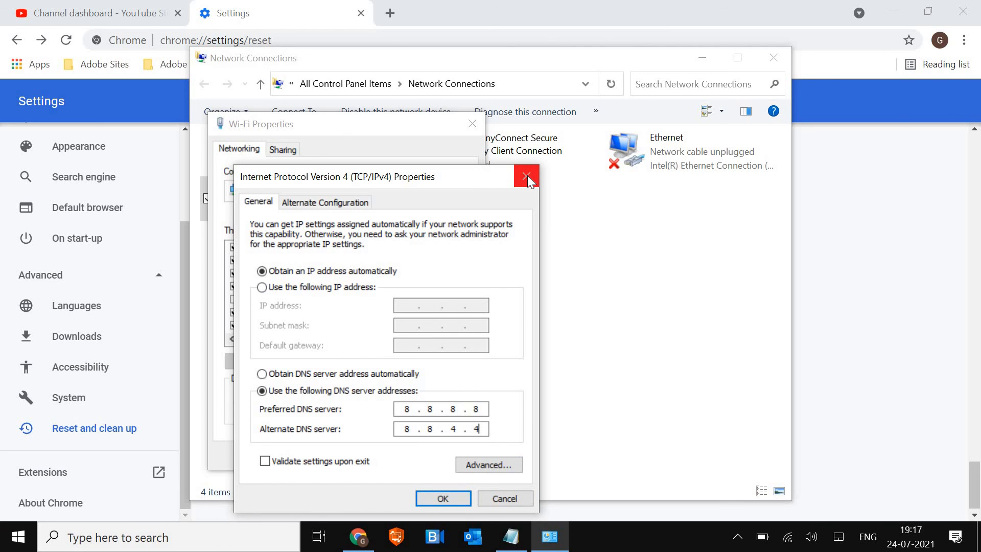
pyautogui.click(525, 176)
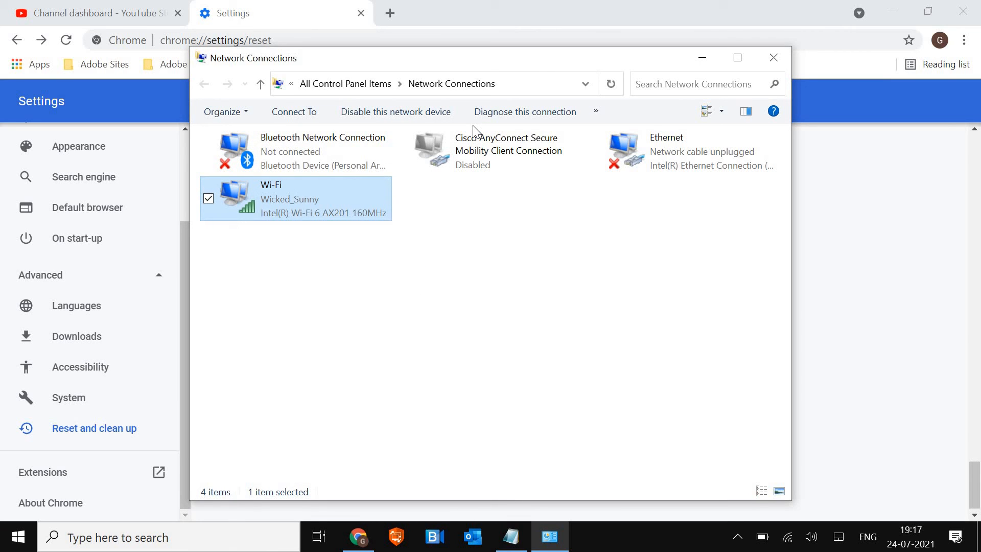
pyautogui.moveTo(773, 66)
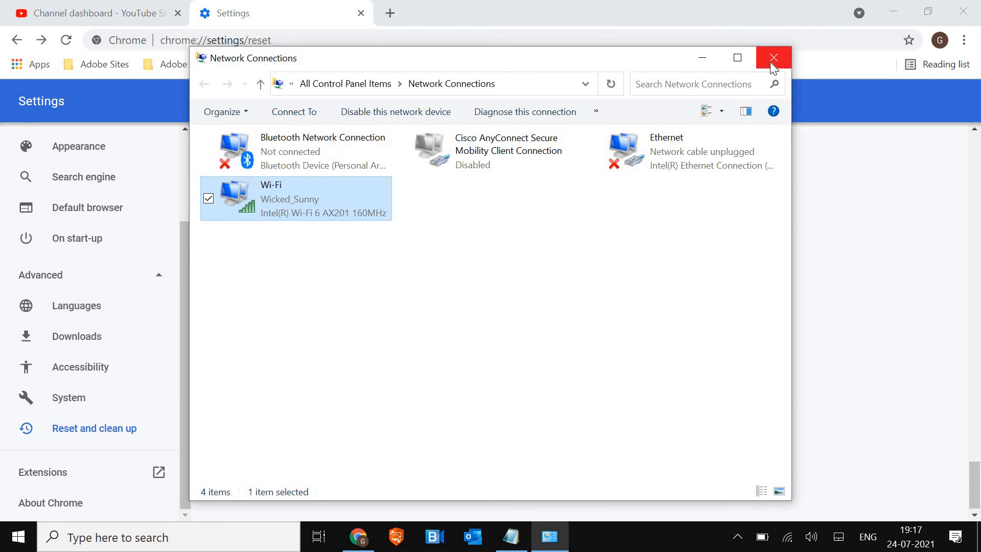
pyautogui.click(773, 57)
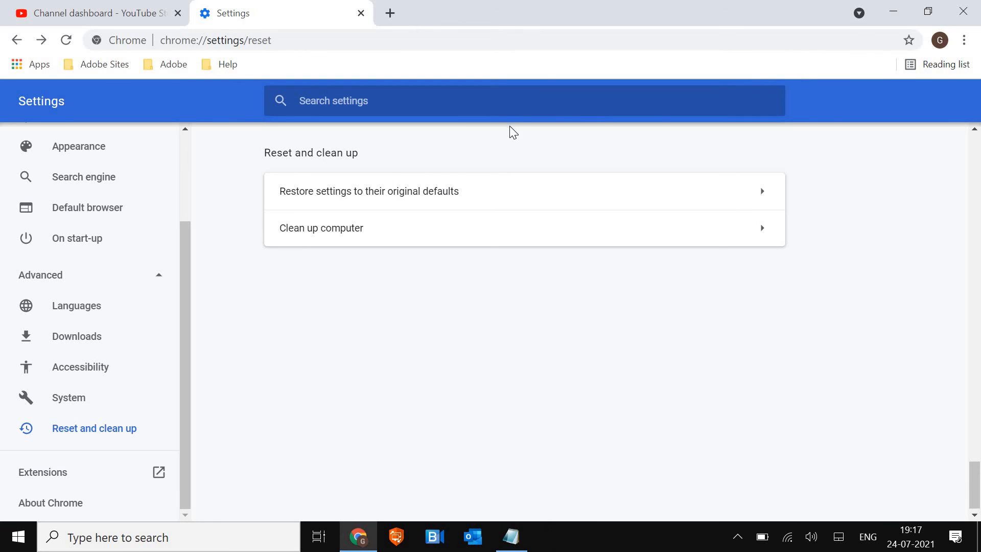
pyautogui.moveTo(967, 204)
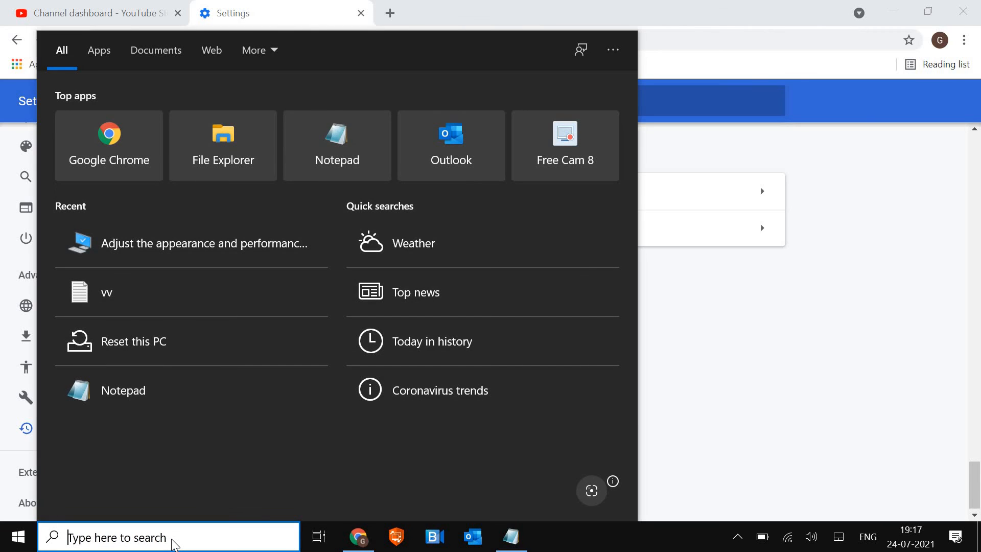
# - Search Windows for 'reset this PC' to open the Recovery settings page
pyautogui.write('r')
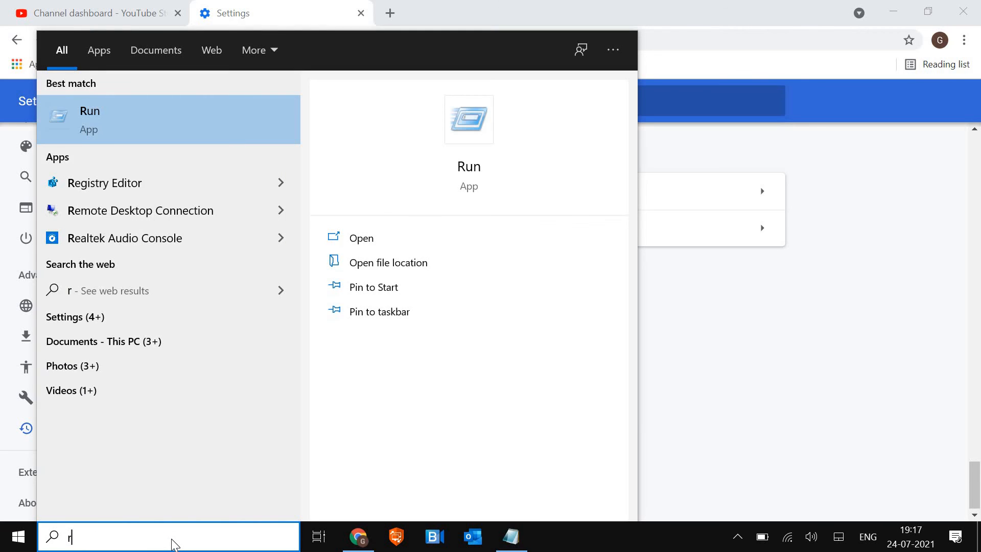
pyautogui.write('eset this PC')
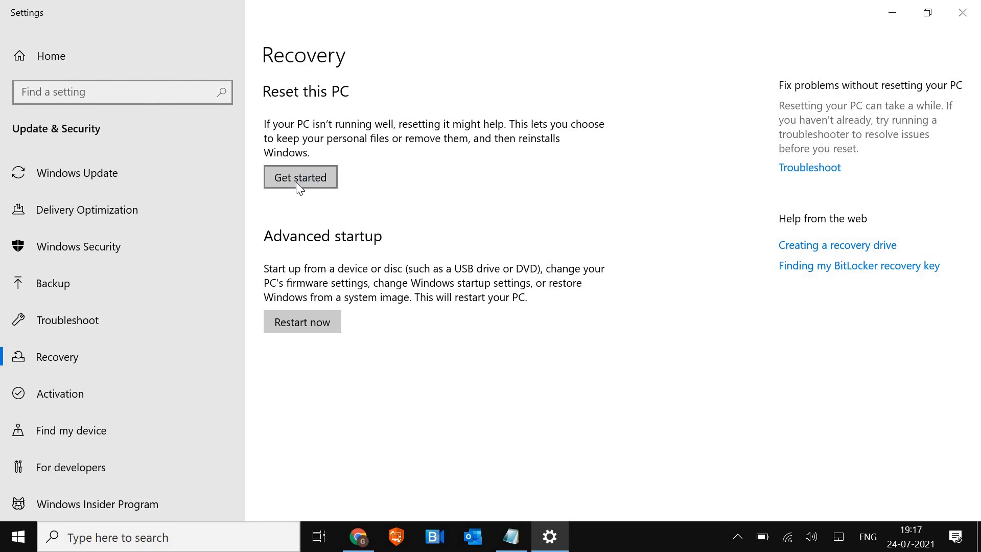
pyautogui.click(300, 177)
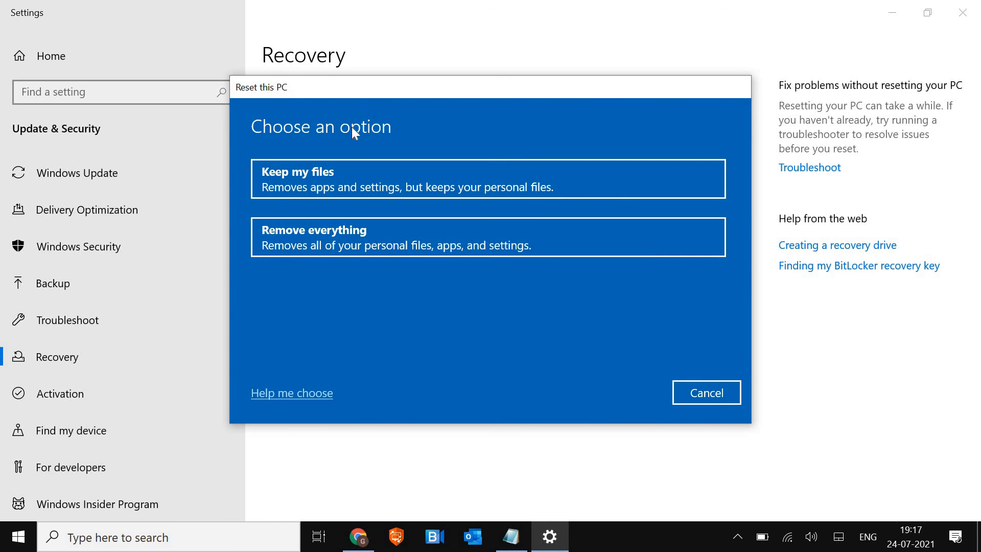
pyautogui.moveTo(307, 226)
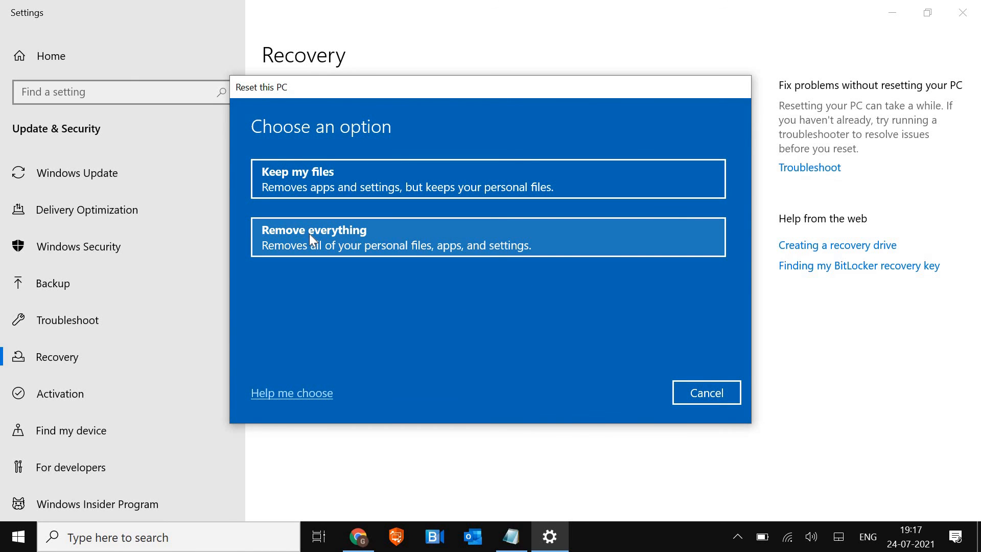
pyautogui.moveTo(344, 186)
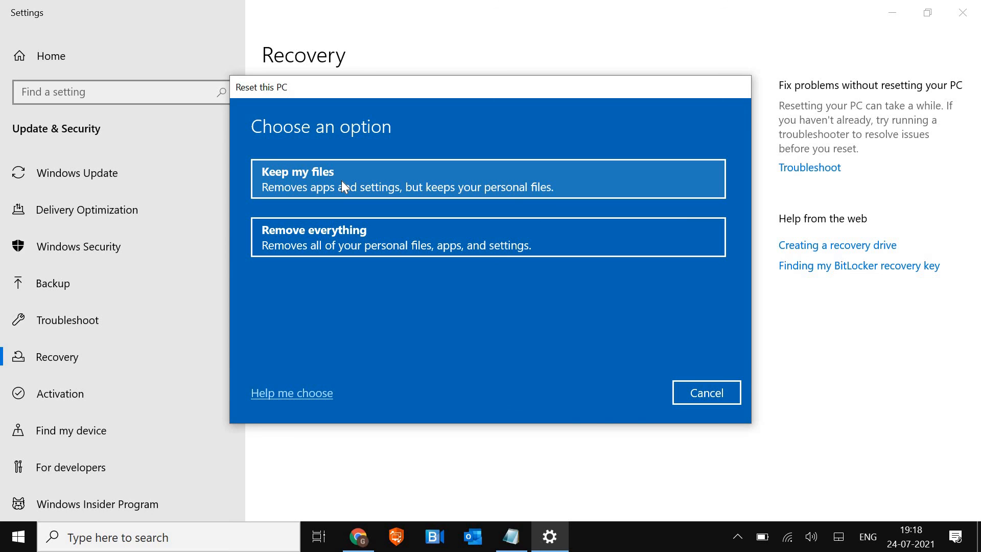
pyautogui.moveTo(480, 400)
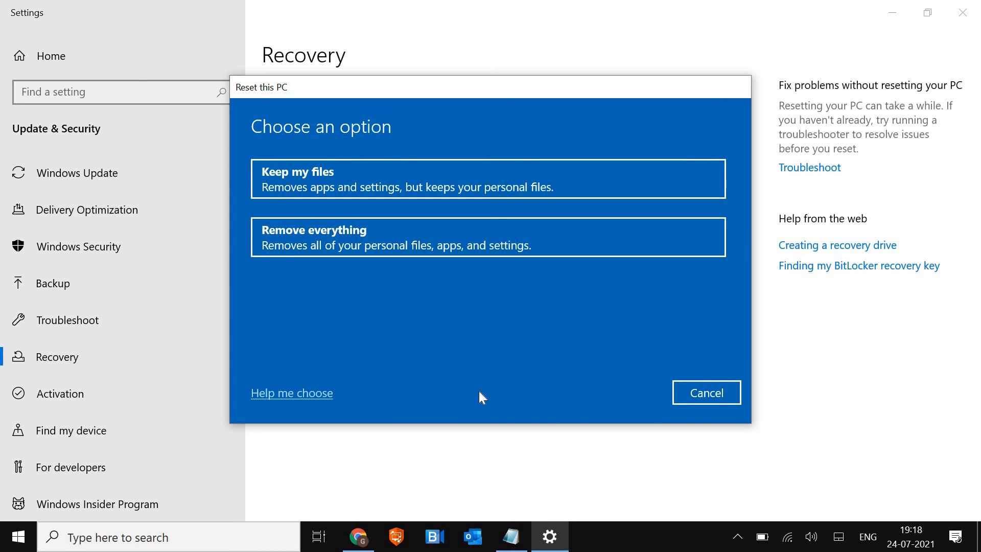
pyautogui.moveTo(658, 397)
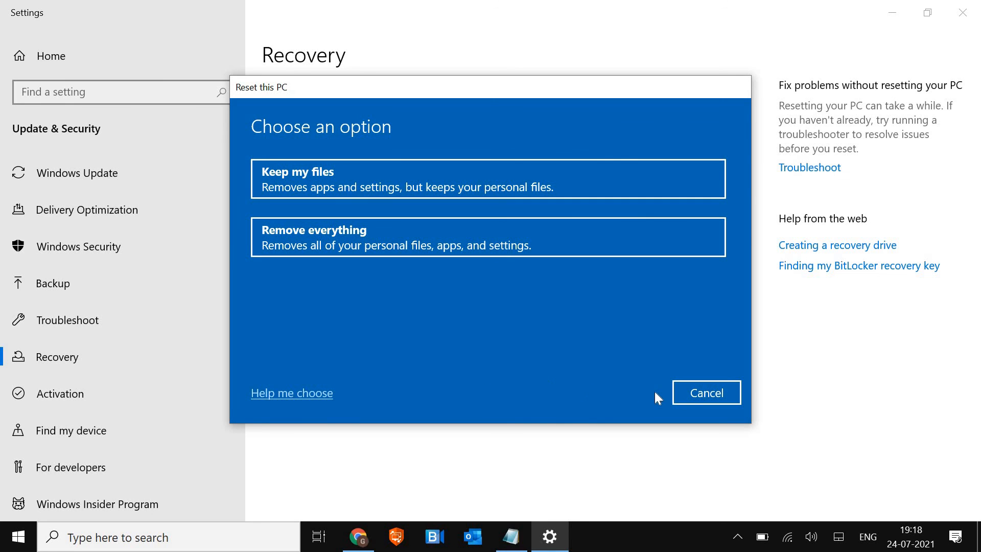
pyautogui.click(707, 392)
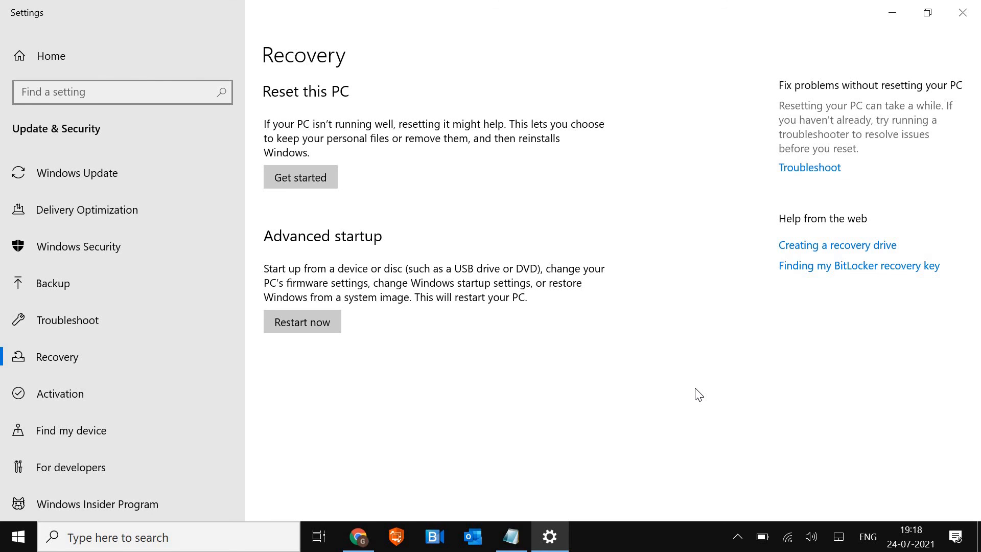
pyautogui.moveTo(741, 529)
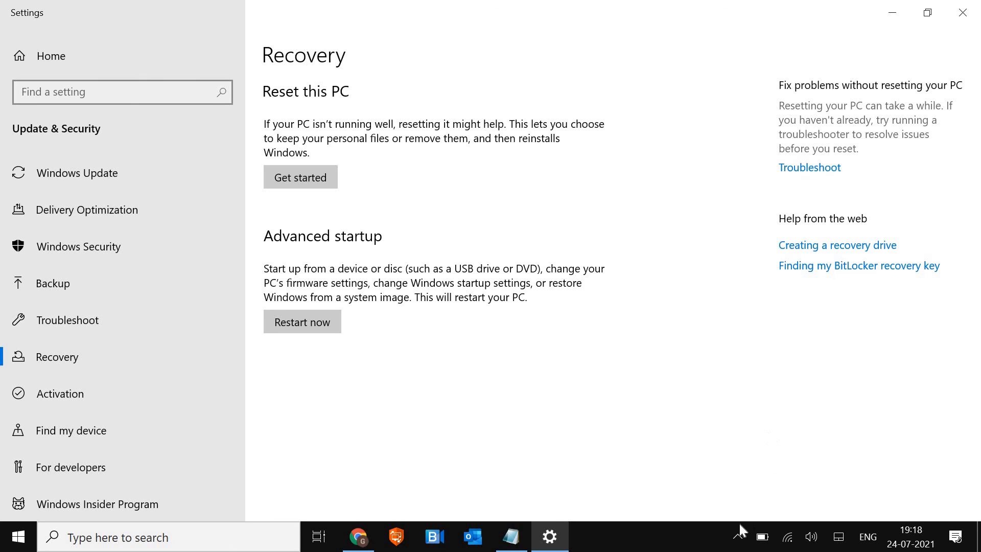